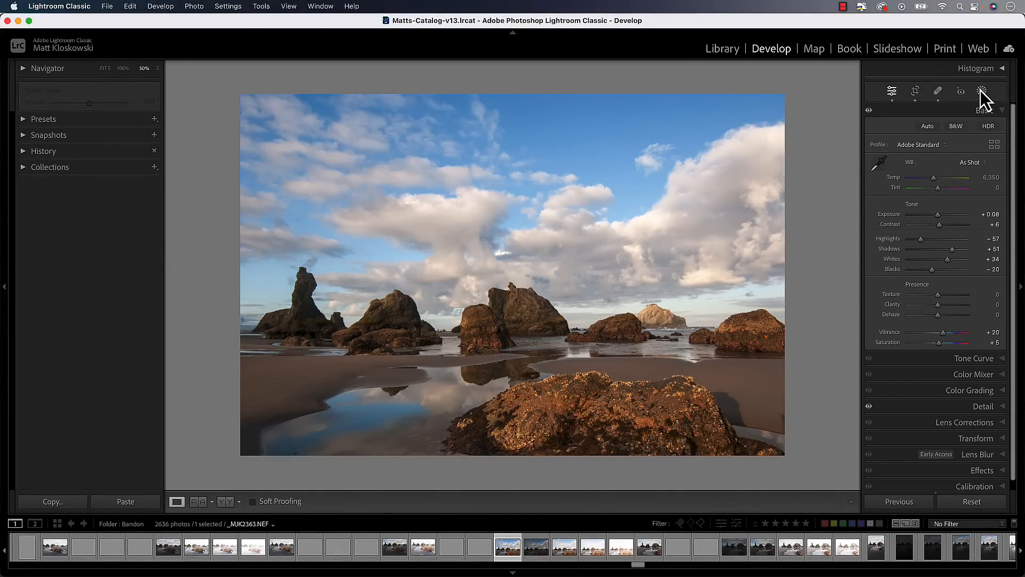
Bring up the Masking tools for the rocky beach photo in the Develop module.
{"action": "left_click", "coordinate": [981, 91]}
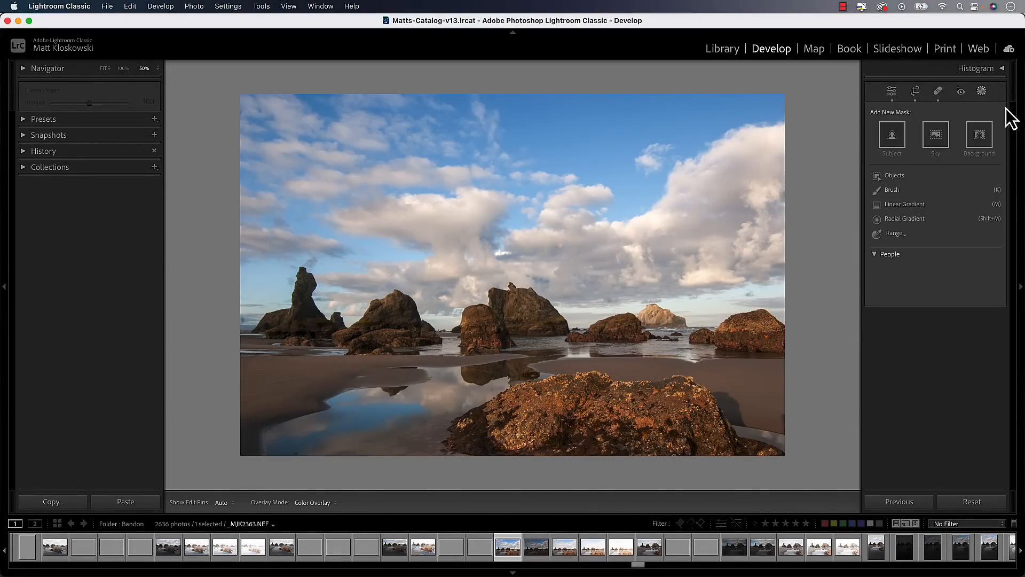
{"action": "left_click", "coordinate": [890, 254]}
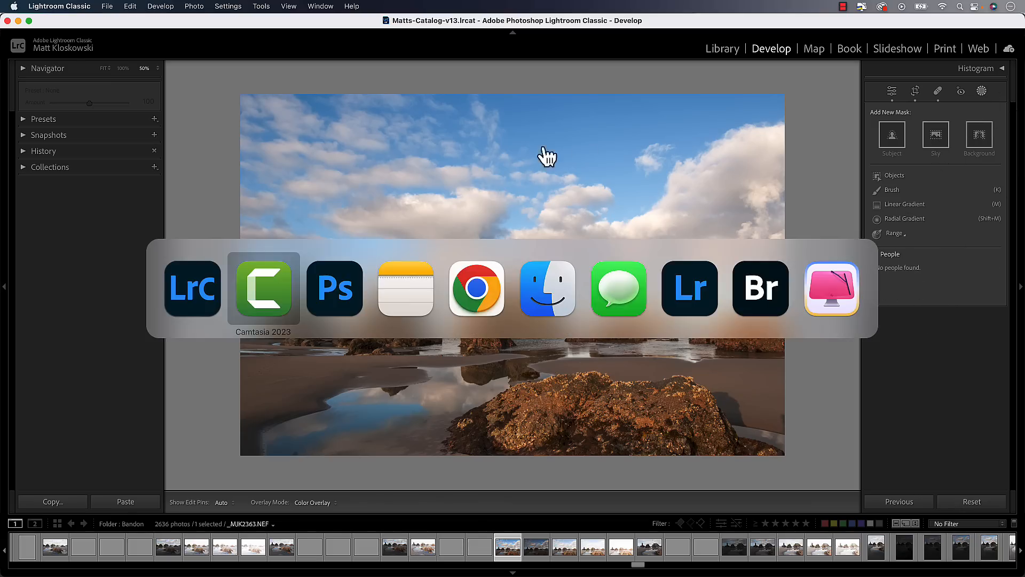
{"action": "left_click", "coordinate": [335, 287]}
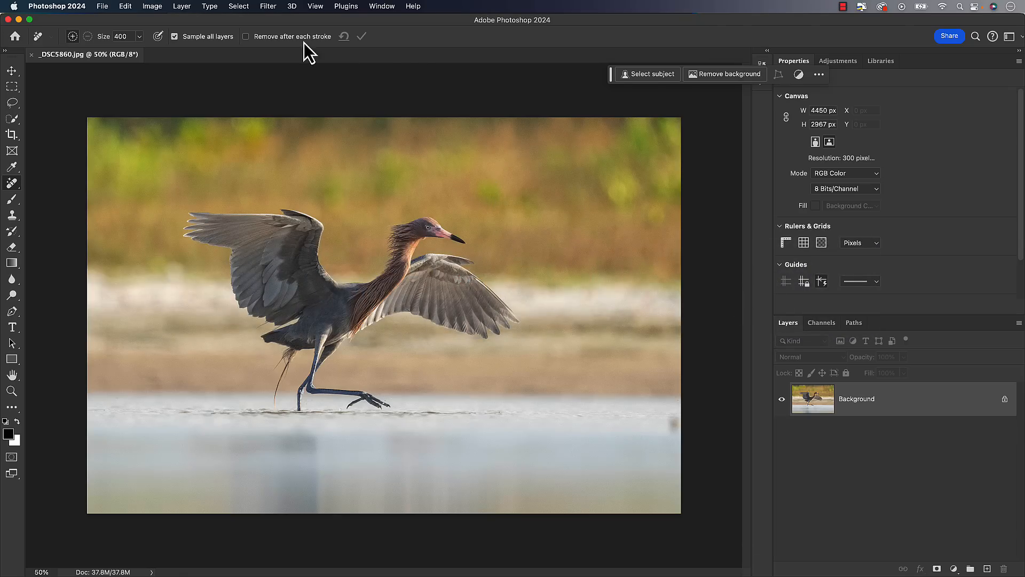
{"action": "left_click", "coordinate": [267, 6]}
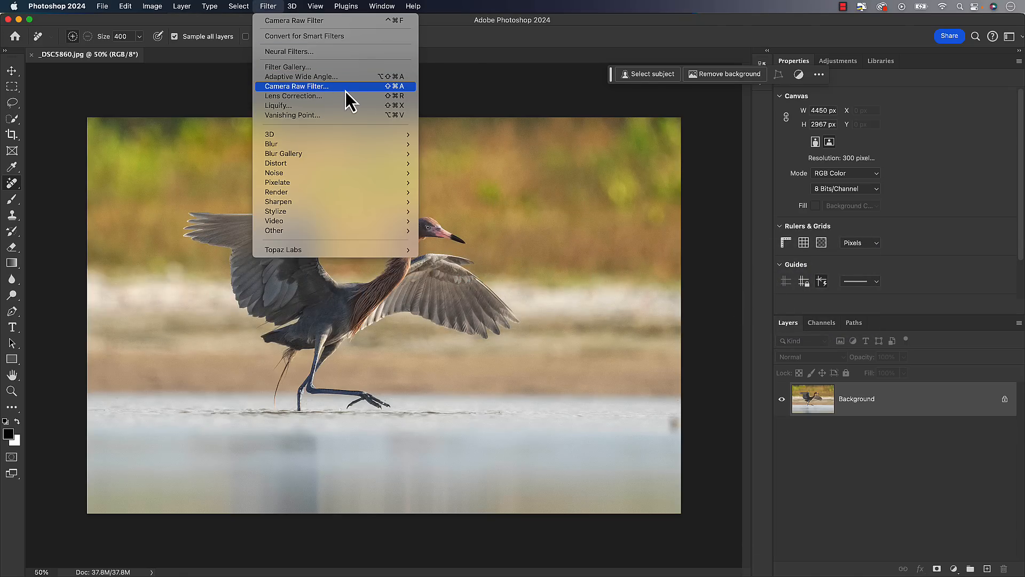
{"action": "left_click", "coordinate": [296, 86]}
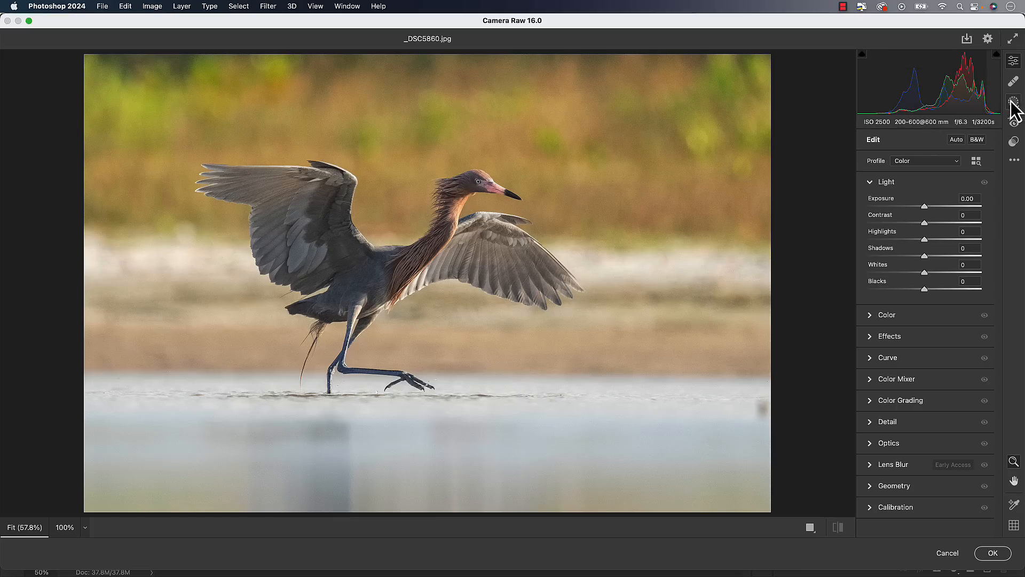
{"action": "left_click", "coordinate": [1012, 102]}
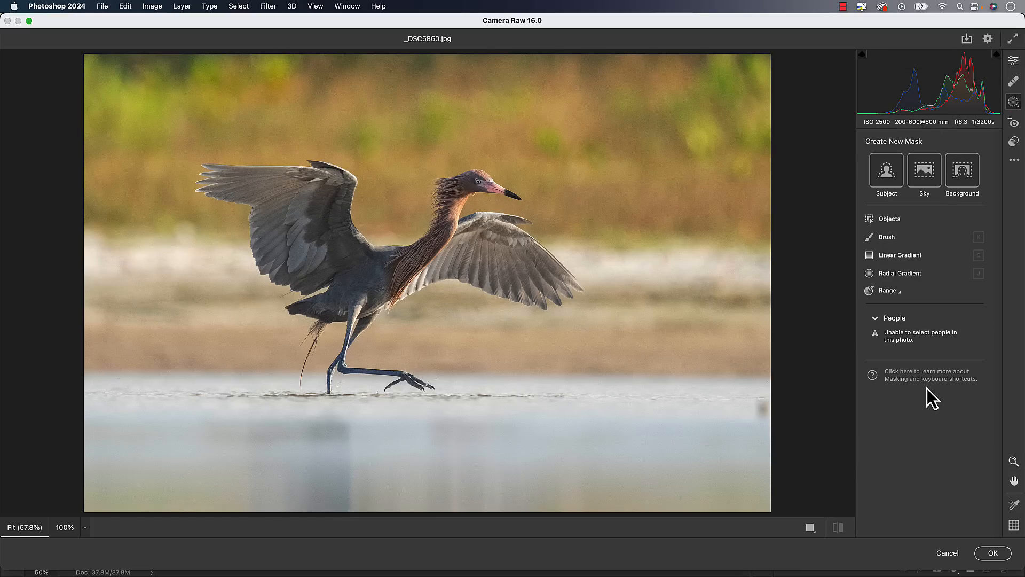
{"action": "mouse_move", "coordinate": [947, 552]}
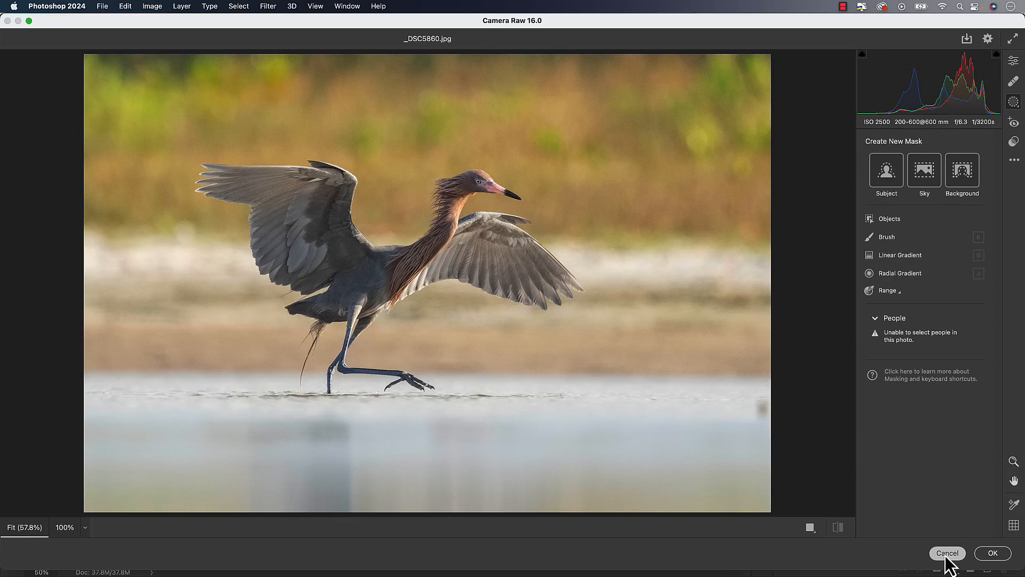
{"action": "mouse_move", "coordinate": [928, 511]}
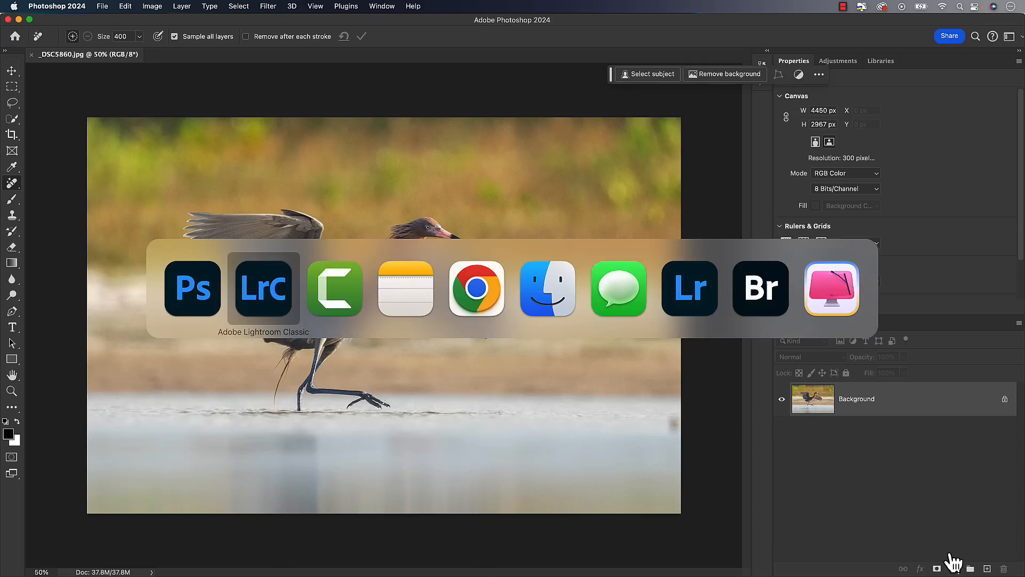
Return to Lightroom Classic and start a Linear Gradient mask on the photo.
{"action": "left_click", "coordinate": [263, 289]}
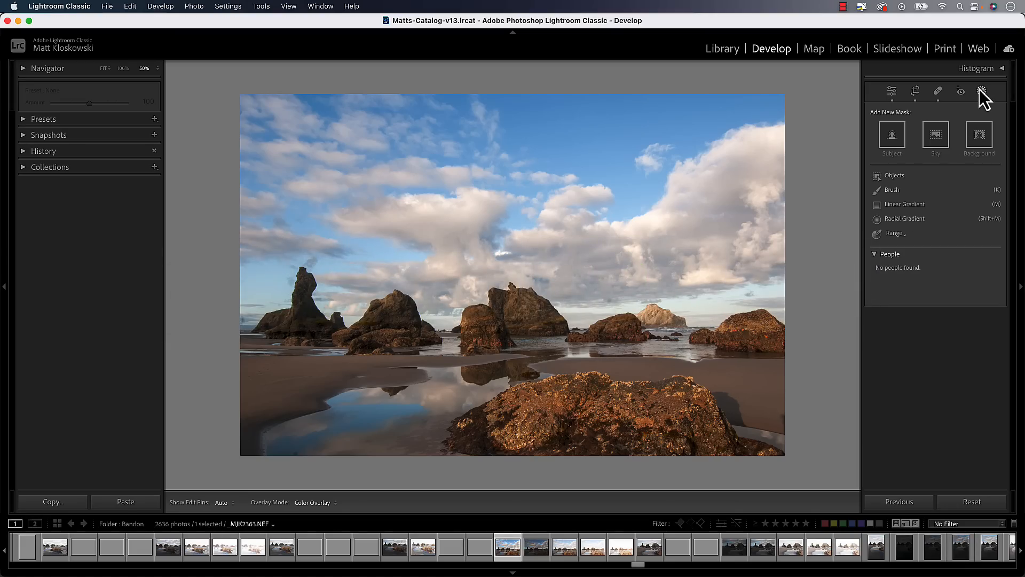
{"action": "mouse_move", "coordinate": [908, 209]}
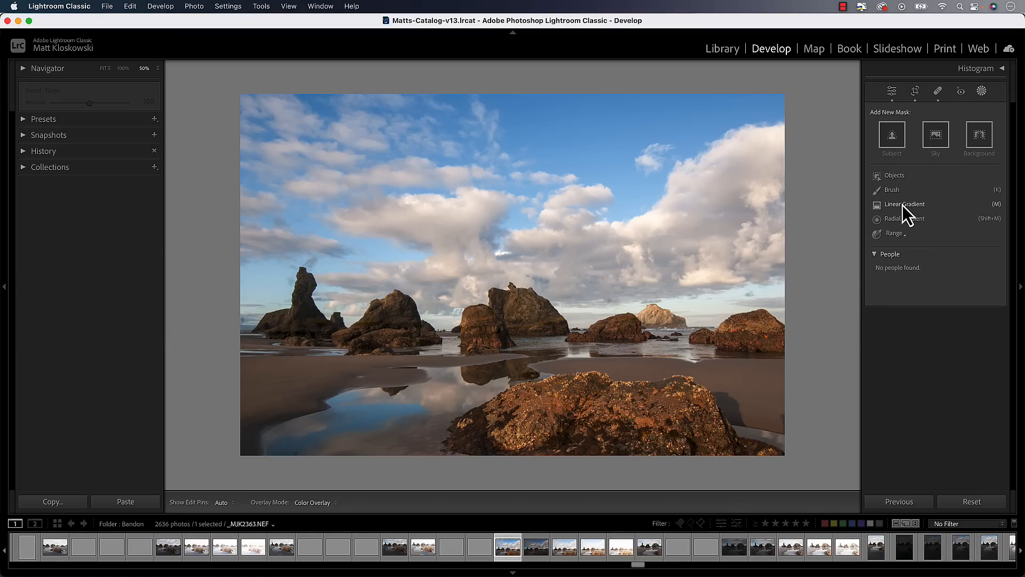
{"action": "mouse_move", "coordinate": [905, 209]}
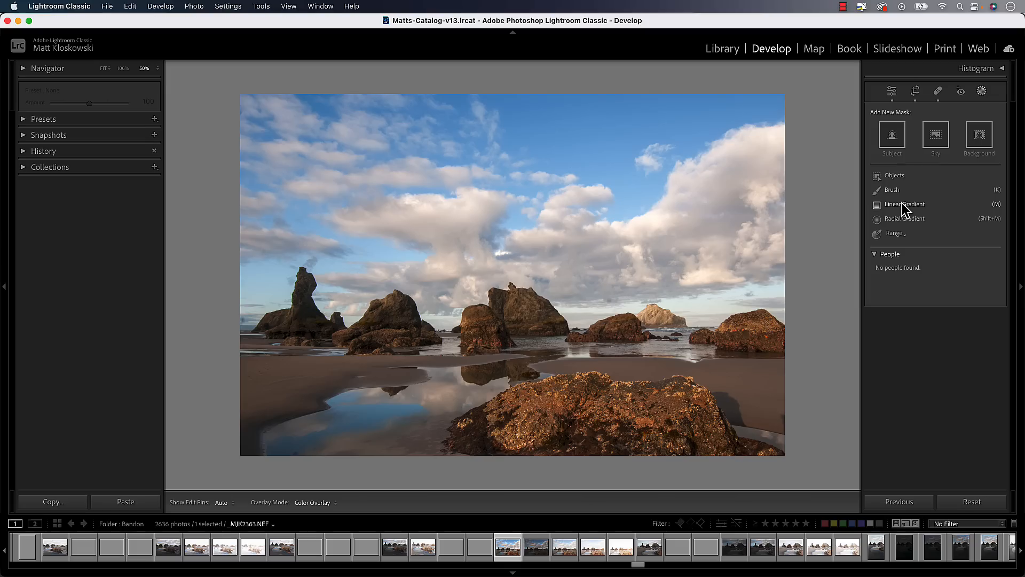
{"action": "left_click", "coordinate": [906, 204]}
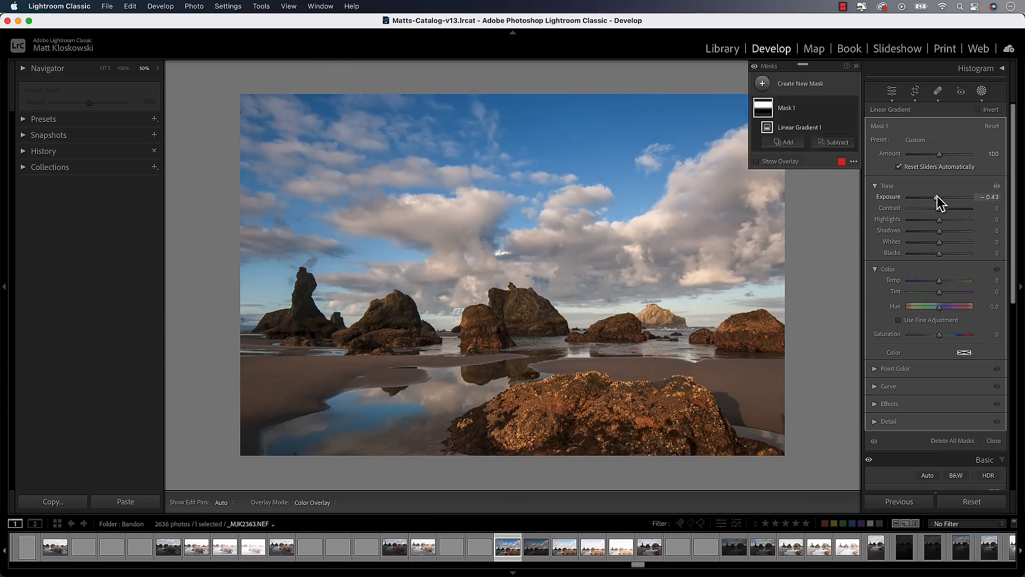
{"action": "mouse_move", "coordinate": [879, 193]}
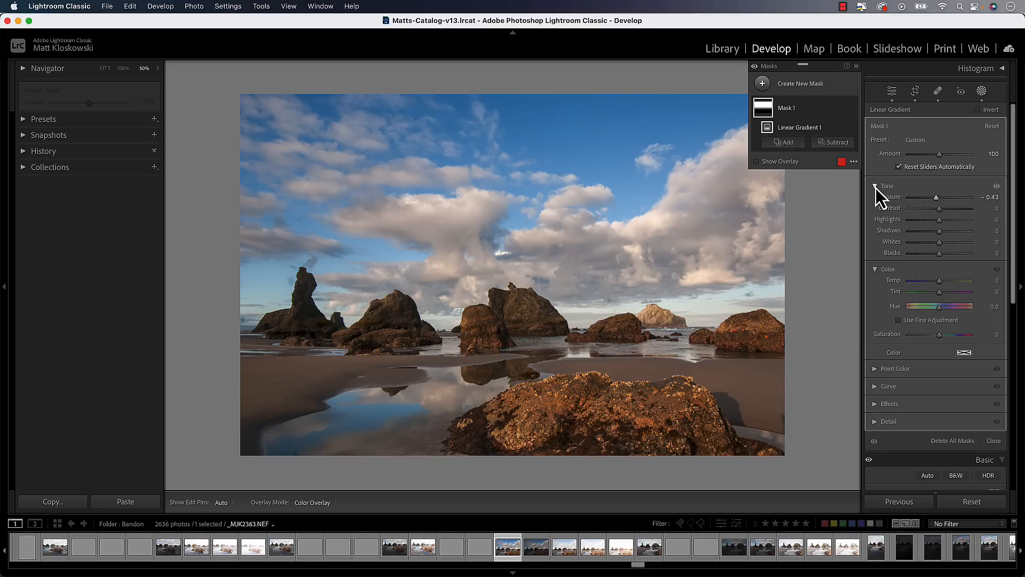
Toggle the mask's Tone, Color and Point Color adjustment sections.
{"action": "left_click", "coordinate": [887, 186]}
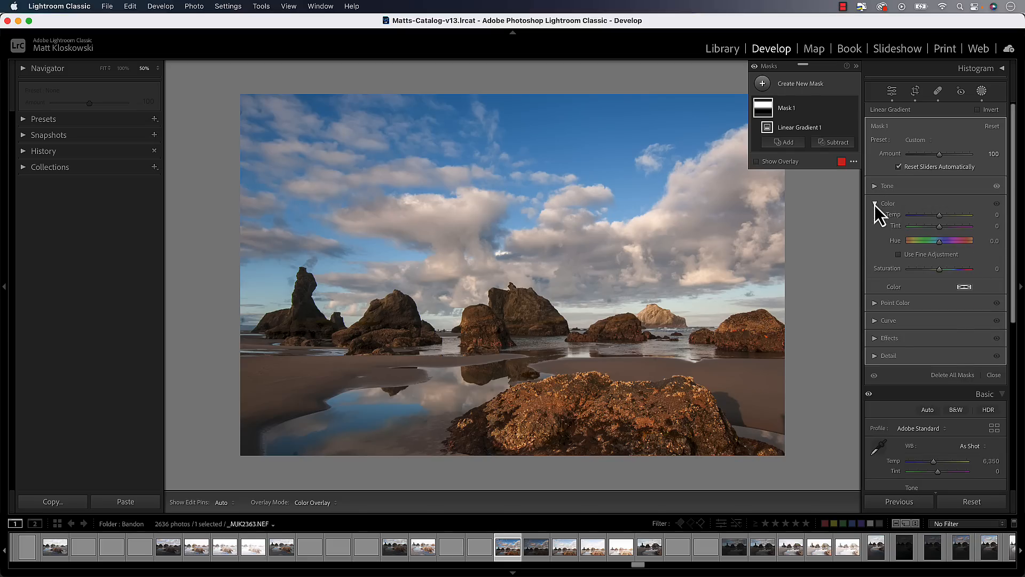
{"action": "left_click", "coordinate": [887, 186]}
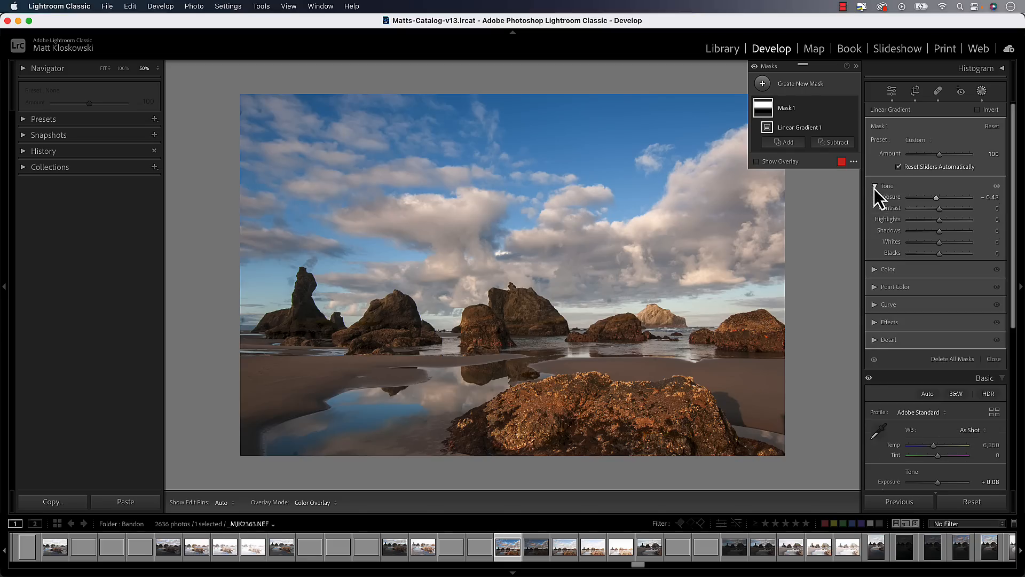
{"action": "left_click", "coordinate": [888, 269]}
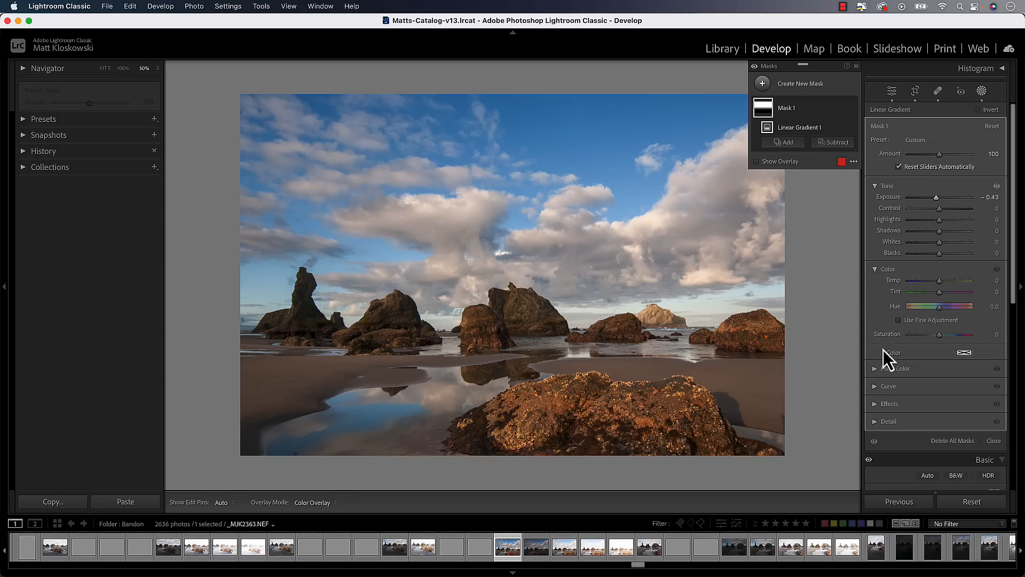
{"action": "left_click", "coordinate": [874, 369]}
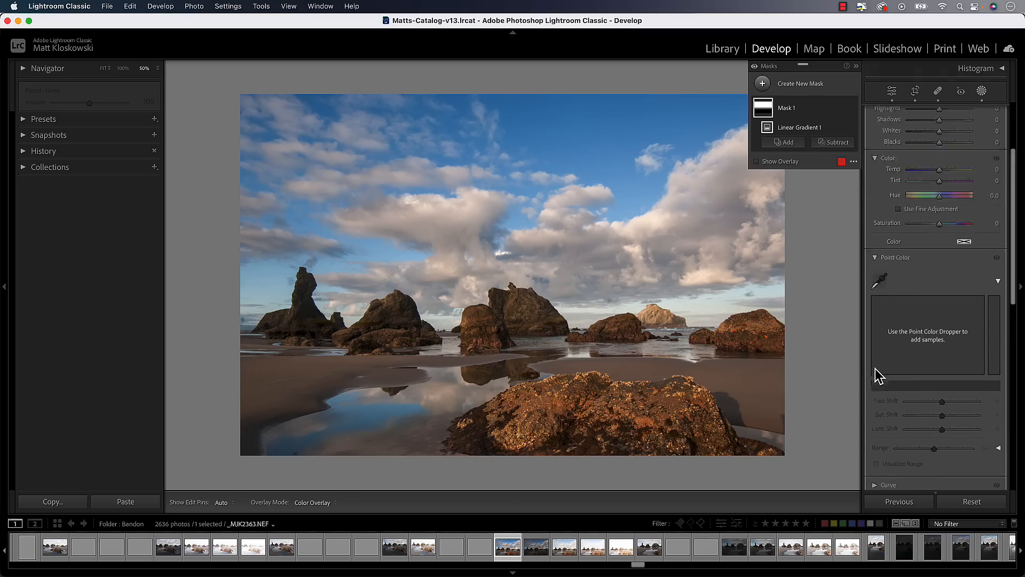
{"action": "scroll", "scroll_direction": "up", "scroll_amount": 3}
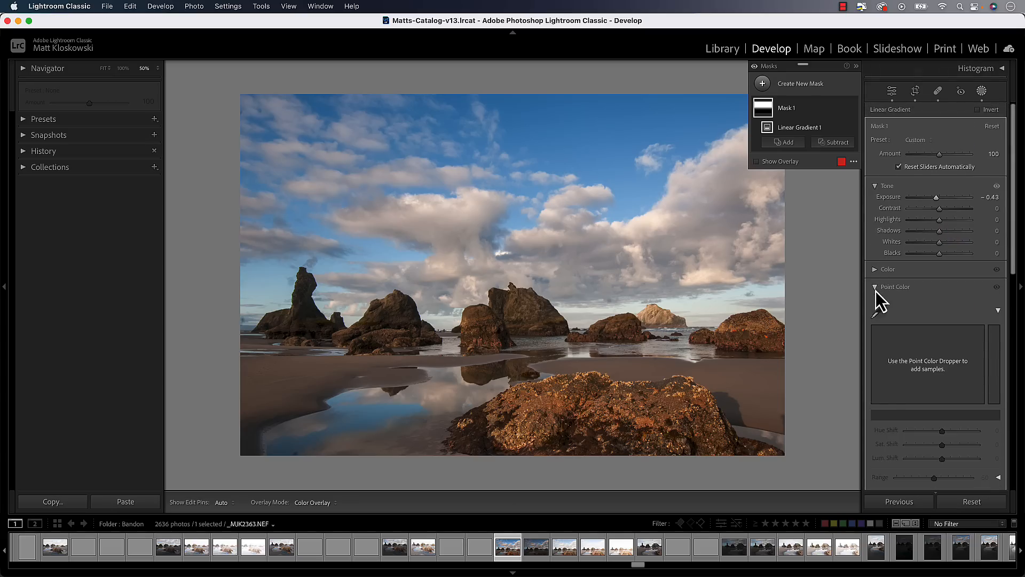
Collapse all of the mask's adjustment groups and the photo's global editing sections, including Color Mixer.
{"action": "left_click", "coordinate": [886, 185]}
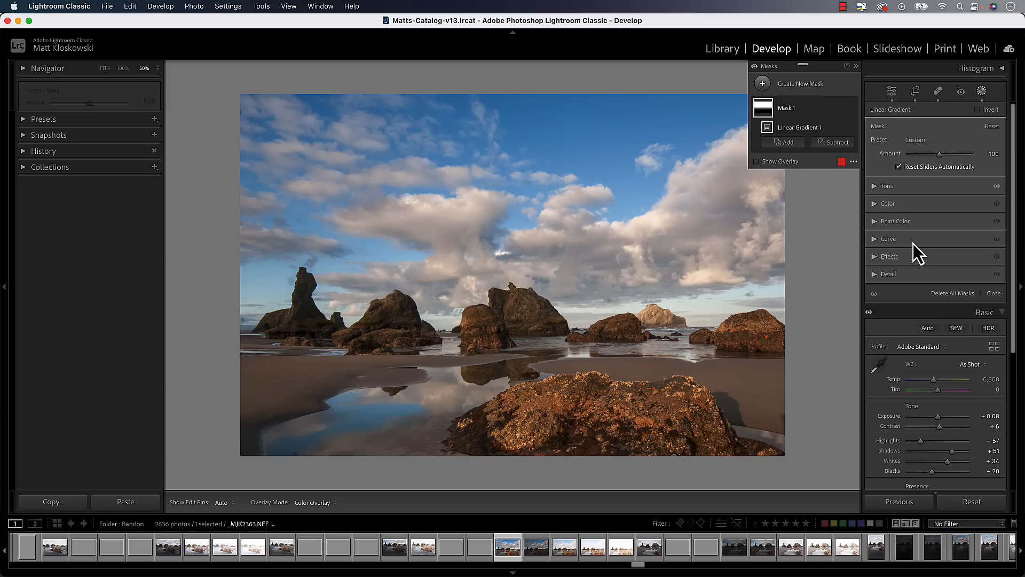
{"action": "mouse_move", "coordinate": [884, 269]}
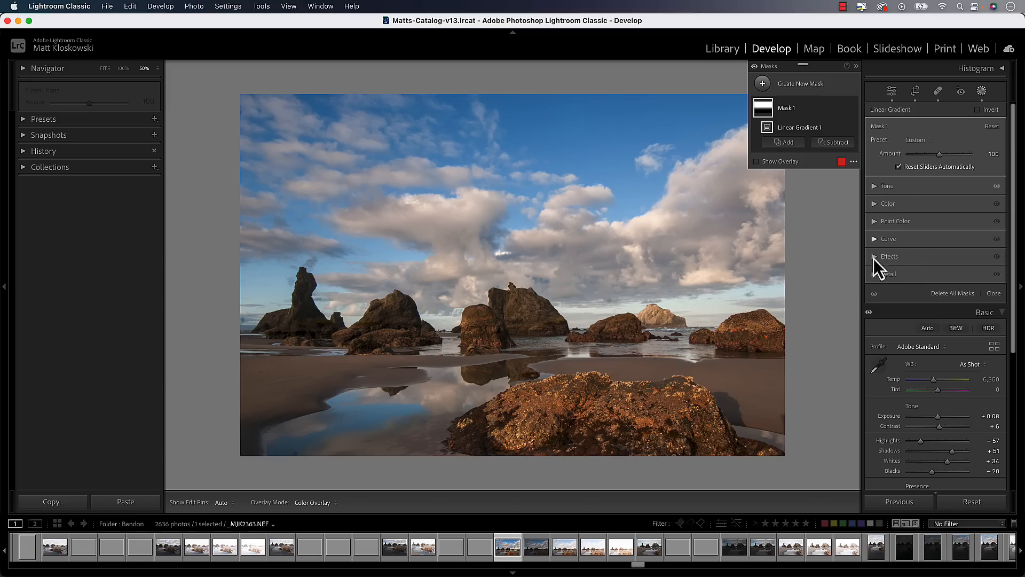
{"action": "scroll", "scroll_direction": "down", "scroll_amount": 3}
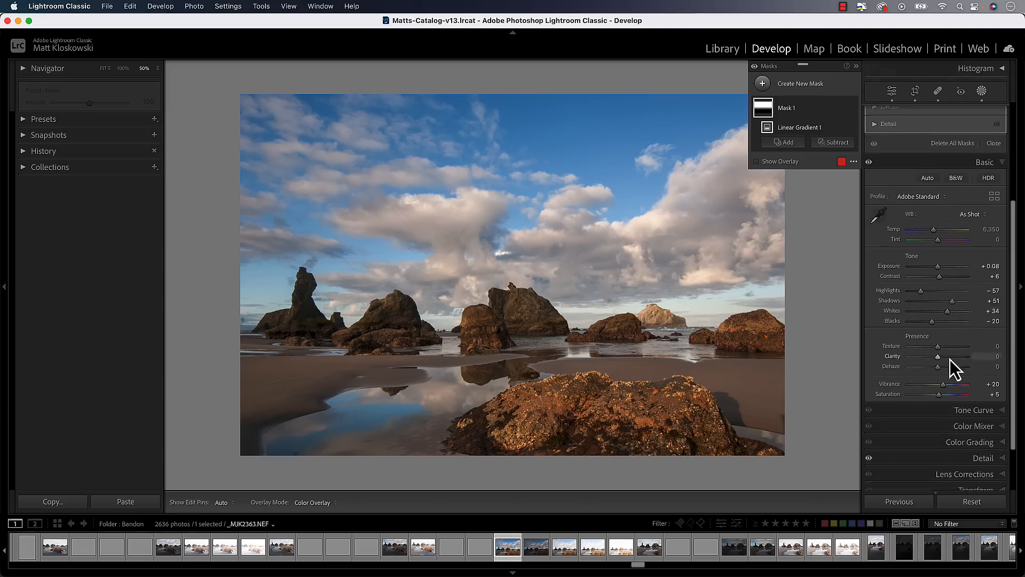
{"action": "left_click", "coordinate": [803, 127]}
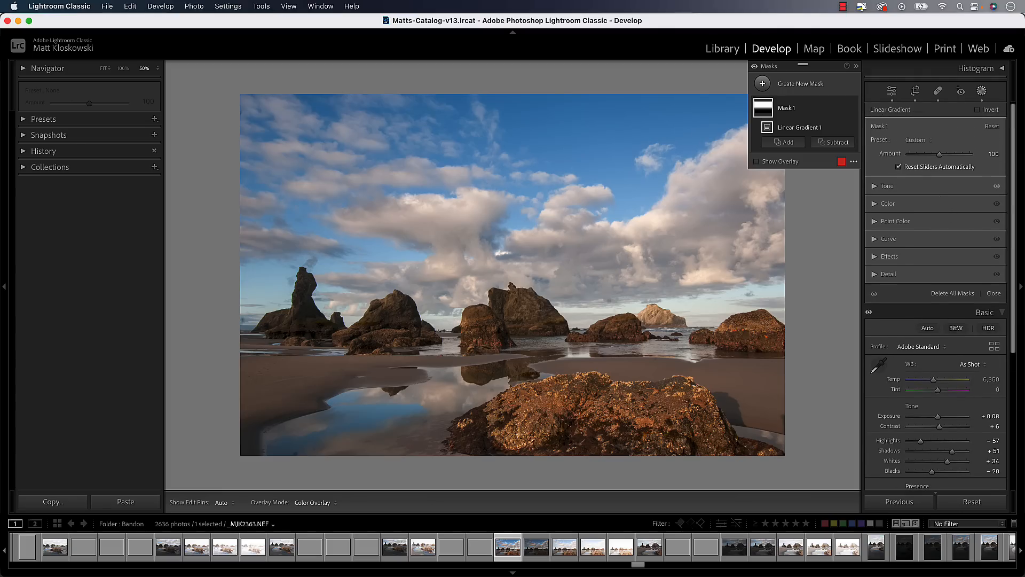
{"action": "mouse_move", "coordinate": [925, 302]}
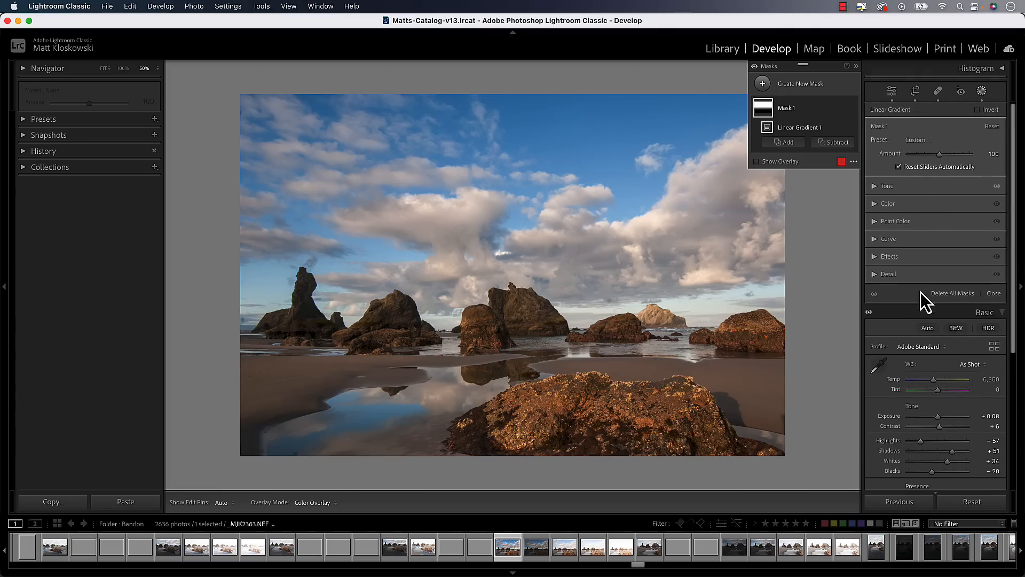
{"action": "scroll", "scroll_direction": "down", "scroll_amount": 3}
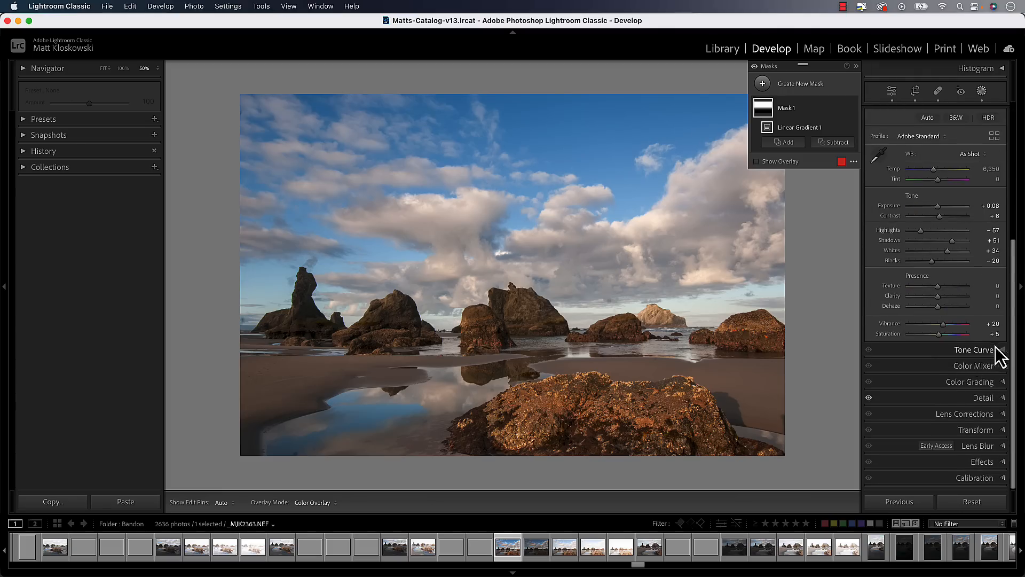
{"action": "left_click", "coordinate": [974, 349]}
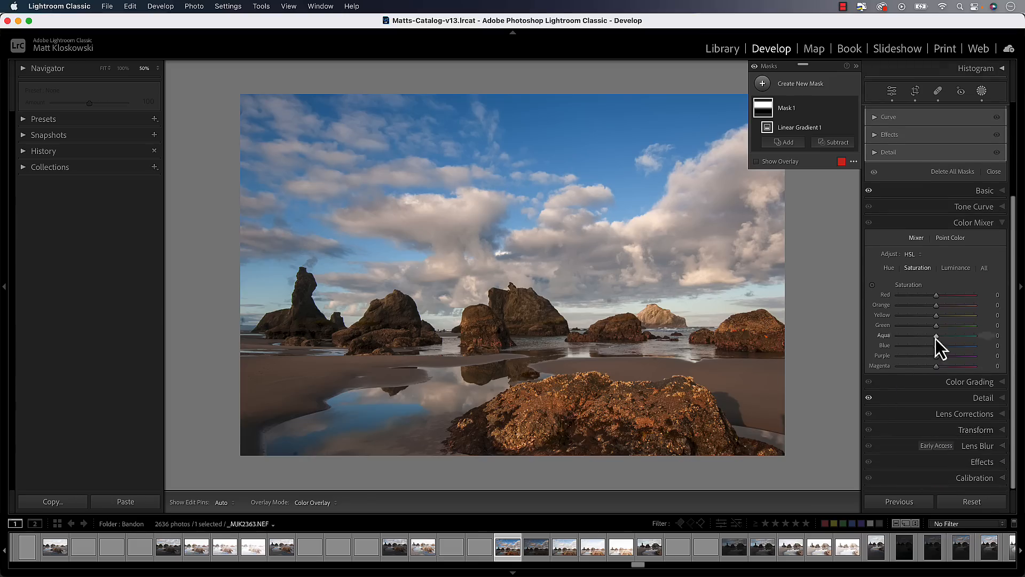
{"action": "left_click", "coordinate": [800, 127]}
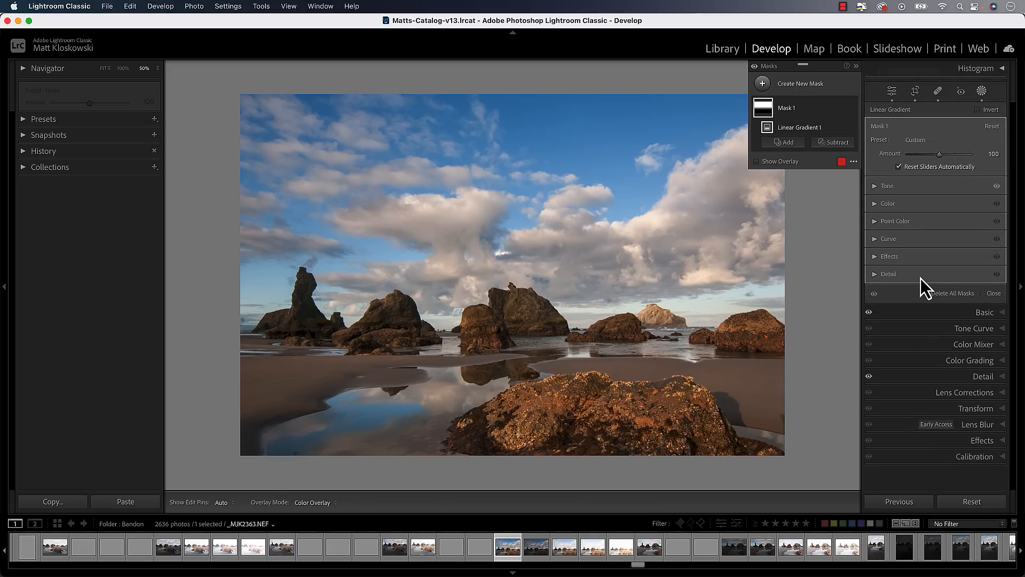
{"action": "mouse_move", "coordinate": [907, 203]}
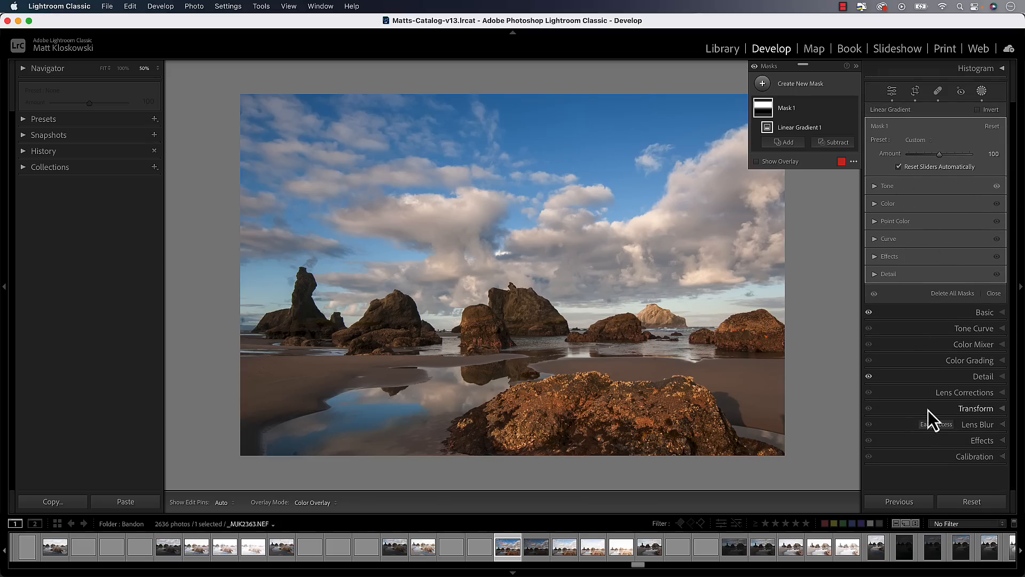
{"action": "mouse_move", "coordinate": [921, 271]}
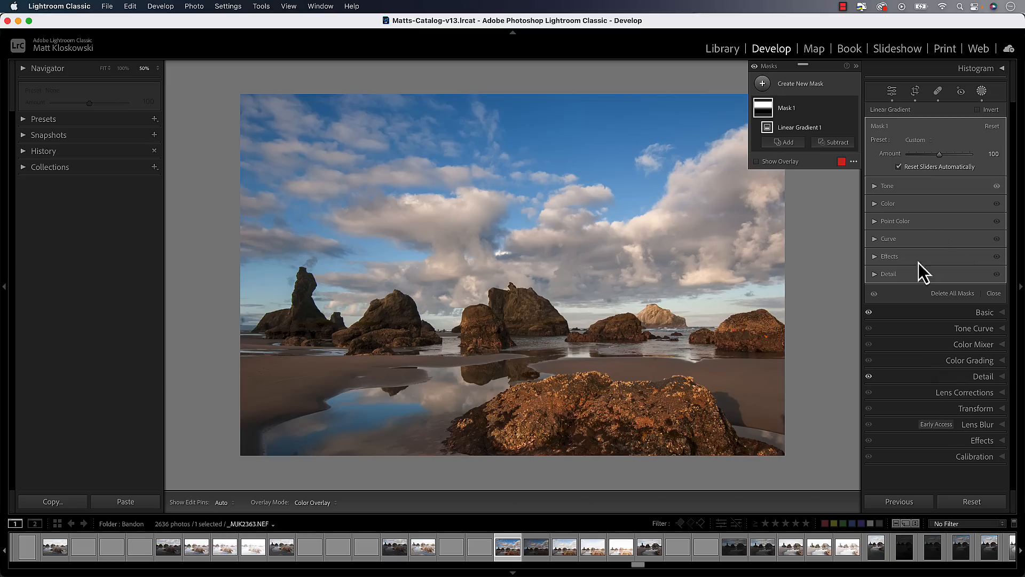
{"action": "mouse_move", "coordinate": [916, 199]}
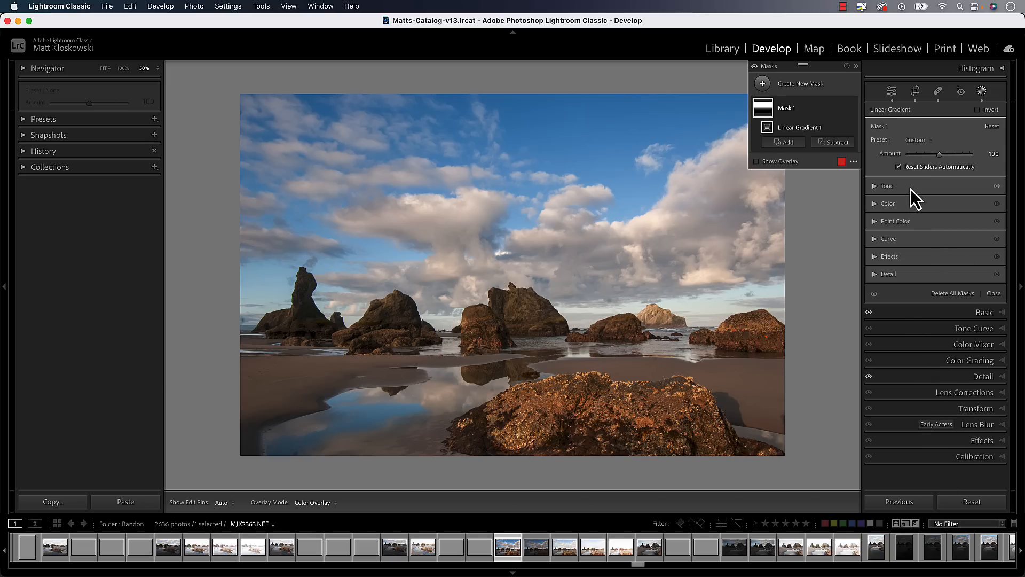
{"action": "mouse_move", "coordinate": [915, 201]}
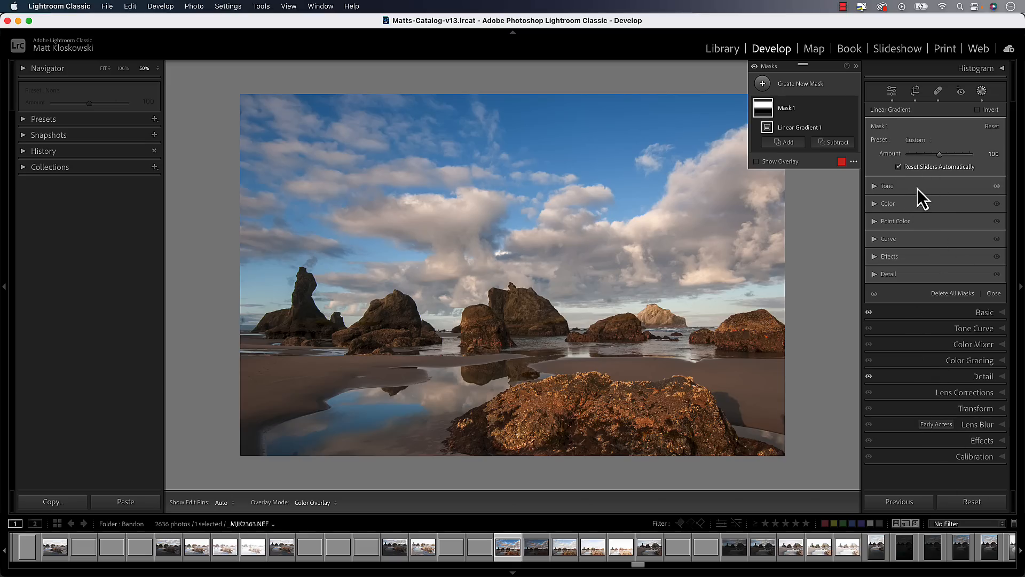
Enable Solo Mode for mask groups, then expand Color and return to Tone alone.
{"action": "left_click", "coordinate": [997, 185]}
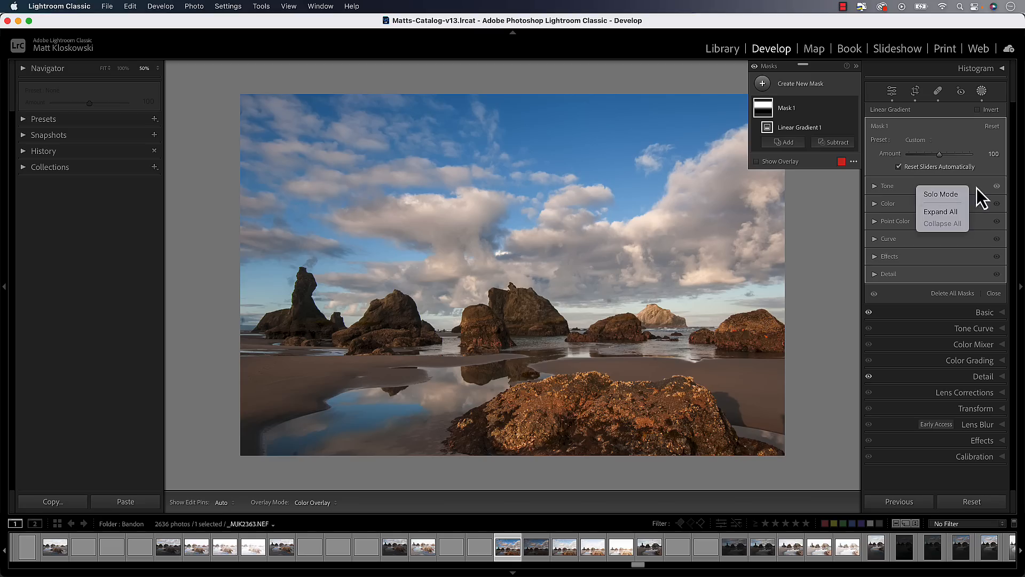
{"action": "left_click", "coordinate": [941, 211]}
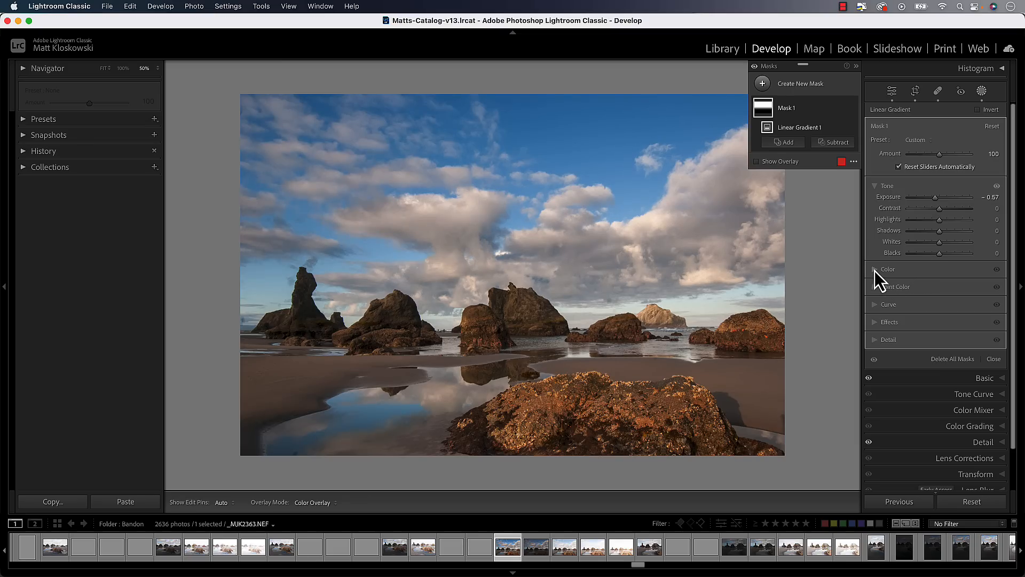
{"action": "left_click", "coordinate": [887, 269]}
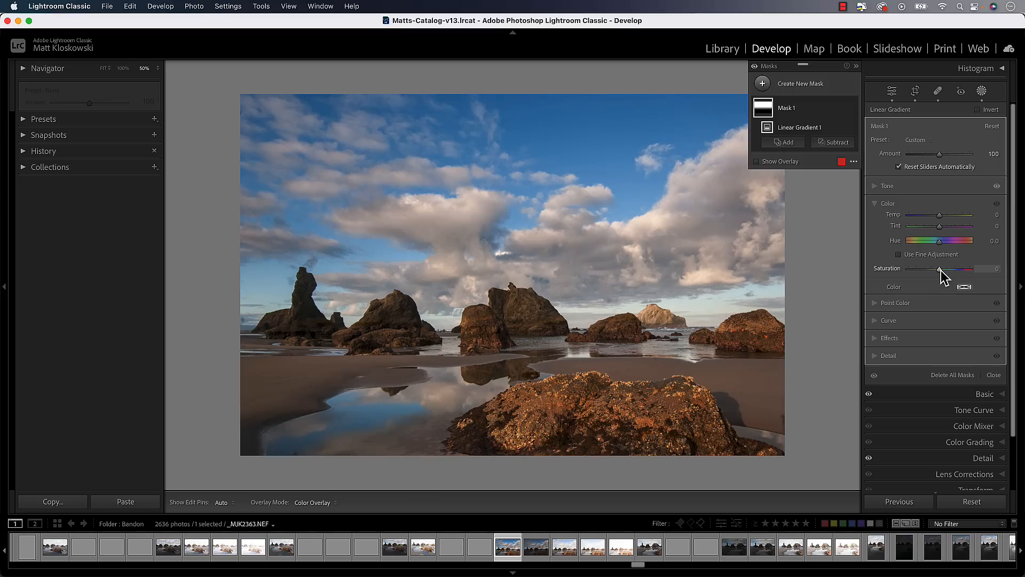
{"action": "left_click", "coordinate": [887, 186]}
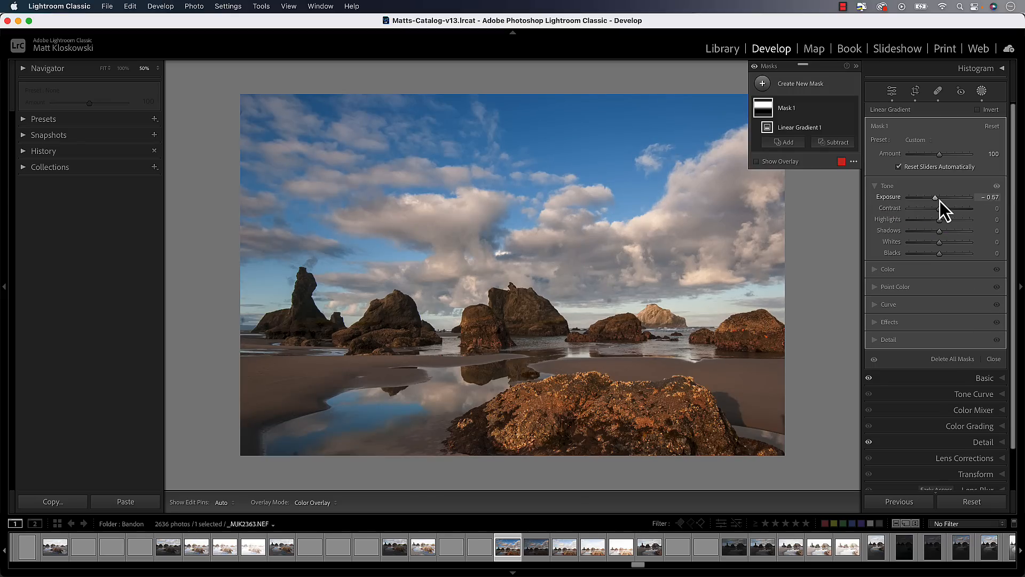
{"action": "mouse_move", "coordinate": [942, 206]}
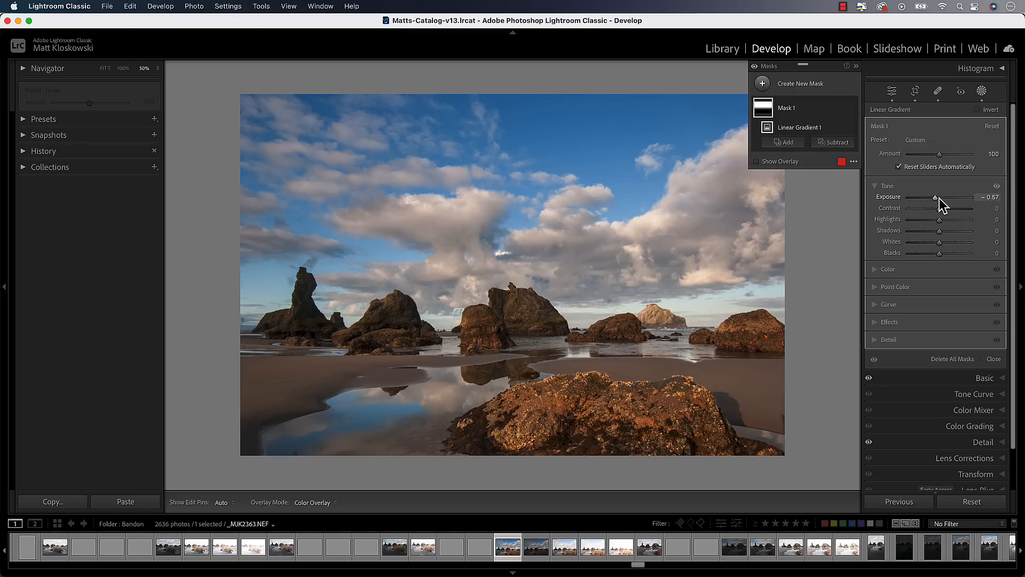
{"action": "mouse_move", "coordinate": [944, 351]}
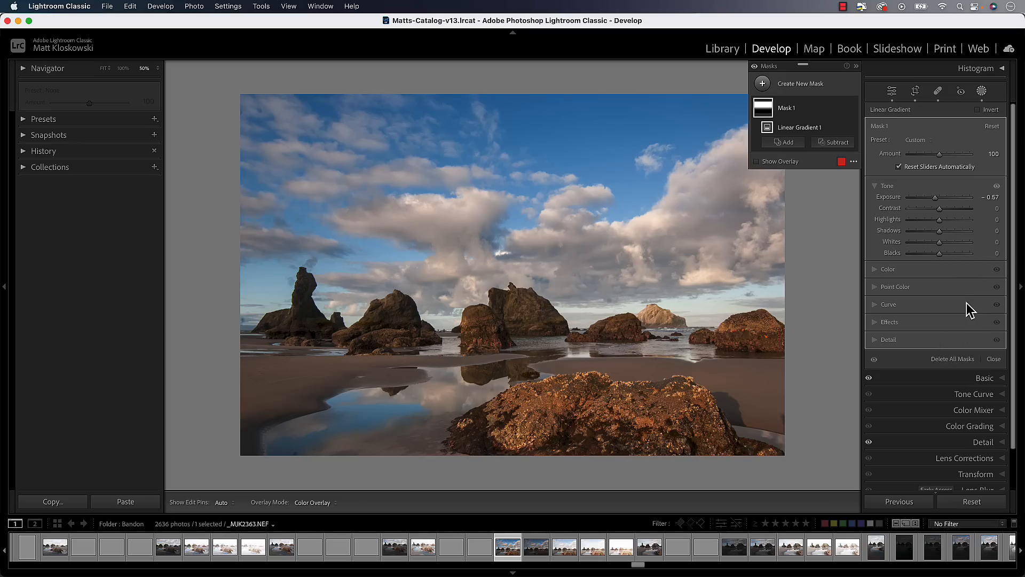
{"action": "mouse_move", "coordinate": [913, 301]}
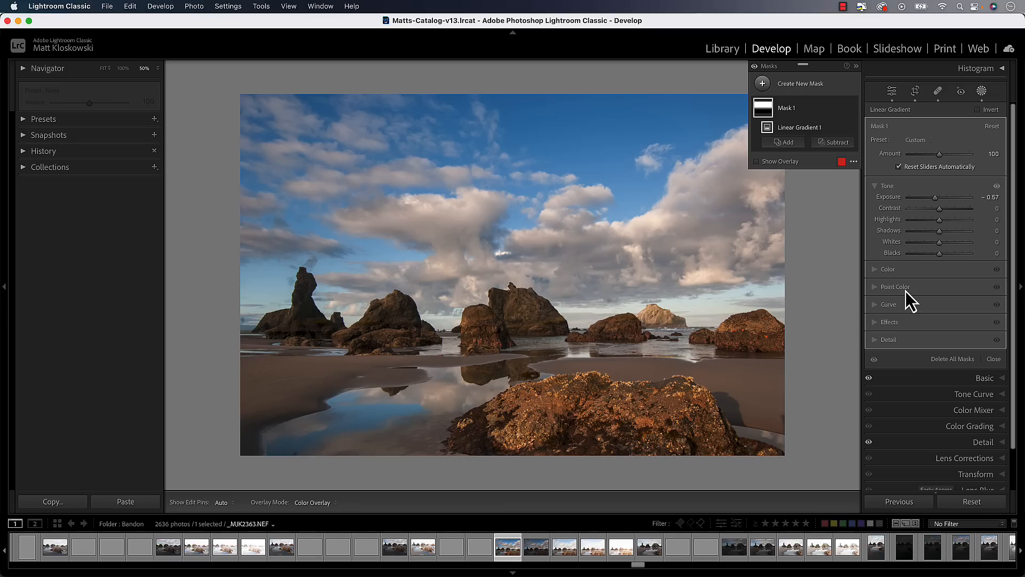
{"action": "mouse_move", "coordinate": [935, 273]}
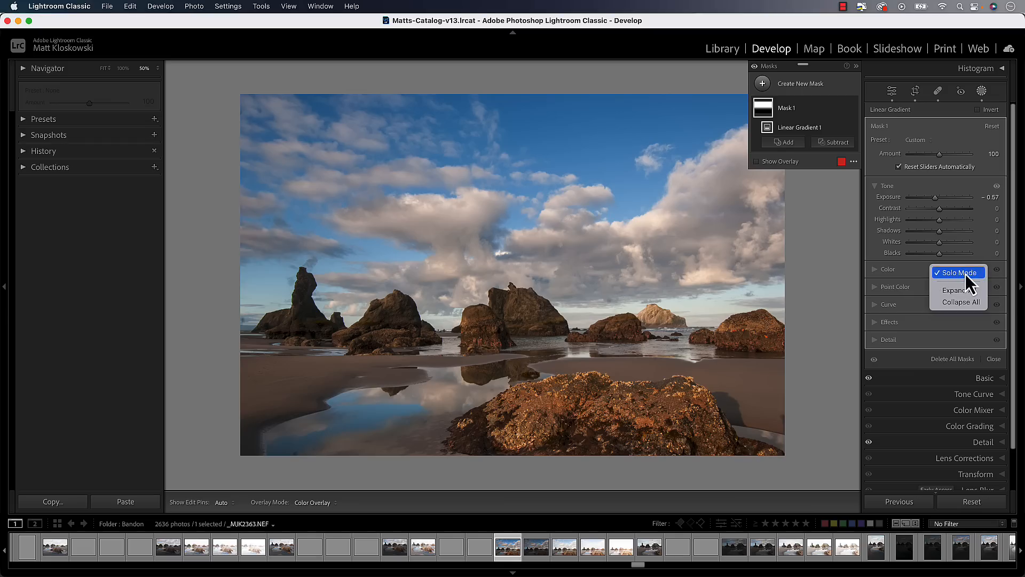
{"action": "mouse_move", "coordinate": [957, 280]}
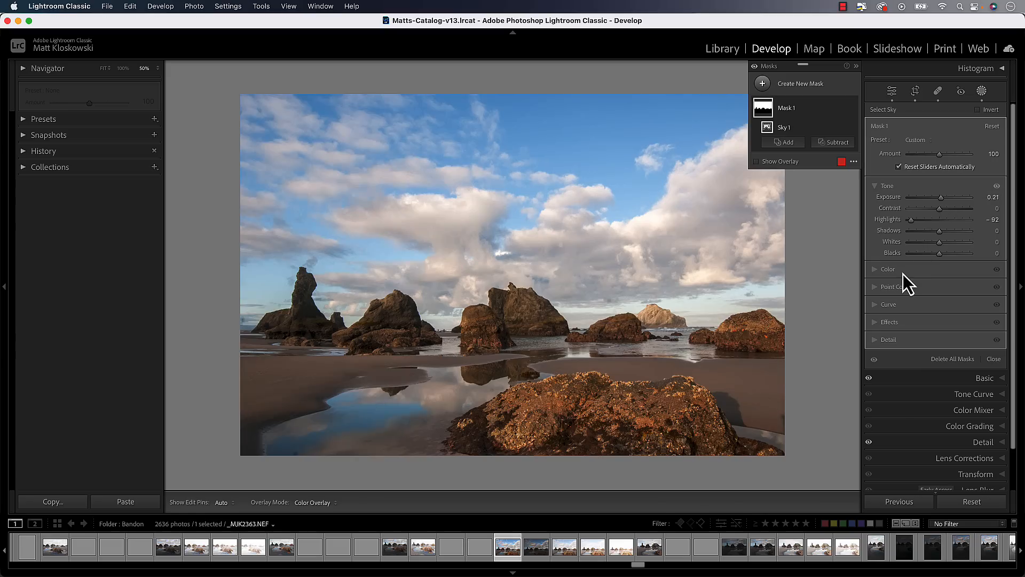
{"action": "mouse_move", "coordinate": [946, 252]}
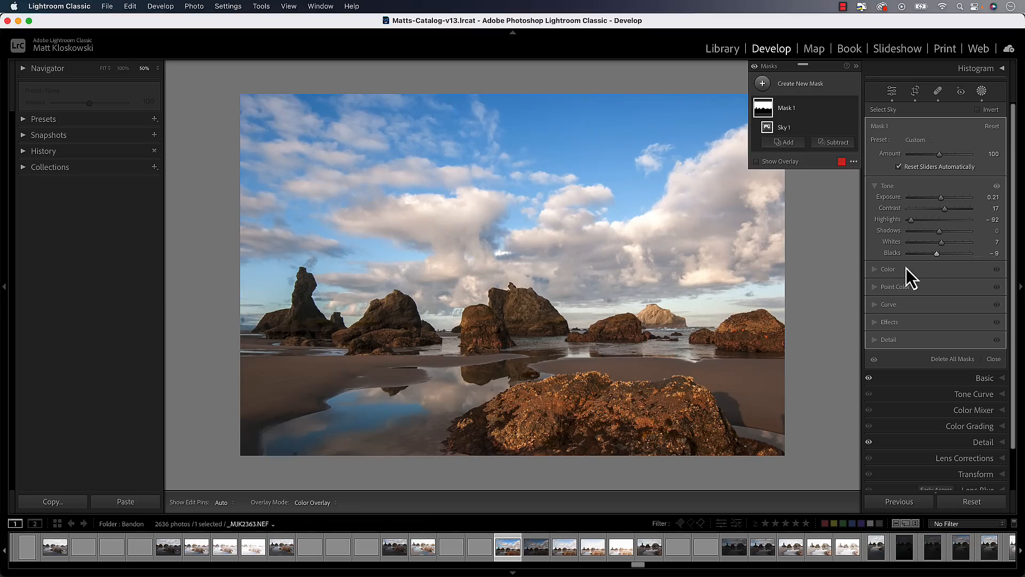
Expand the sky mask's Color and Effects groups for saturation and clarity adjustments.
{"action": "left_click", "coordinate": [888, 269]}
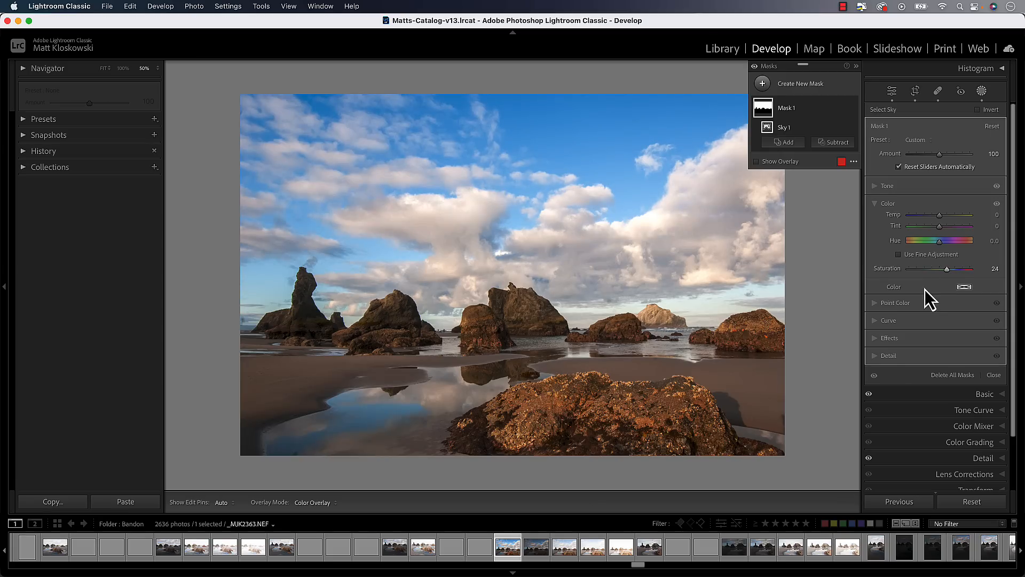
{"action": "left_click", "coordinate": [890, 337]}
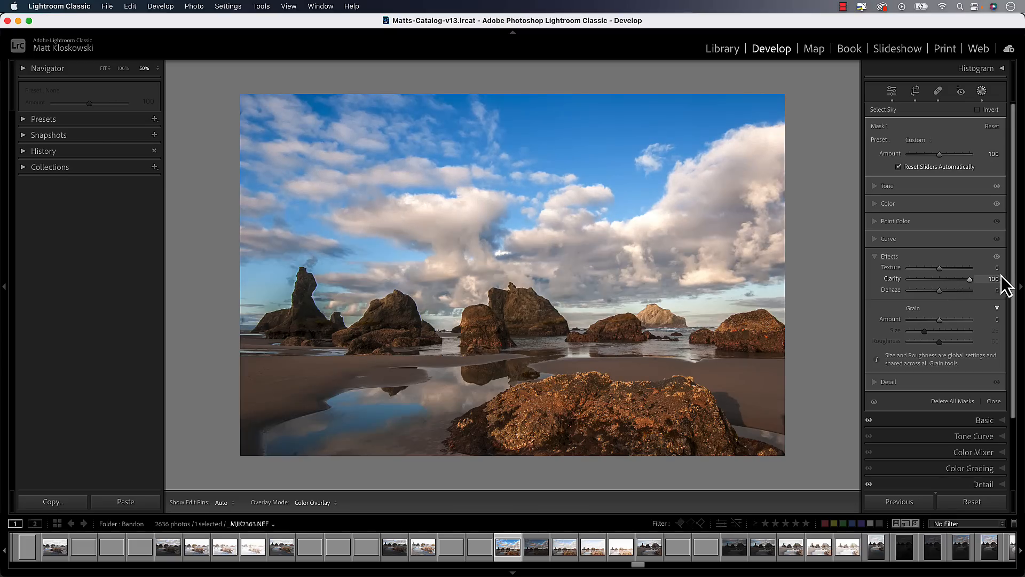
{"action": "mouse_move", "coordinate": [974, 293]}
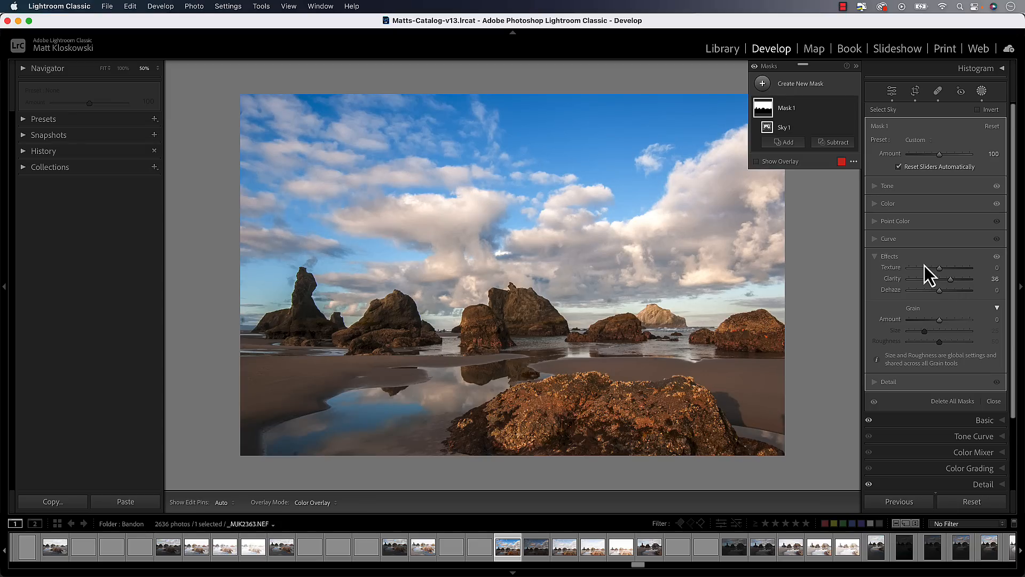
{"action": "mouse_move", "coordinate": [893, 197]}
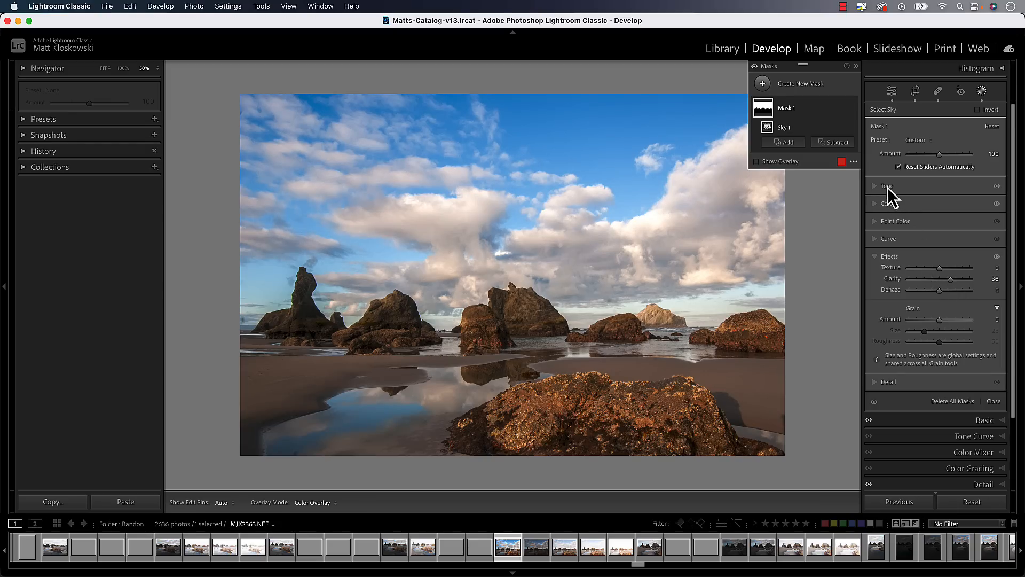
Reopen the sky mask's Tone group and reveal the Sky 1 component under Mask 1.
{"action": "left_click", "coordinate": [888, 186]}
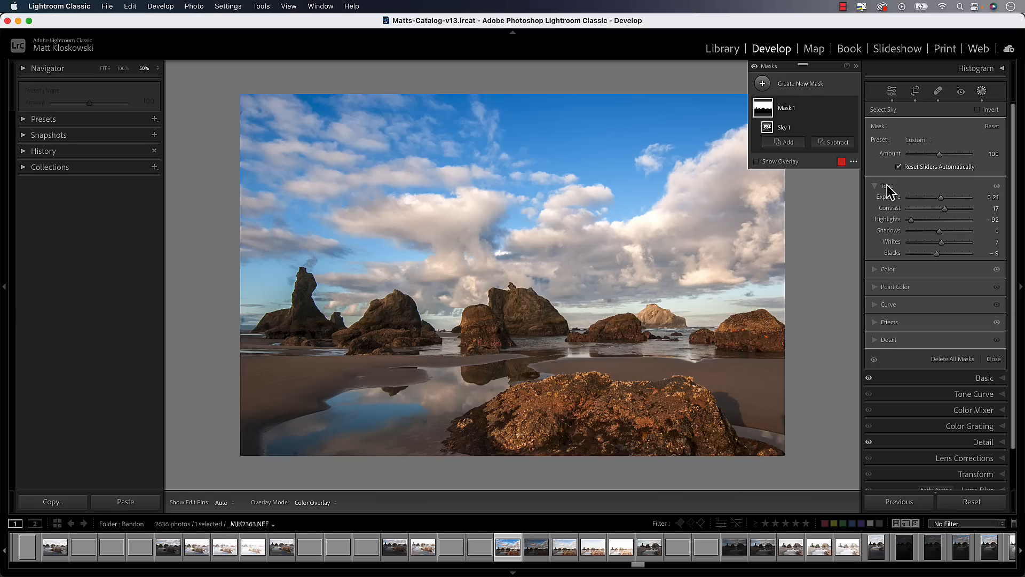
{"action": "mouse_move", "coordinate": [959, 205]}
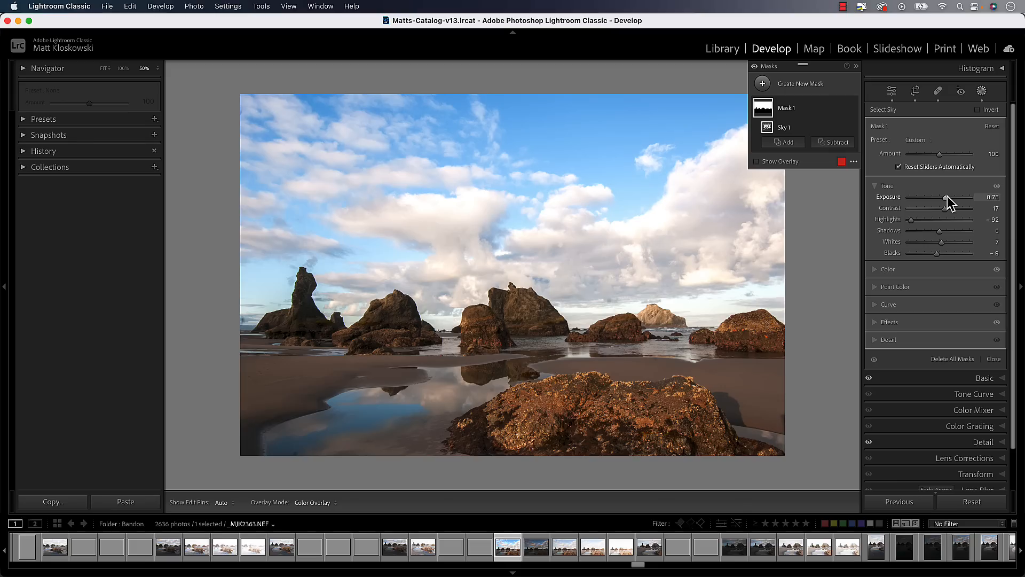
{"action": "mouse_move", "coordinate": [500, 220]}
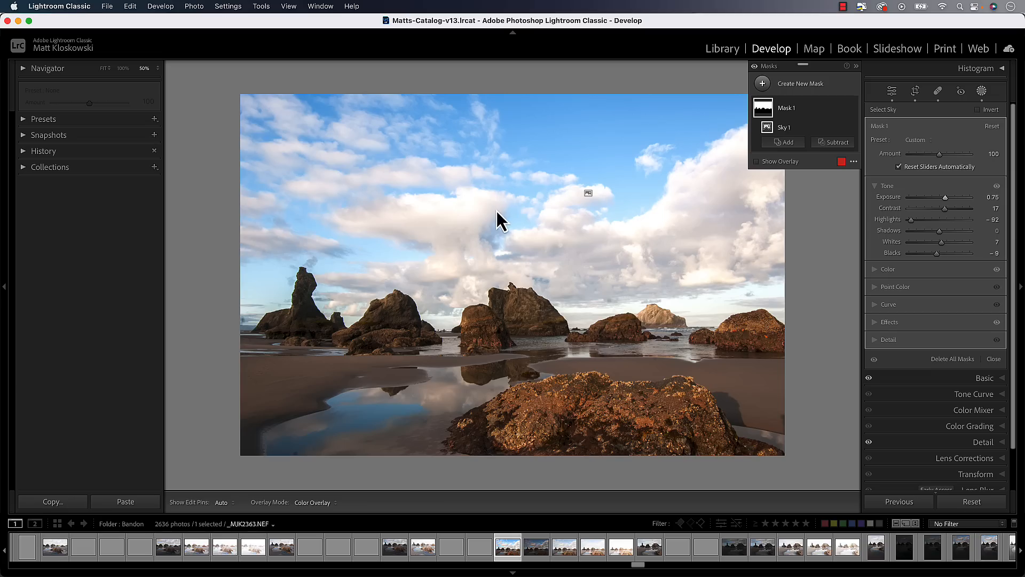
{"action": "mouse_move", "coordinate": [974, 238]}
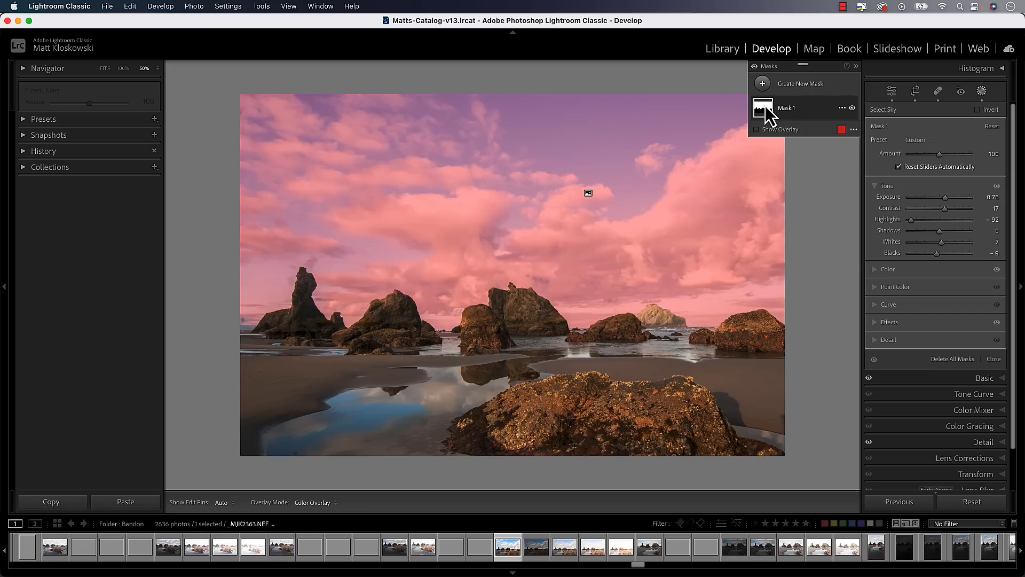
{"action": "left_click", "coordinate": [787, 108]}
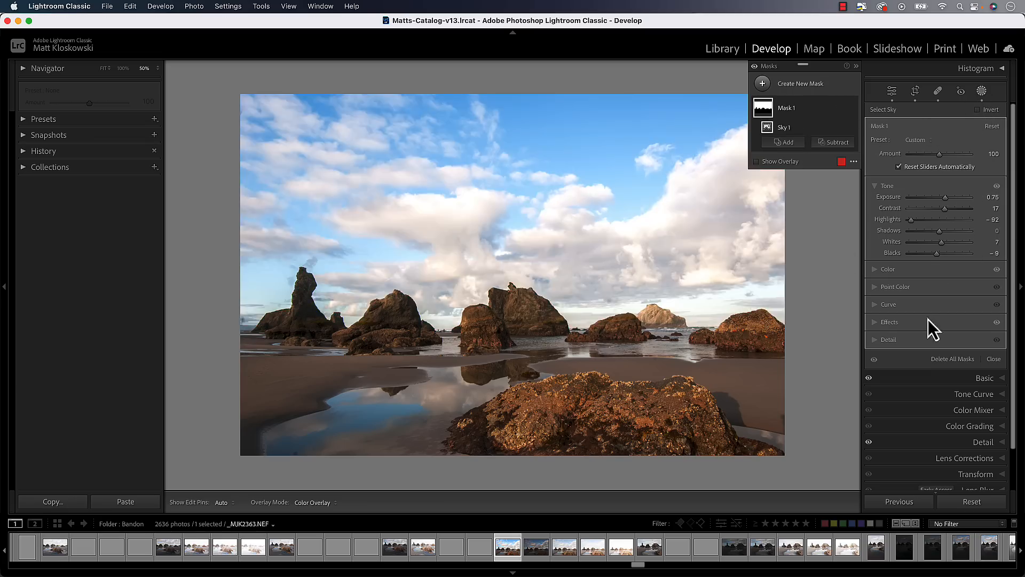
{"action": "mouse_move", "coordinate": [879, 281]}
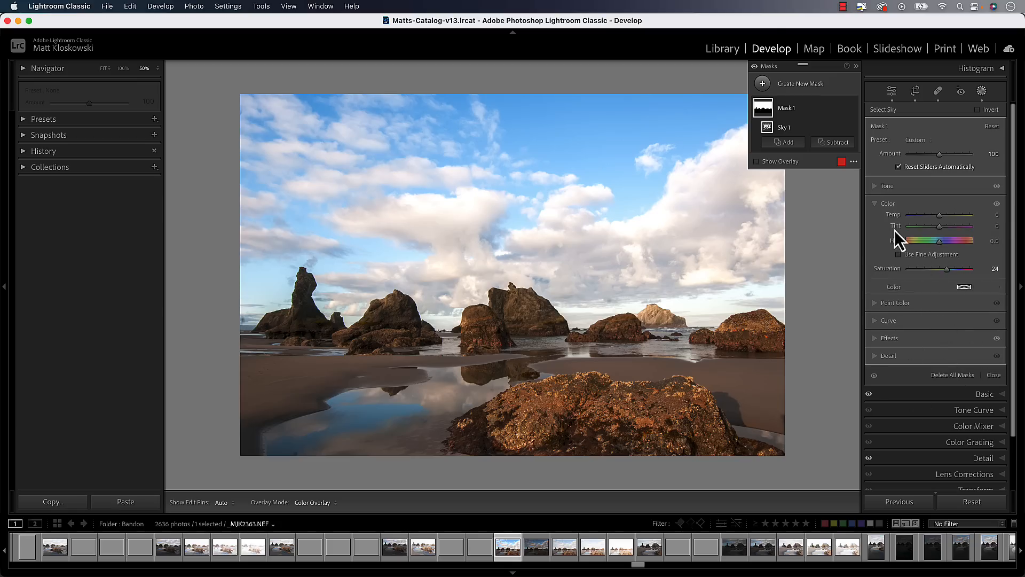
Collapse the sky mask's Color group and show its Tone adjustments on their own.
{"action": "left_click", "coordinate": [888, 203]}
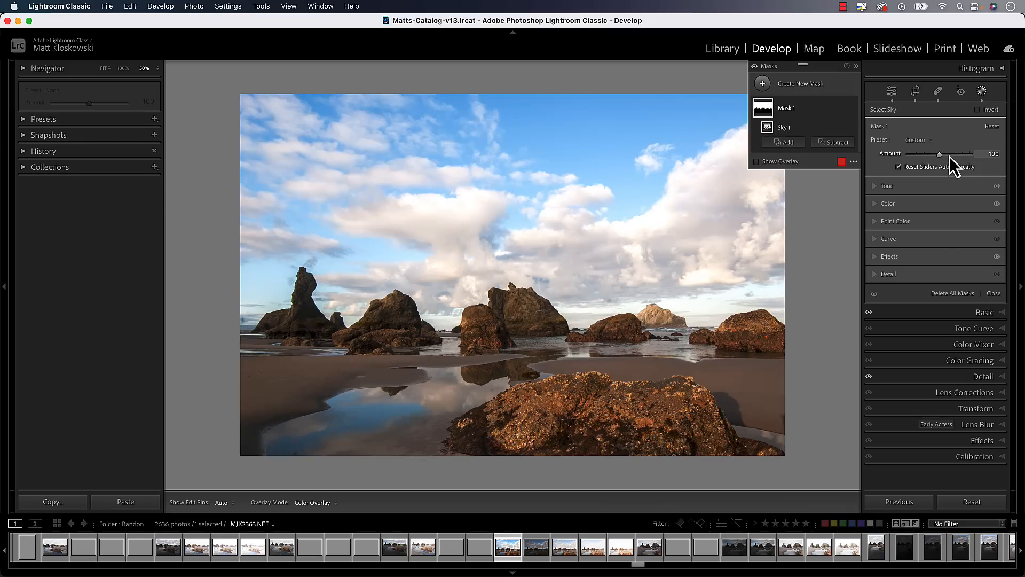
{"action": "left_click", "coordinate": [888, 185]}
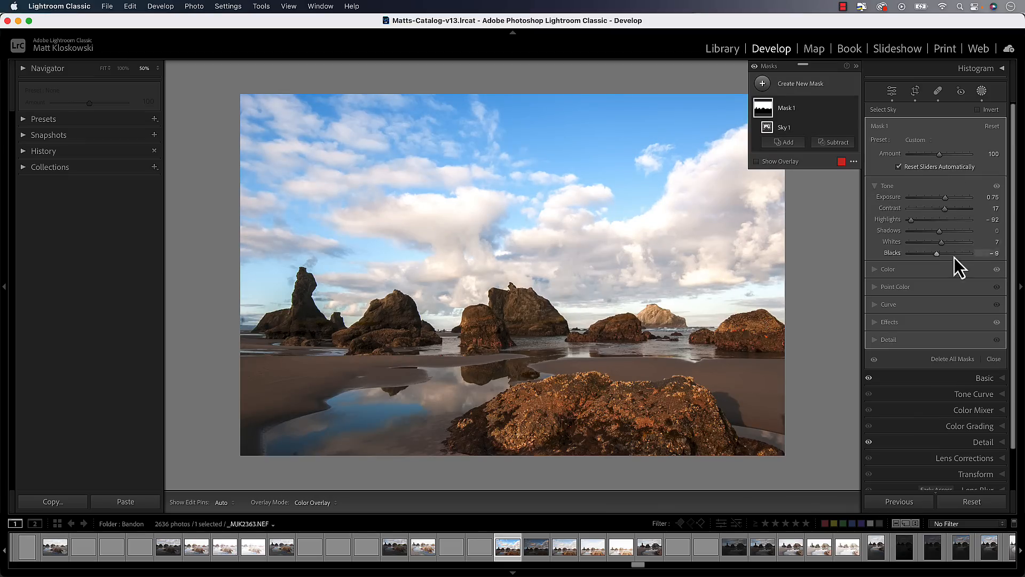
{"action": "mouse_move", "coordinate": [949, 169]}
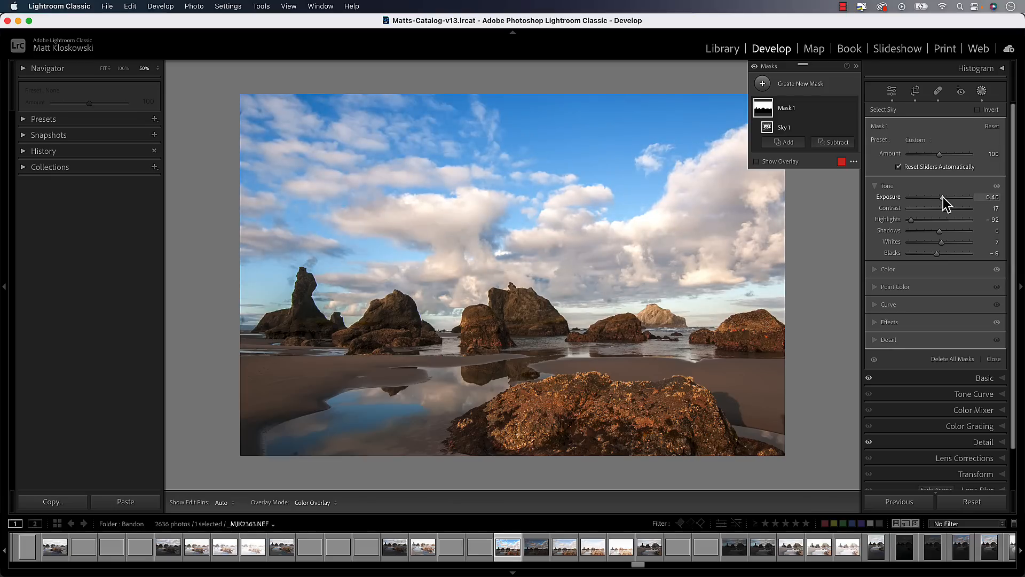
{"action": "mouse_move", "coordinate": [660, 287]}
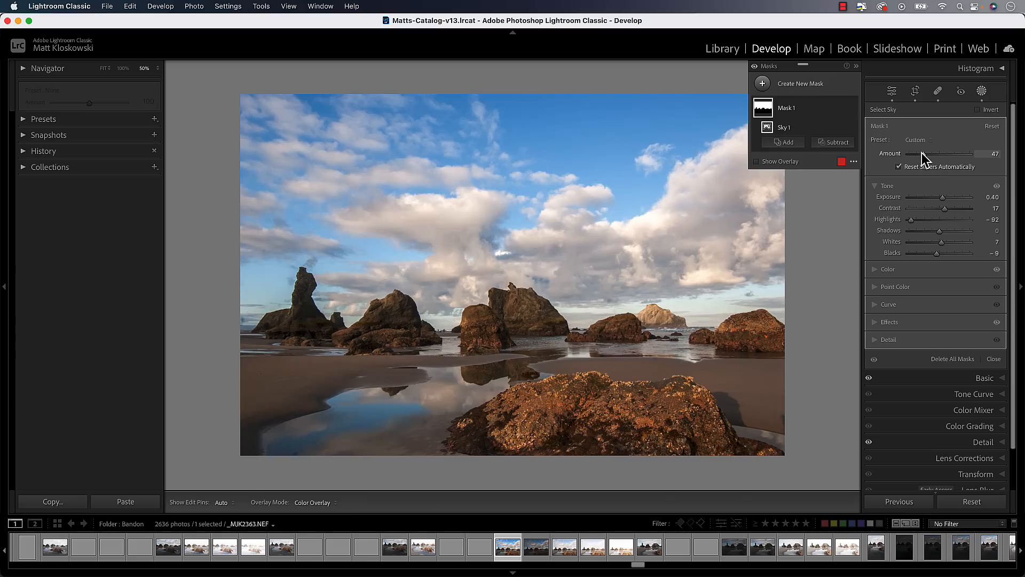
{"action": "mouse_move", "coordinate": [922, 314]}
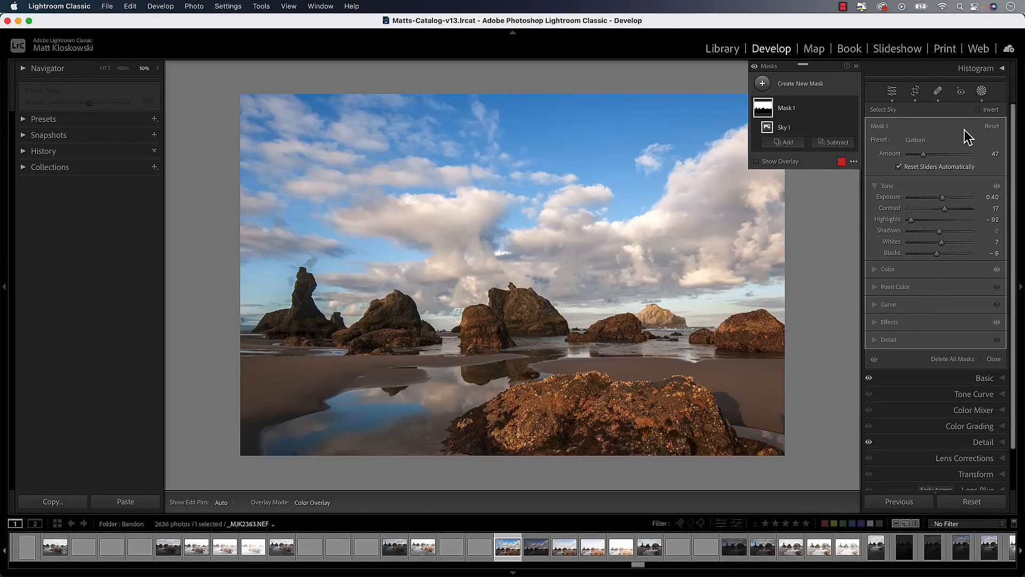
{"action": "mouse_move", "coordinate": [961, 155]}
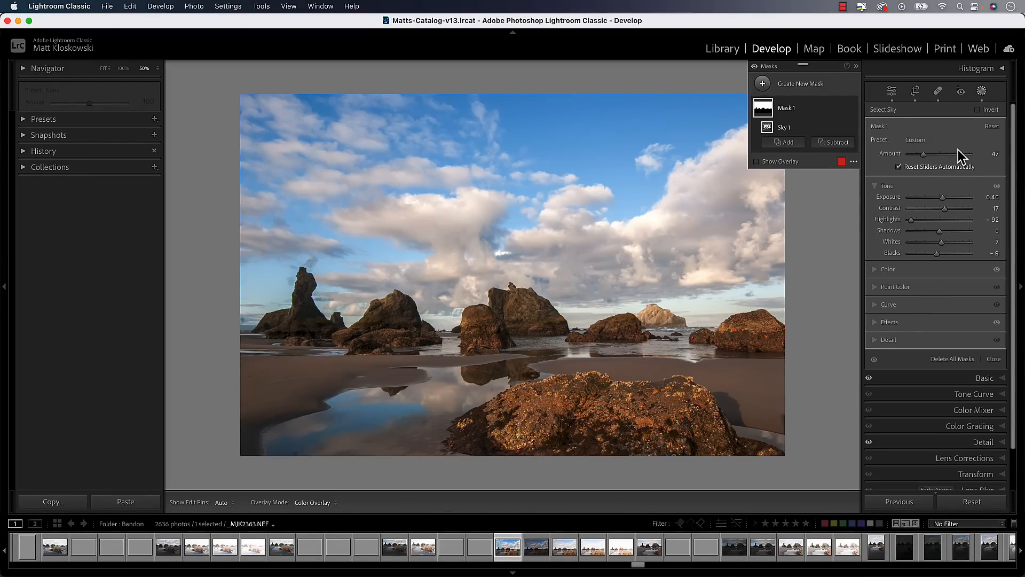
{"action": "mouse_move", "coordinate": [942, 197]}
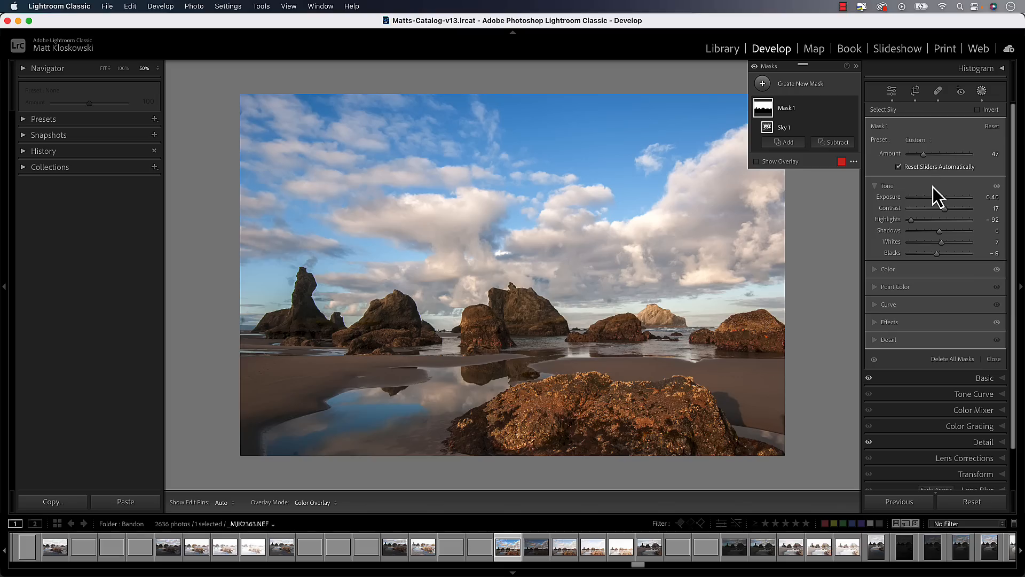
{"action": "mouse_move", "coordinate": [901, 204]}
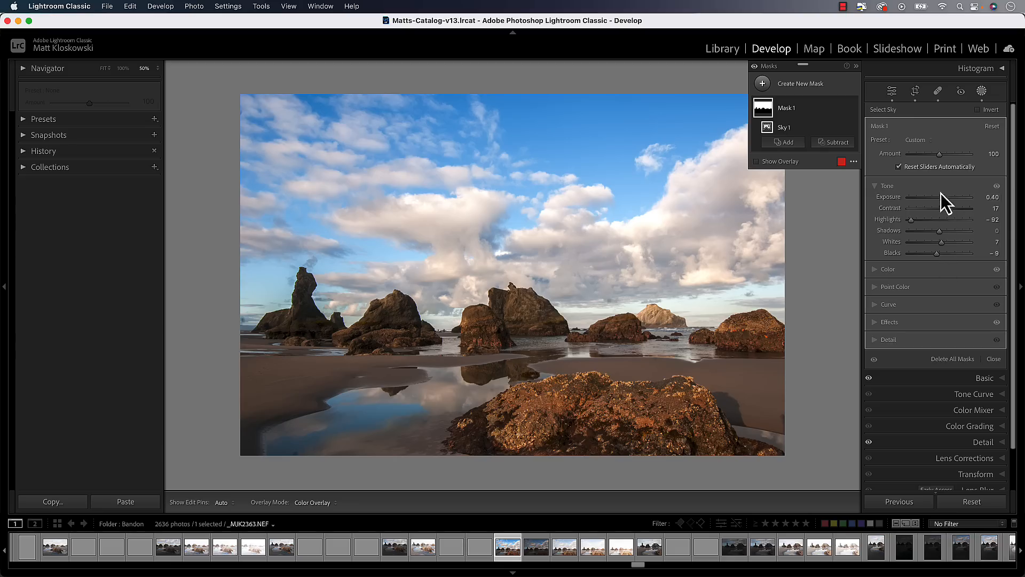
{"action": "mouse_move", "coordinate": [945, 244]}
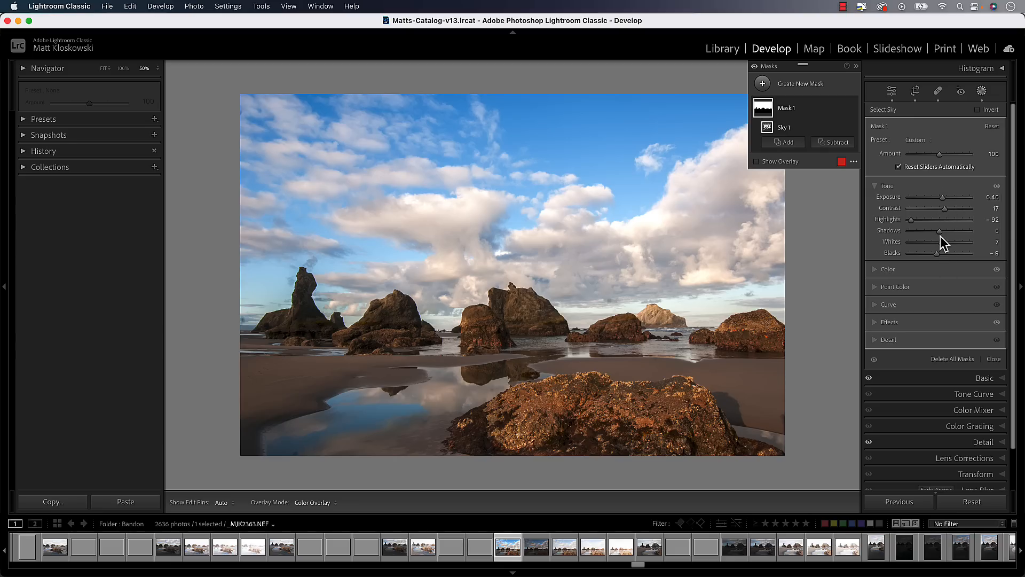
{"action": "mouse_move", "coordinate": [945, 204]}
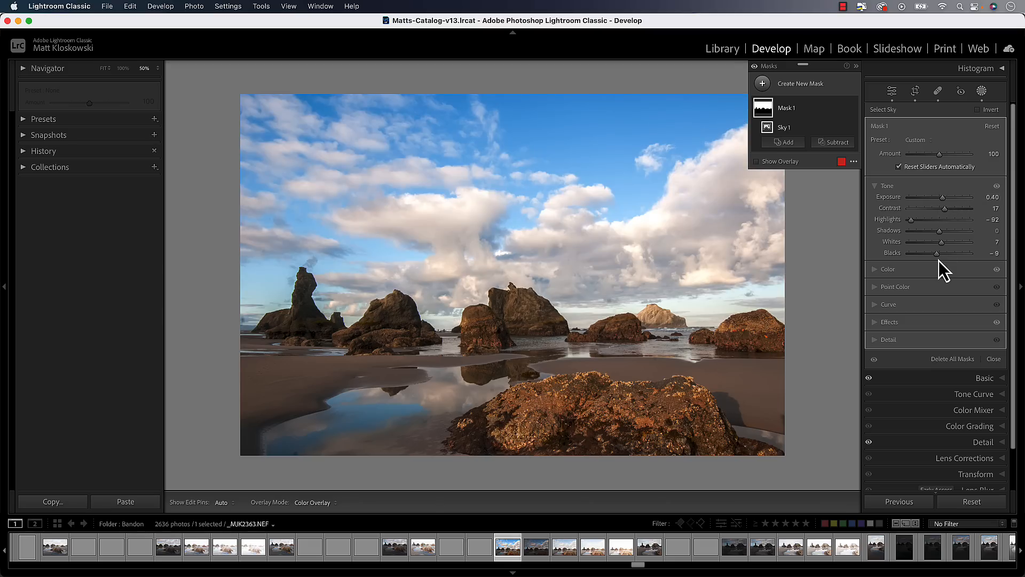
{"action": "mouse_move", "coordinate": [946, 258]}
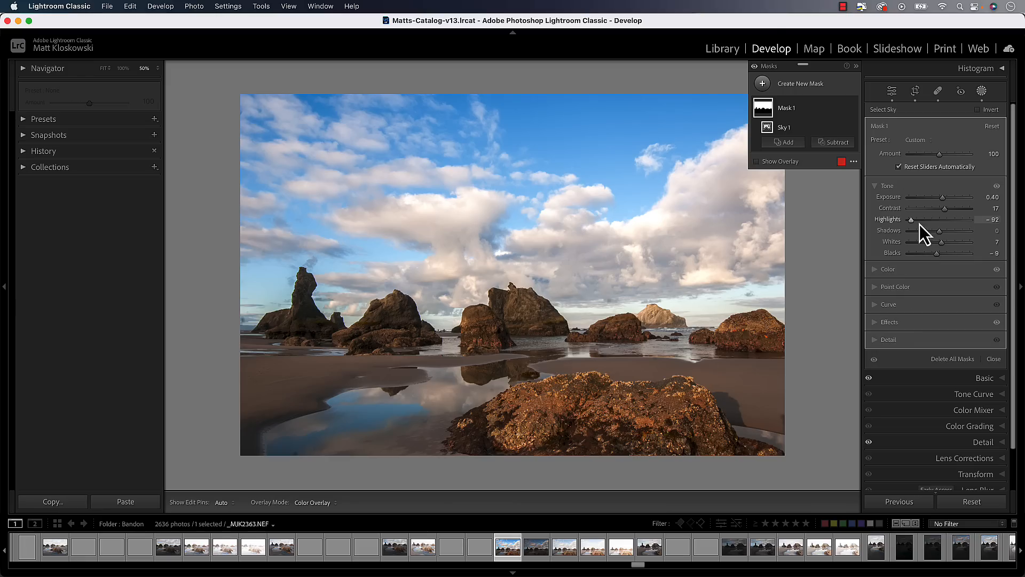
{"action": "mouse_move", "coordinate": [1010, 268]}
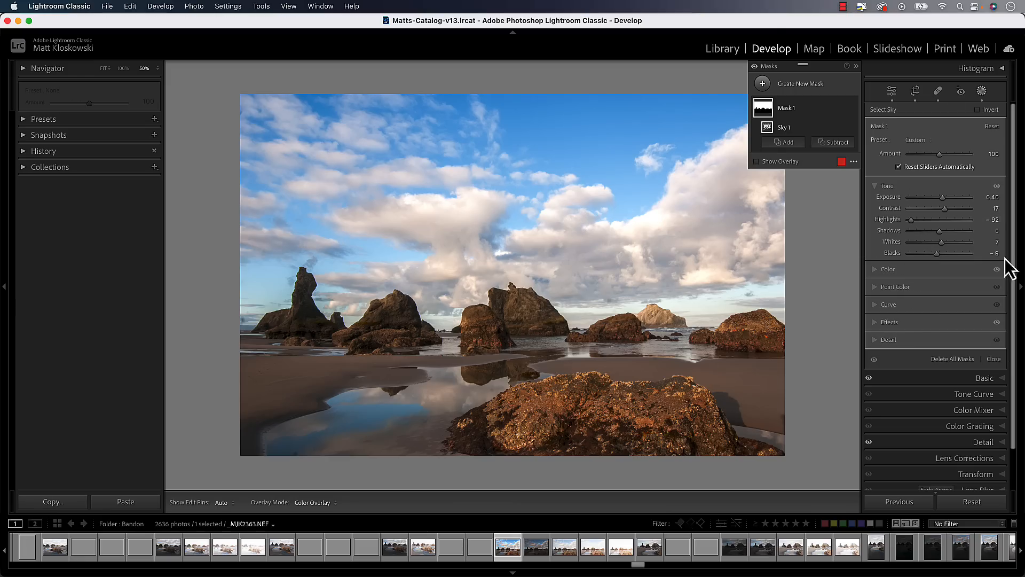
{"action": "mouse_move", "coordinate": [994, 473]}
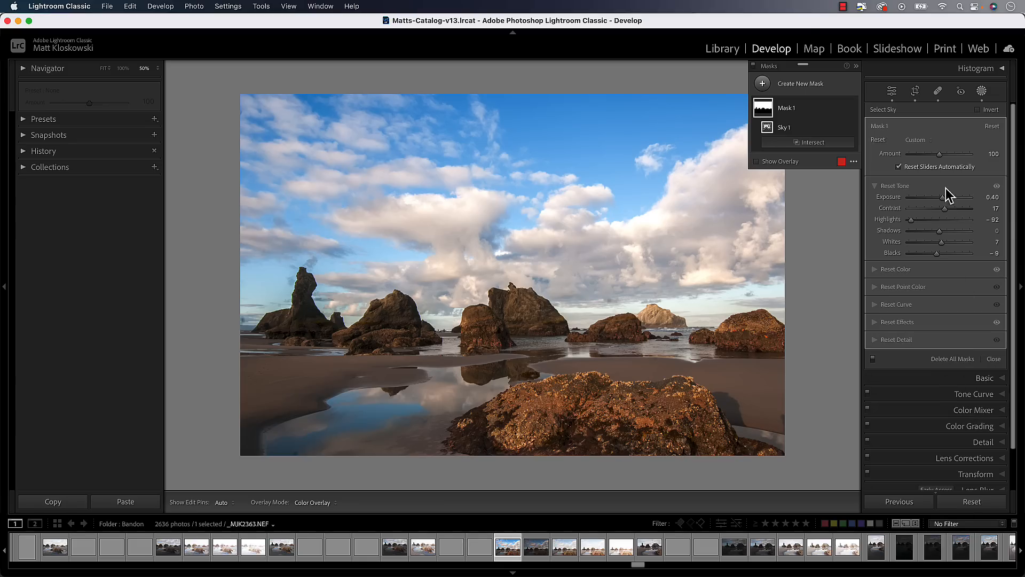
{"action": "mouse_move", "coordinate": [897, 198]}
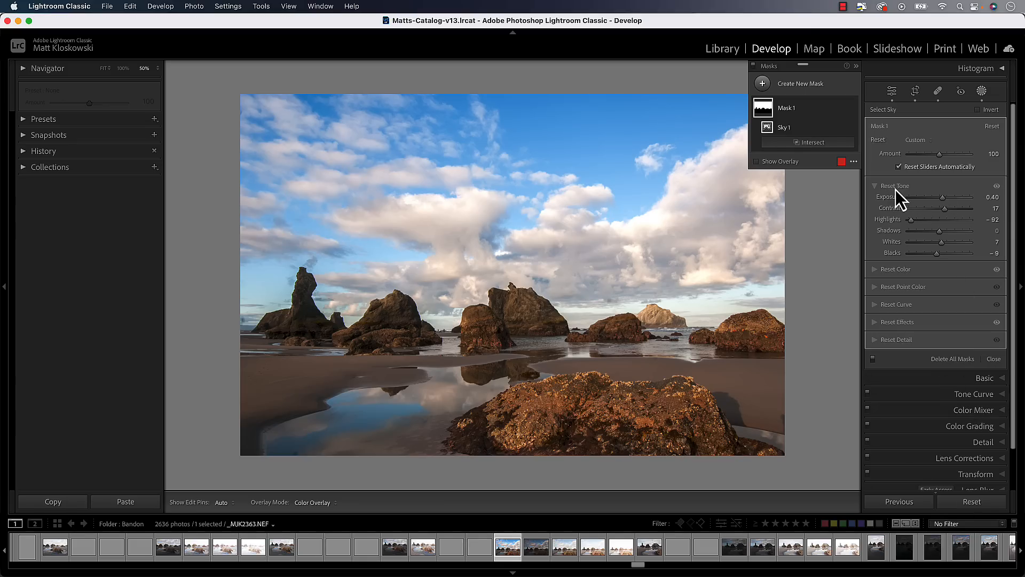
{"action": "mouse_move", "coordinate": [896, 201]}
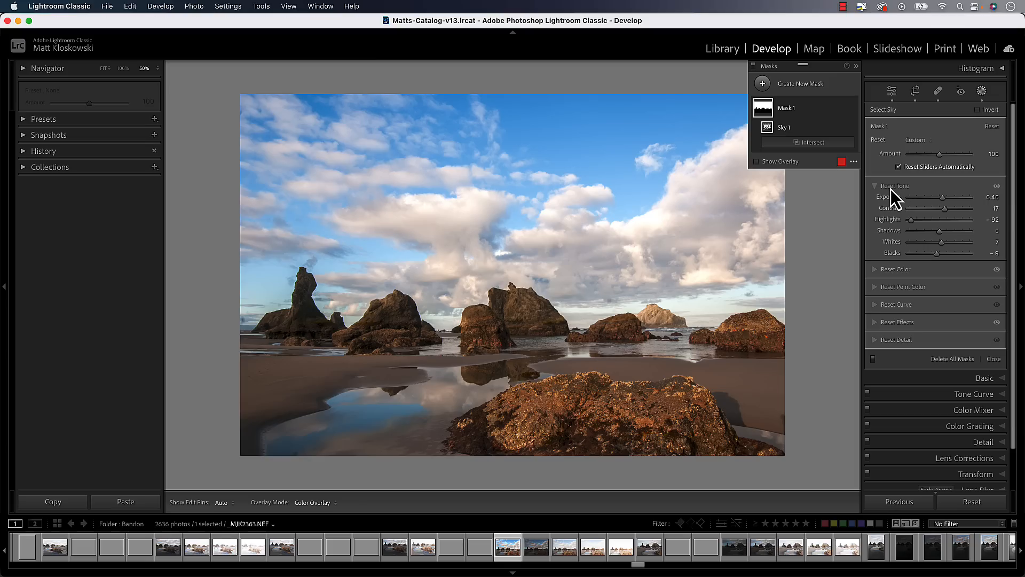
Reset all of the sky mask's tone sliders to zero.
{"action": "left_click", "coordinate": [894, 185]}
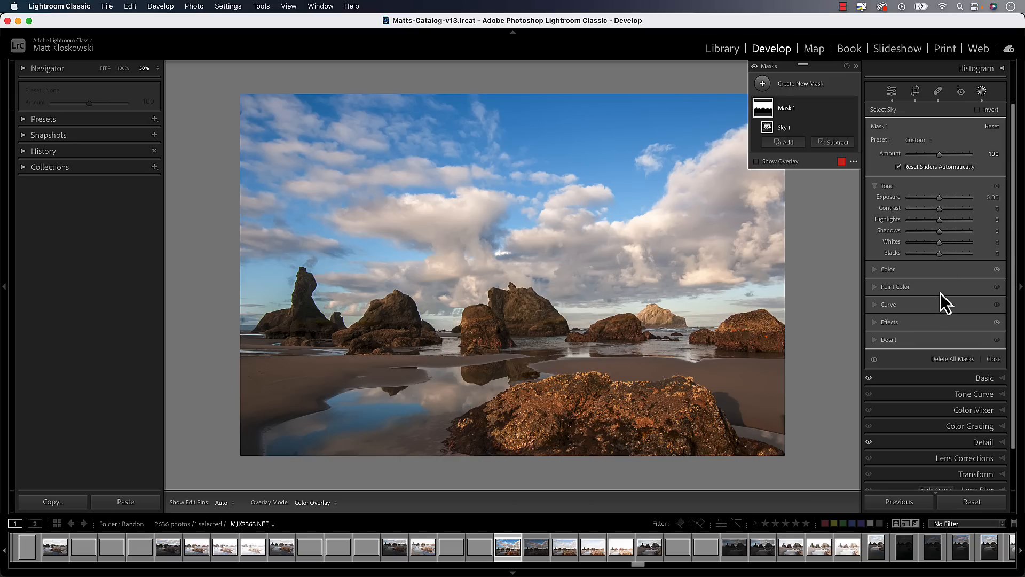
{"action": "mouse_move", "coordinate": [928, 197]}
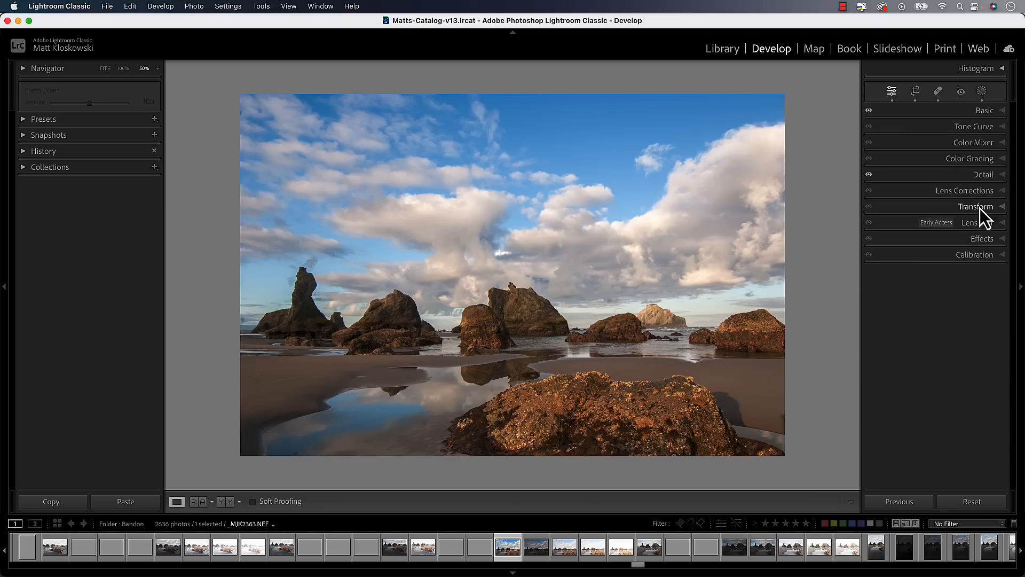
Reset the Basic panel's Presence sliders to zero and bring up the Masking panel again.
{"action": "left_click", "coordinate": [985, 110]}
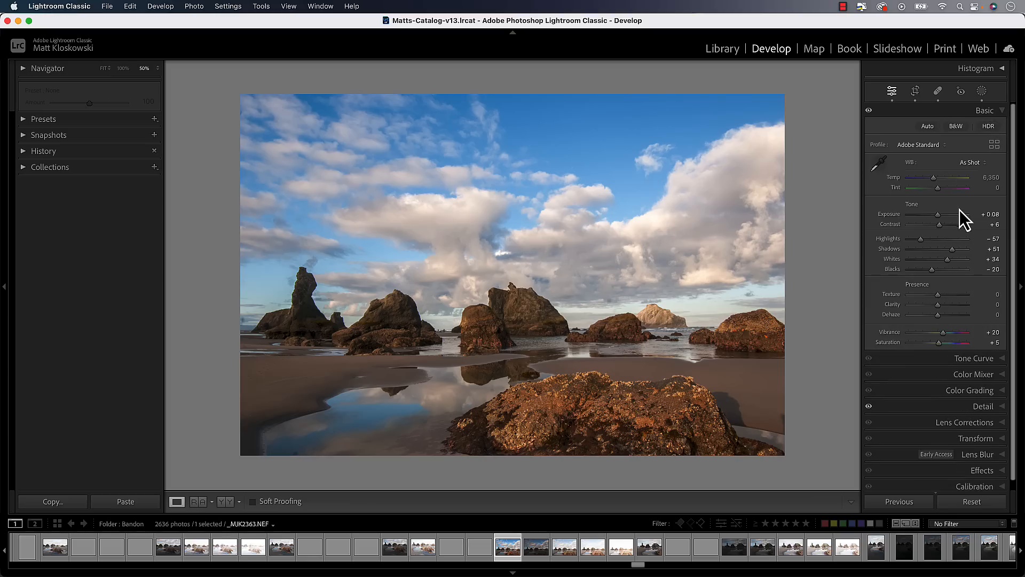
{"action": "mouse_move", "coordinate": [974, 358]}
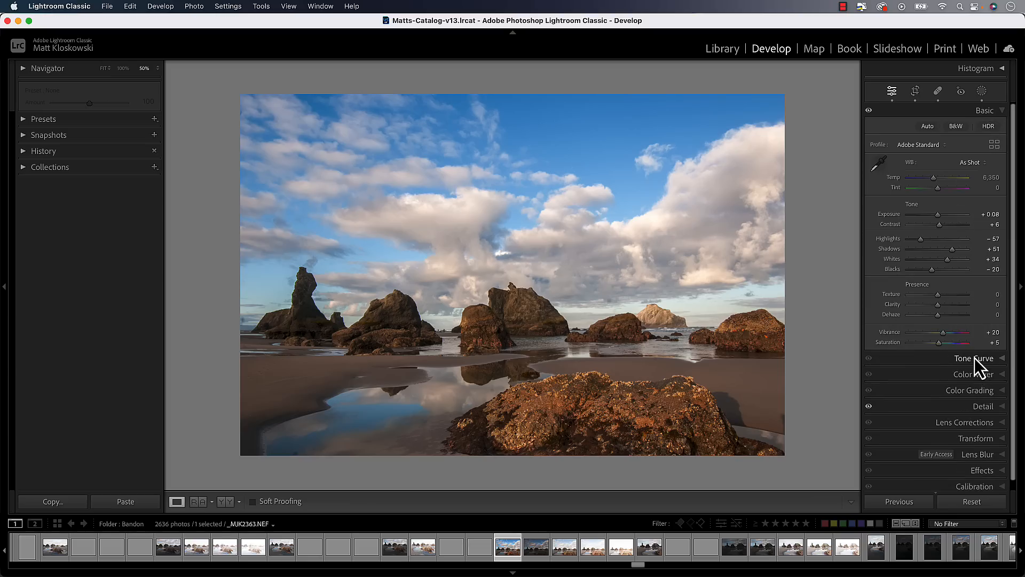
{"action": "mouse_move", "coordinate": [945, 308]}
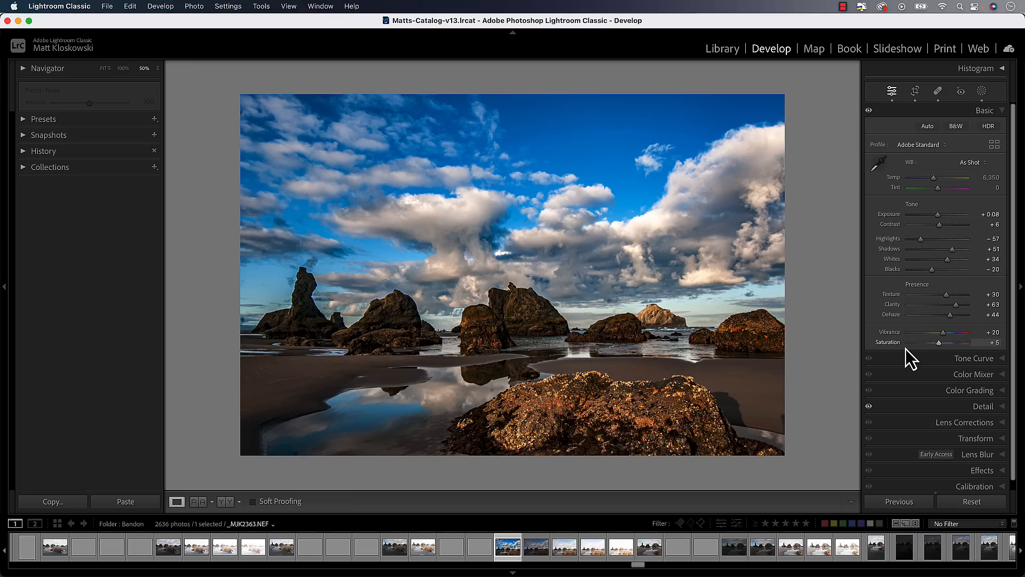
{"action": "mouse_move", "coordinate": [920, 295]}
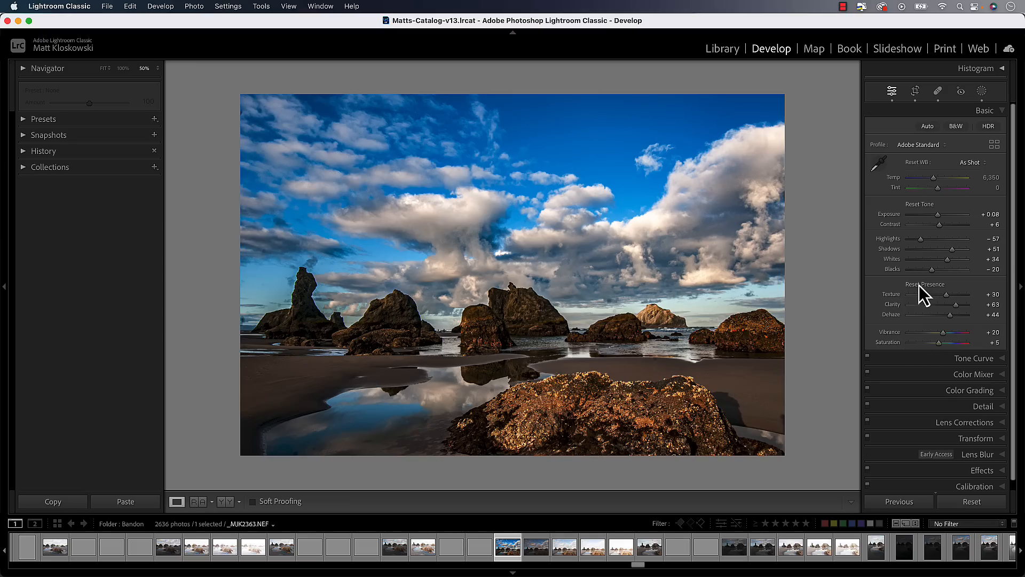
{"action": "left_click", "coordinate": [925, 284]}
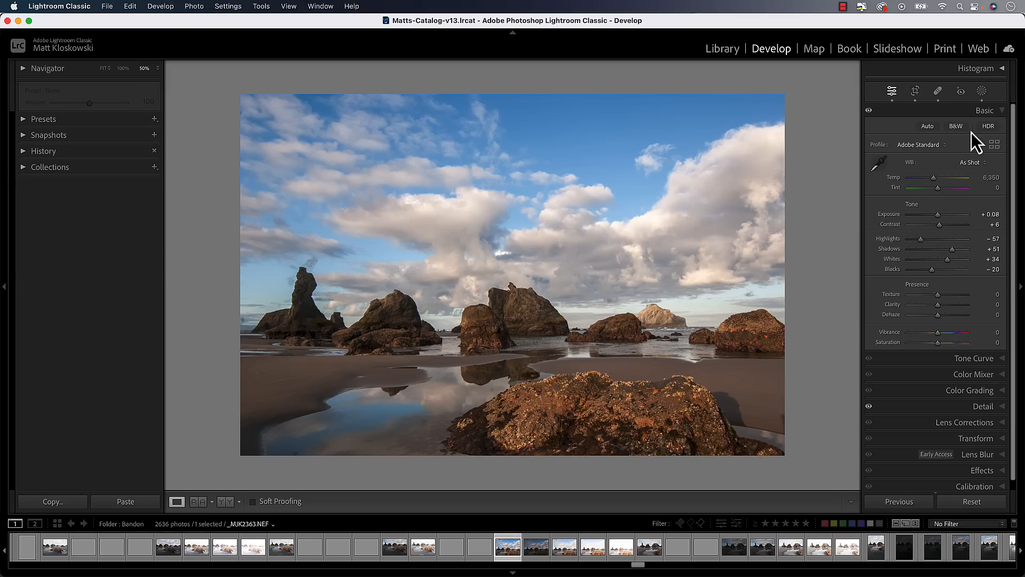
{"action": "left_click", "coordinate": [982, 91]}
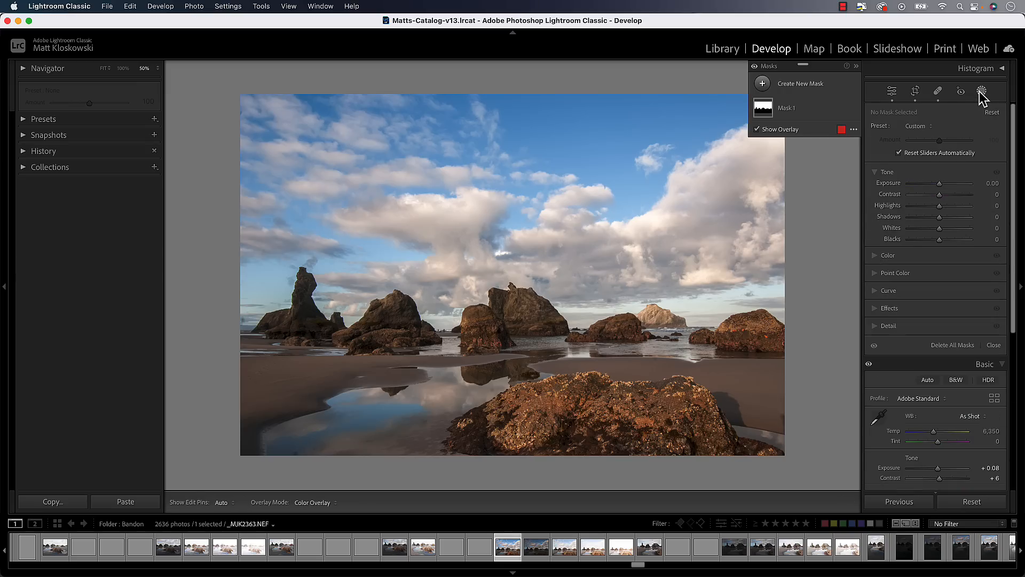
{"action": "mouse_move", "coordinate": [983, 92]}
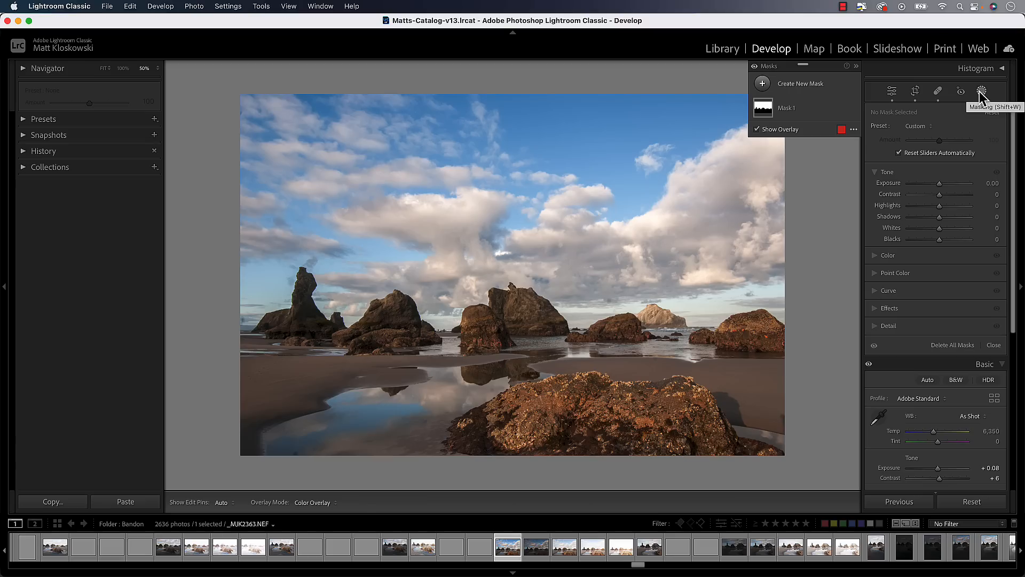
{"action": "mouse_move", "coordinate": [983, 104]}
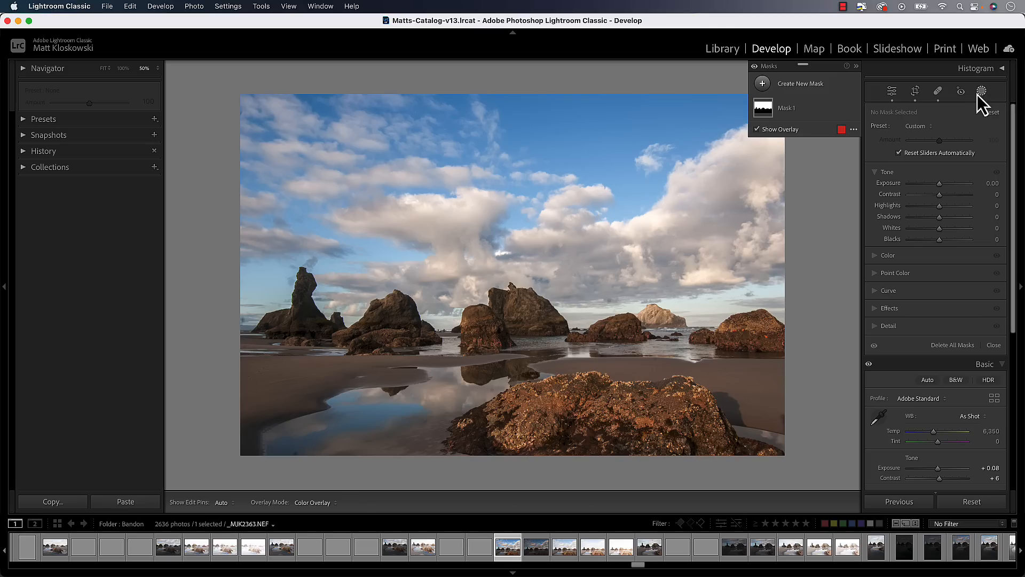
{"action": "mouse_move", "coordinate": [746, 182]}
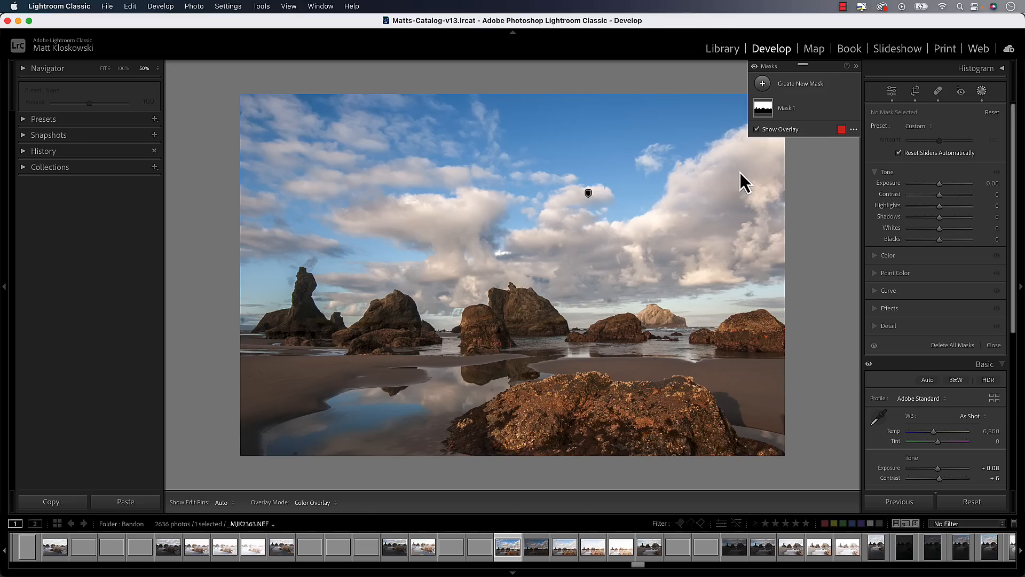
{"action": "mouse_move", "coordinate": [961, 135]}
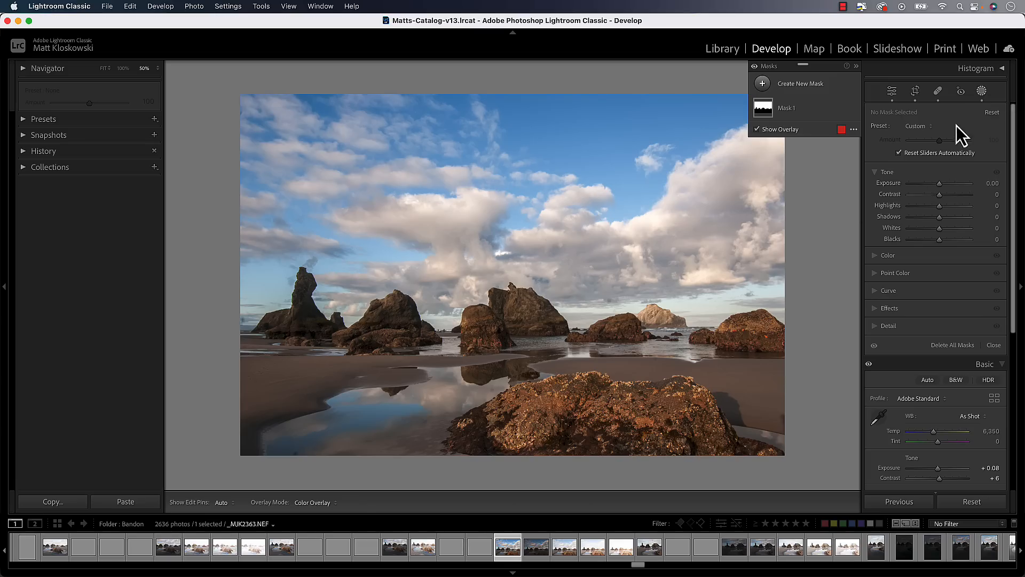
Create a new mask using the Brush for freehand painting over the left rocks.
{"action": "left_click", "coordinate": [763, 83]}
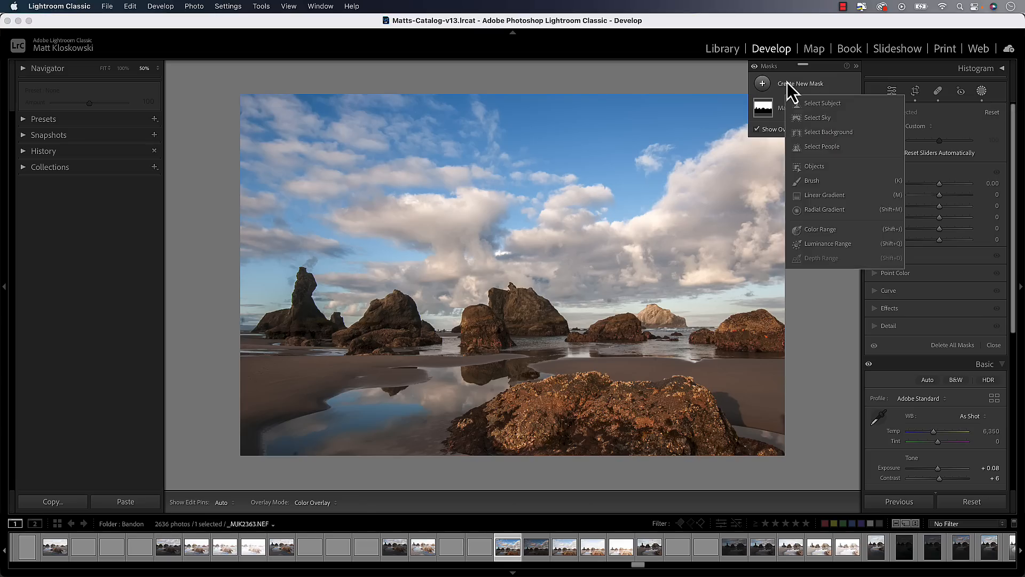
{"action": "left_click", "coordinate": [812, 180]}
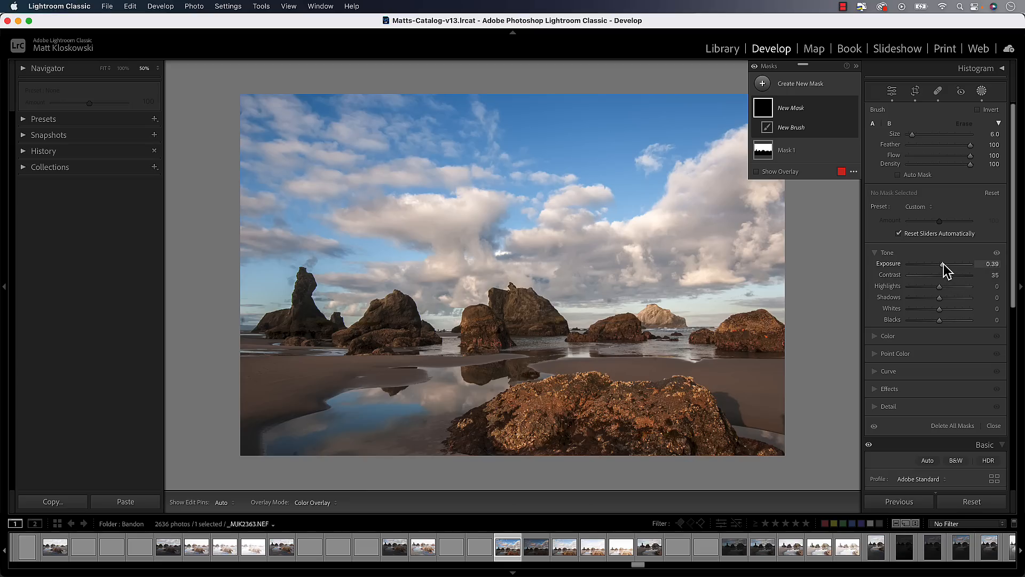
{"action": "mouse_move", "coordinate": [301, 326]}
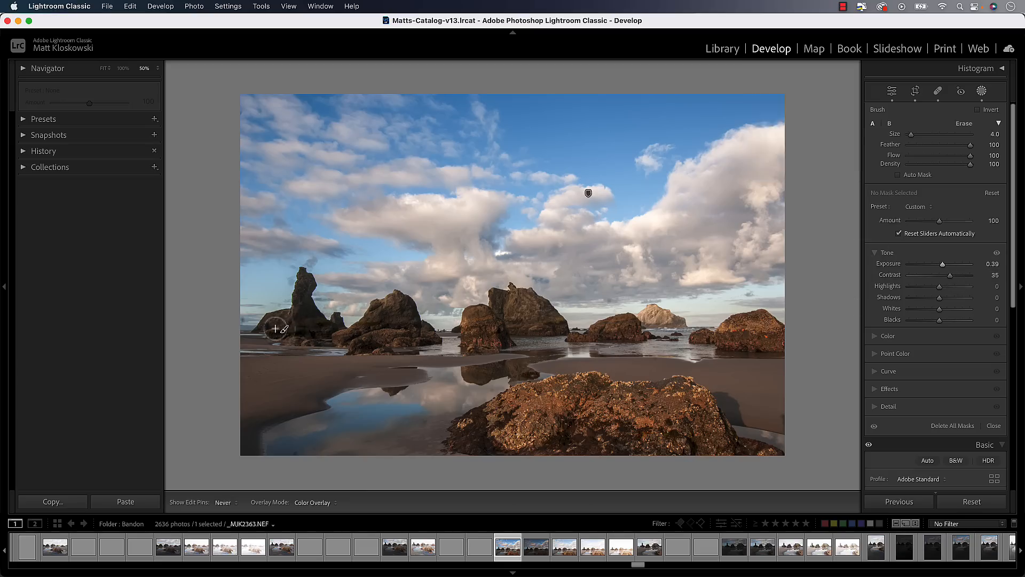
{"action": "mouse_move", "coordinate": [301, 307]}
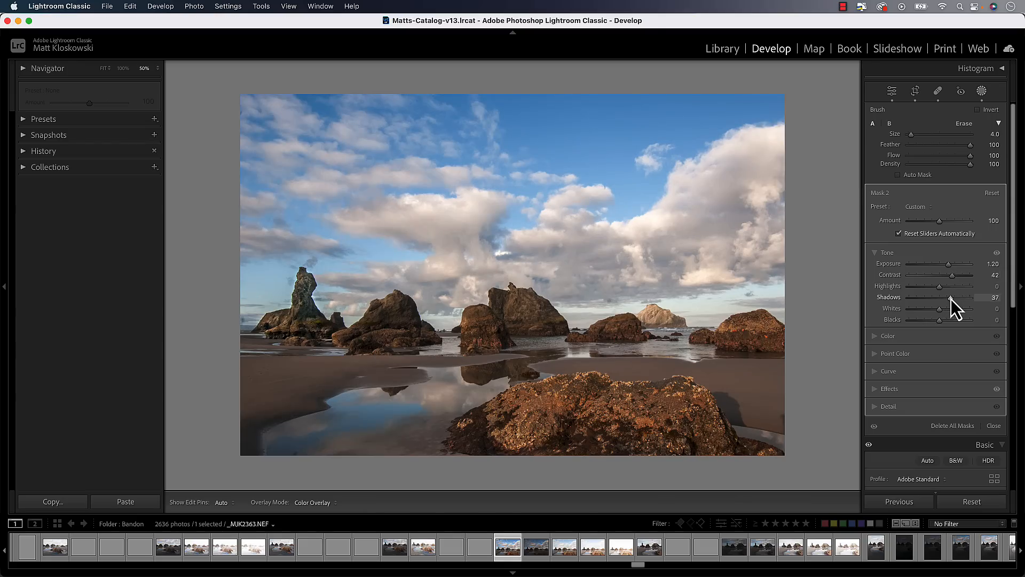
{"action": "mouse_move", "coordinate": [295, 330]}
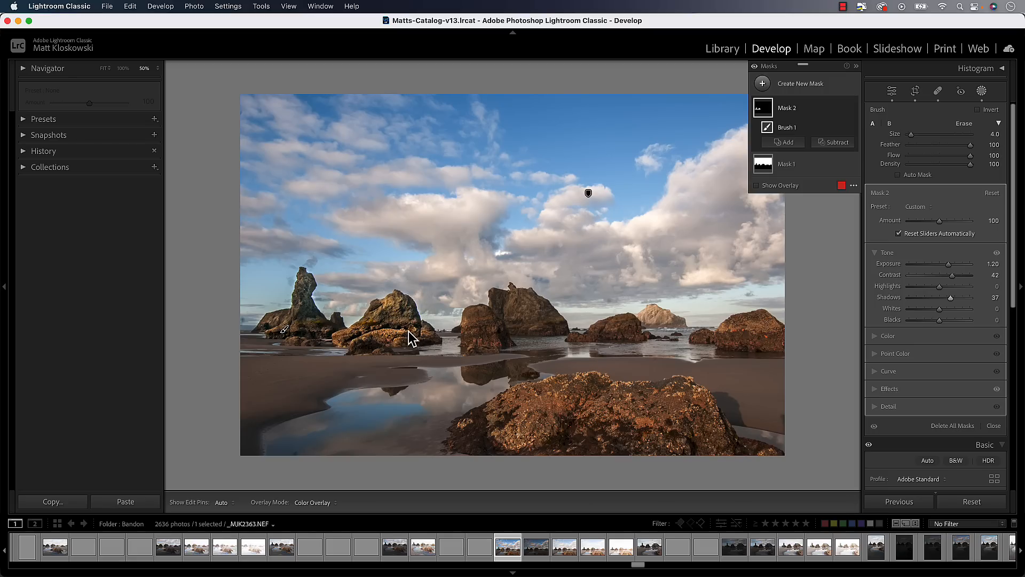
Paint Mask 2 over the rocks and raise exposure 1.20, contrast 42, shadows 37.
{"action": "scroll", "scroll_direction": "up", "scroll_amount": 3}
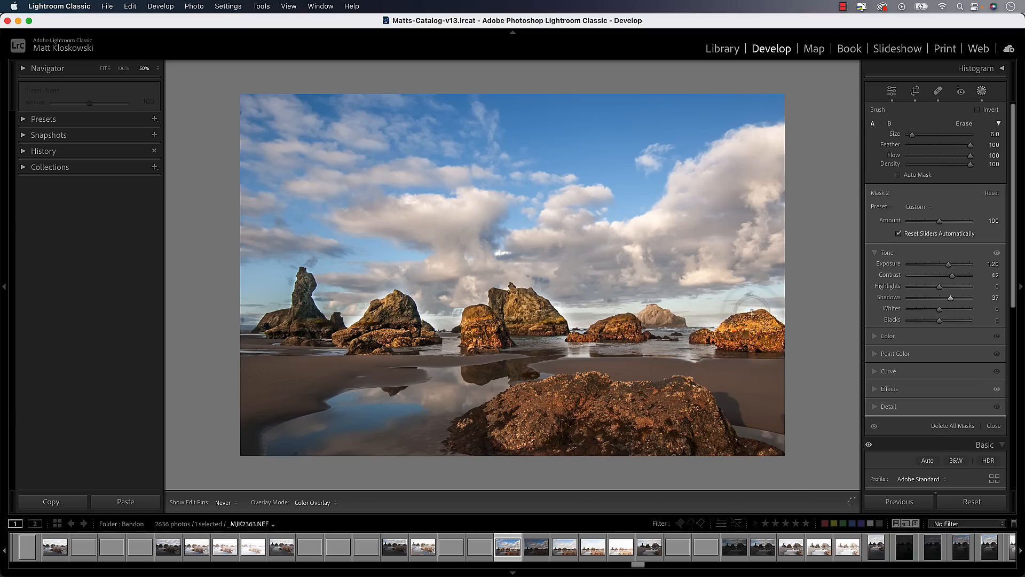
{"action": "mouse_move", "coordinate": [382, 308]}
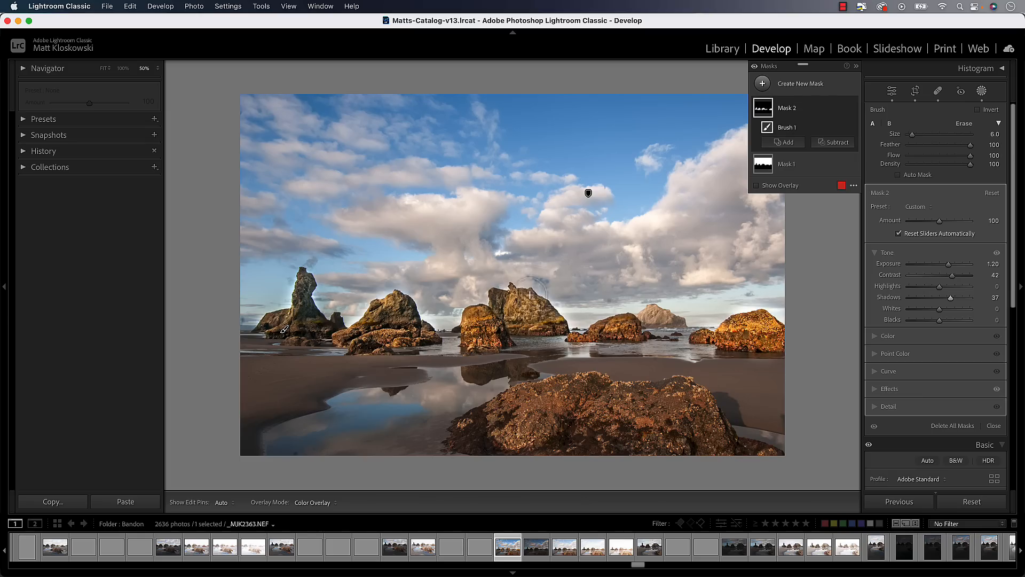
{"action": "mouse_move", "coordinate": [544, 307]}
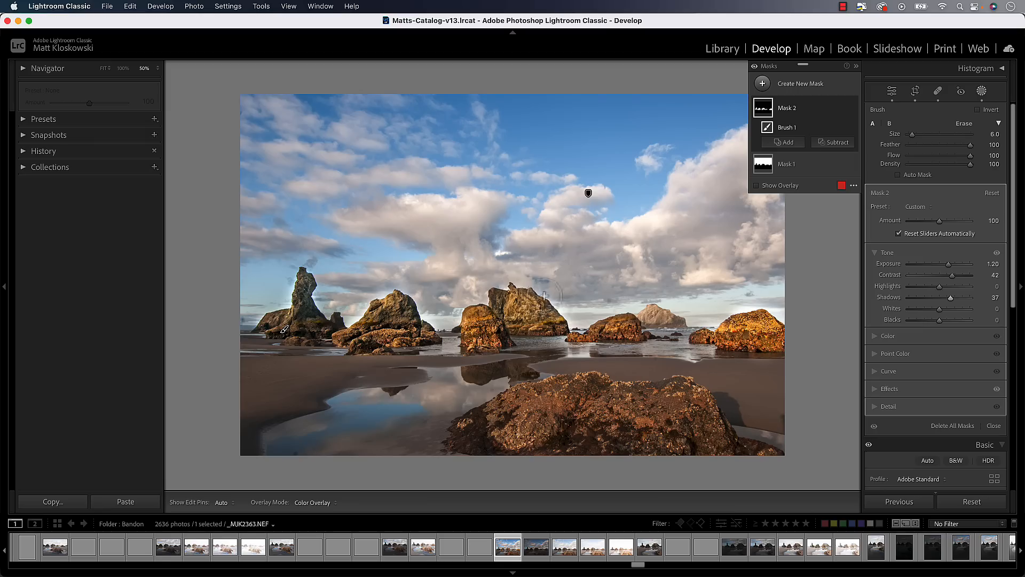
{"action": "mouse_move", "coordinate": [836, 142]}
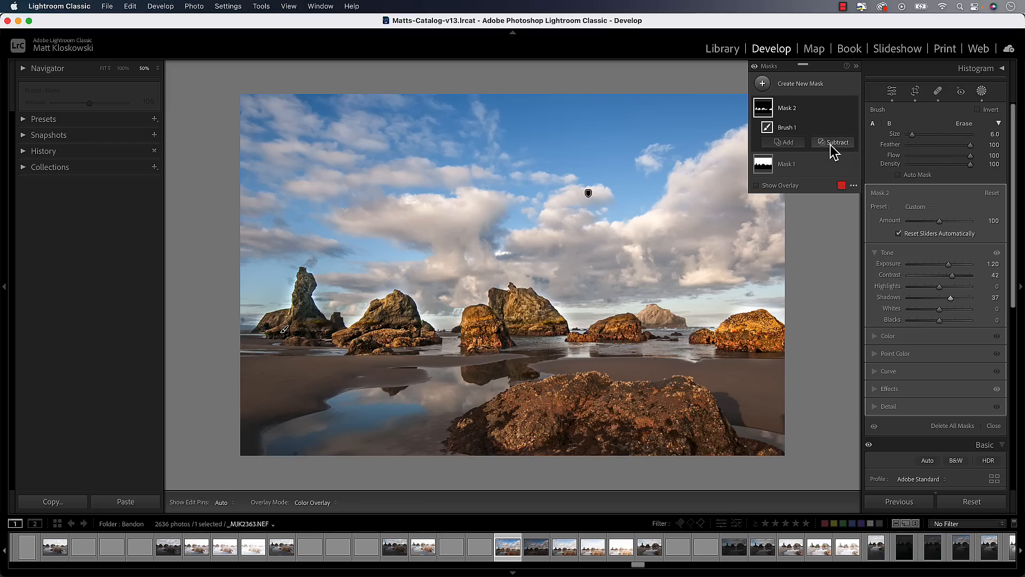
{"action": "mouse_move", "coordinate": [837, 142]}
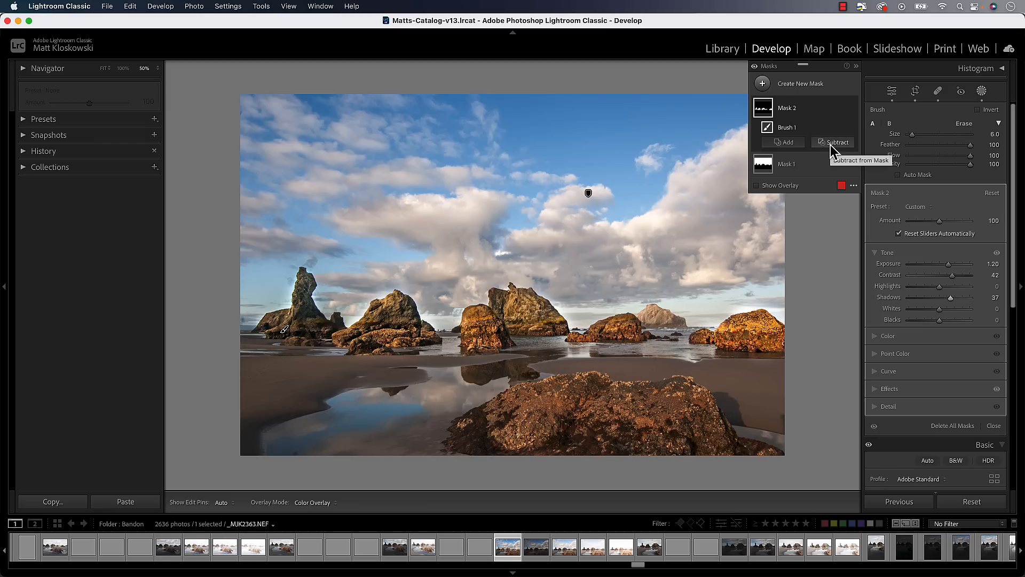
Subtract the AI-detected sky from Mask 2 so only the rocks are brightened.
{"action": "left_click", "coordinate": [837, 142]}
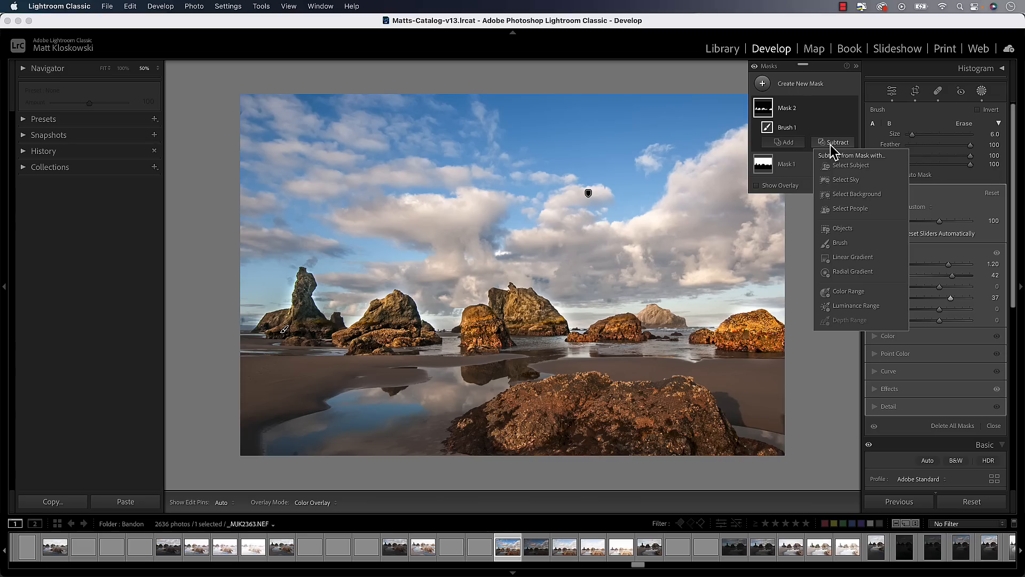
{"action": "mouse_move", "coordinate": [847, 255]}
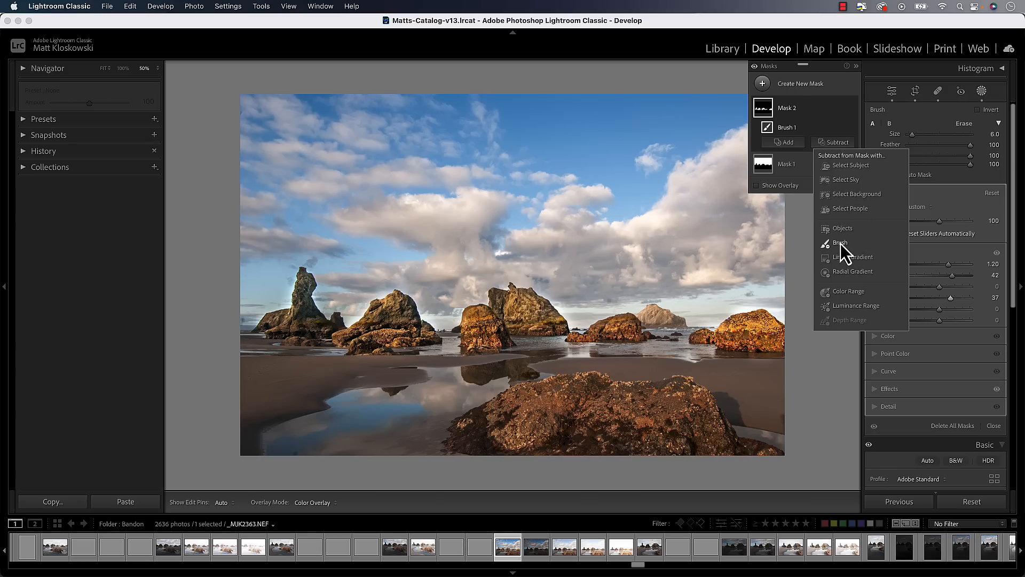
{"action": "mouse_move", "coordinate": [846, 252]}
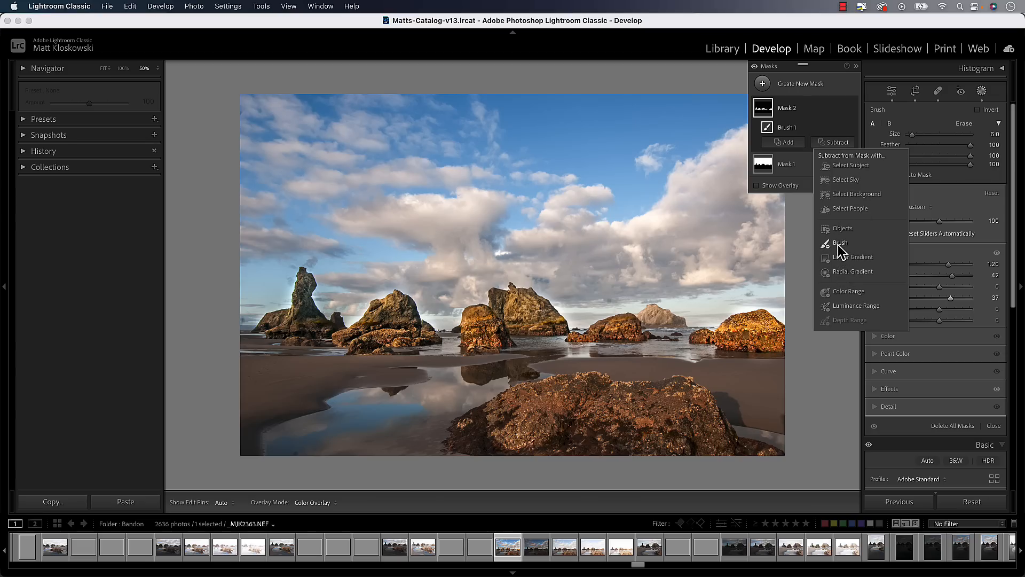
{"action": "mouse_move", "coordinate": [856, 281]}
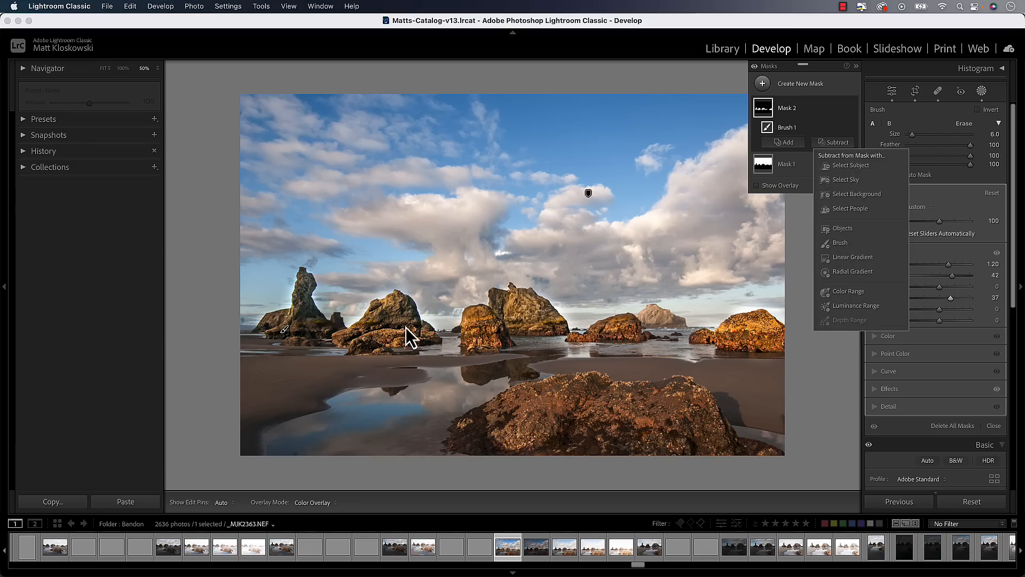
{"action": "mouse_move", "coordinate": [417, 345]}
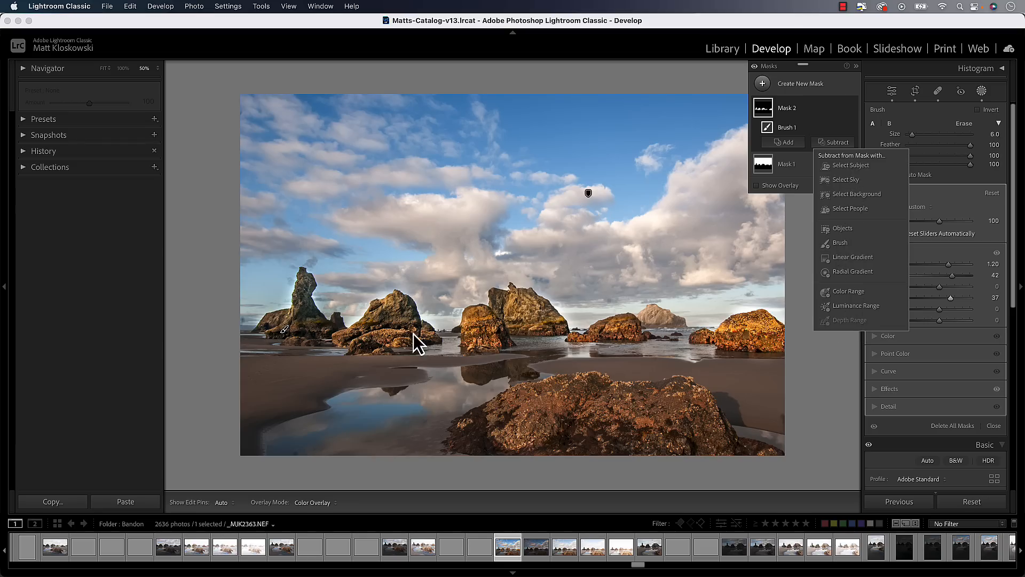
{"action": "mouse_move", "coordinate": [507, 324]}
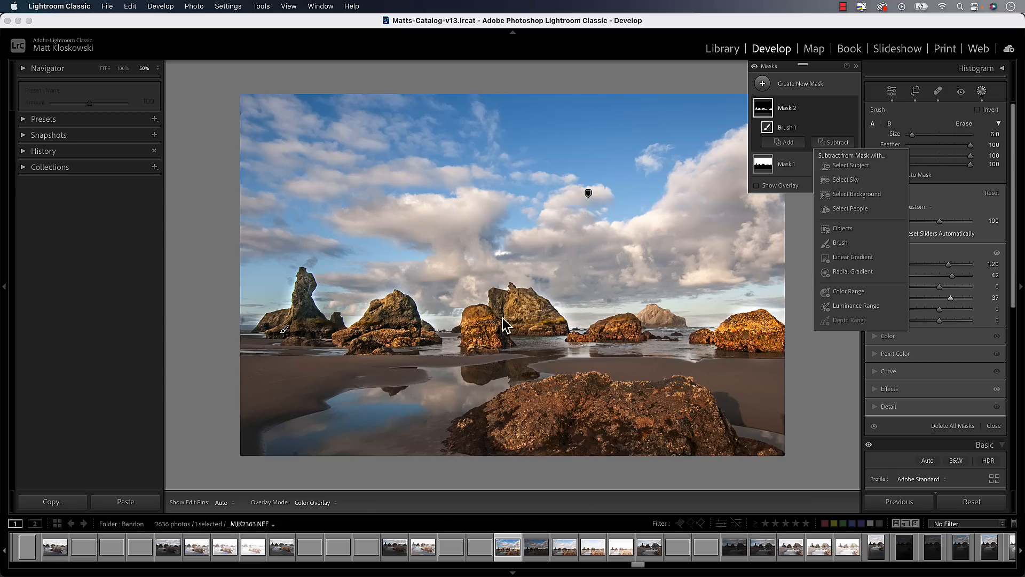
{"action": "mouse_move", "coordinate": [848, 190]}
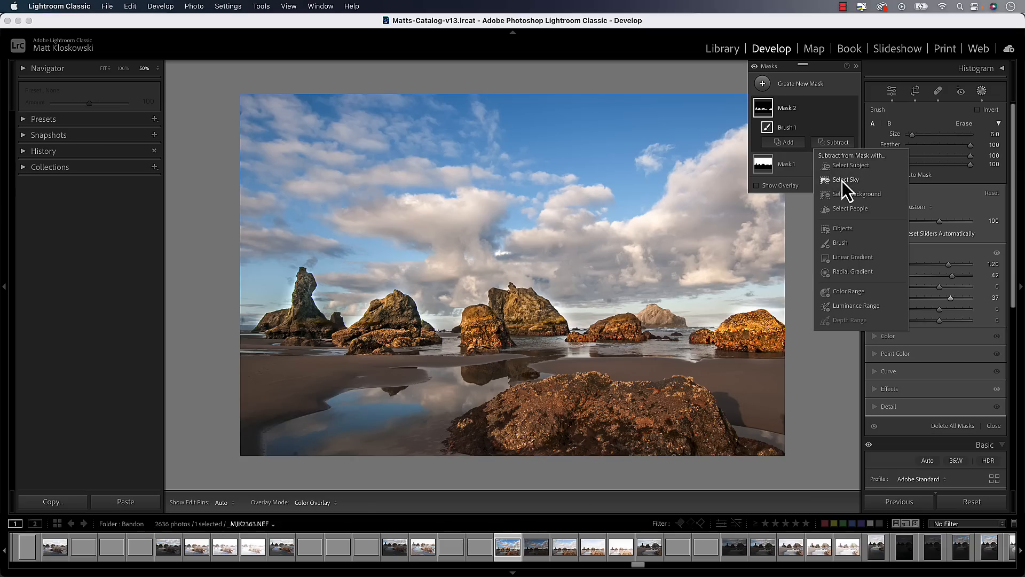
{"action": "mouse_move", "coordinate": [846, 180]}
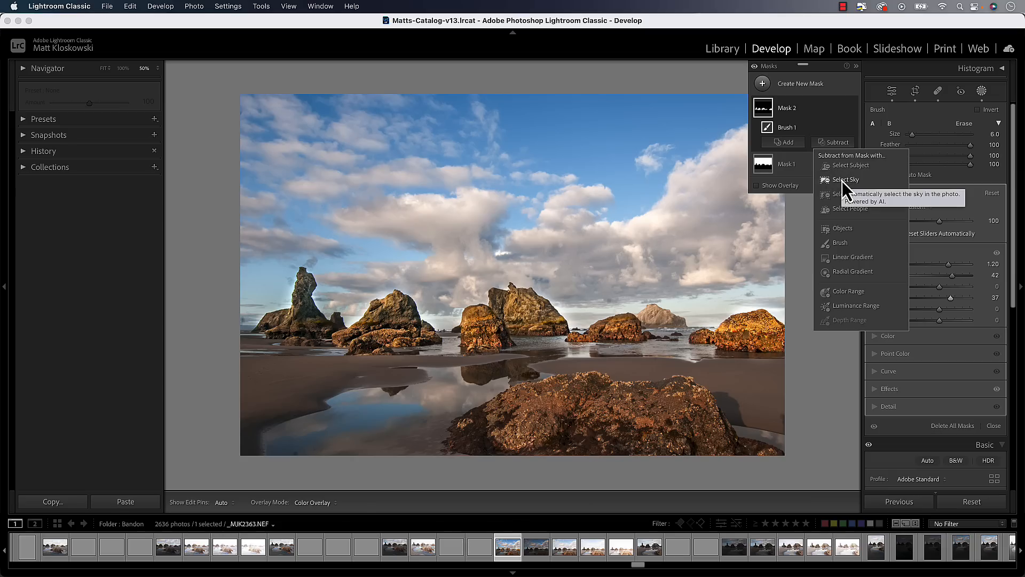
{"action": "left_click", "coordinate": [846, 180]}
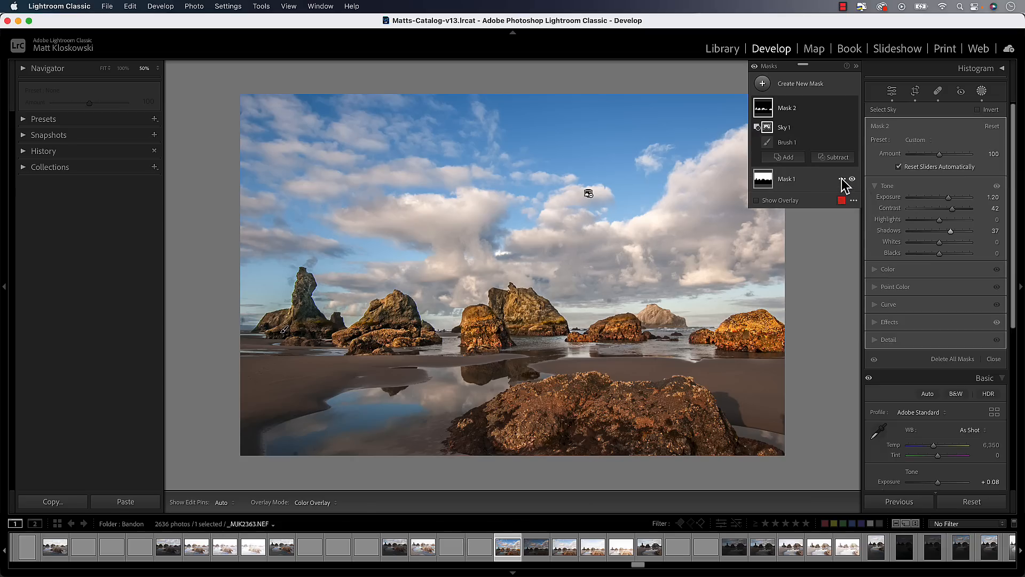
{"action": "left_click", "coordinate": [851, 178]}
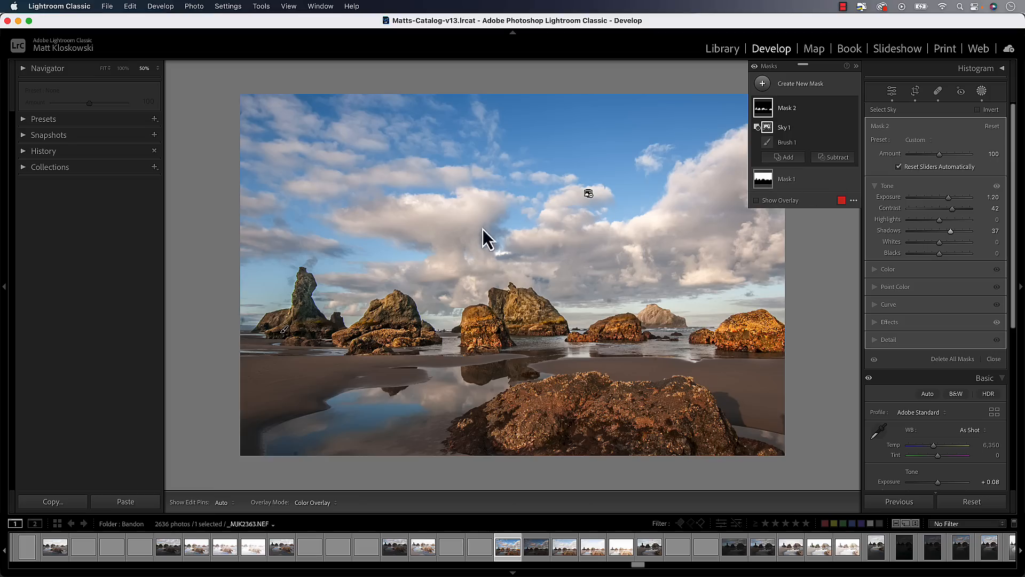
{"action": "mouse_move", "coordinate": [506, 286]}
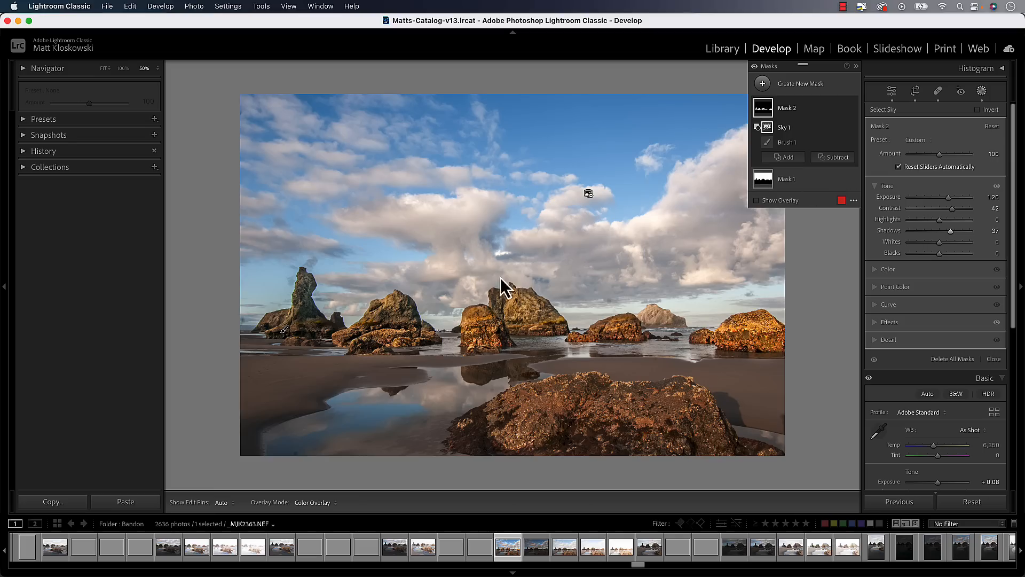
{"action": "mouse_move", "coordinate": [582, 294]}
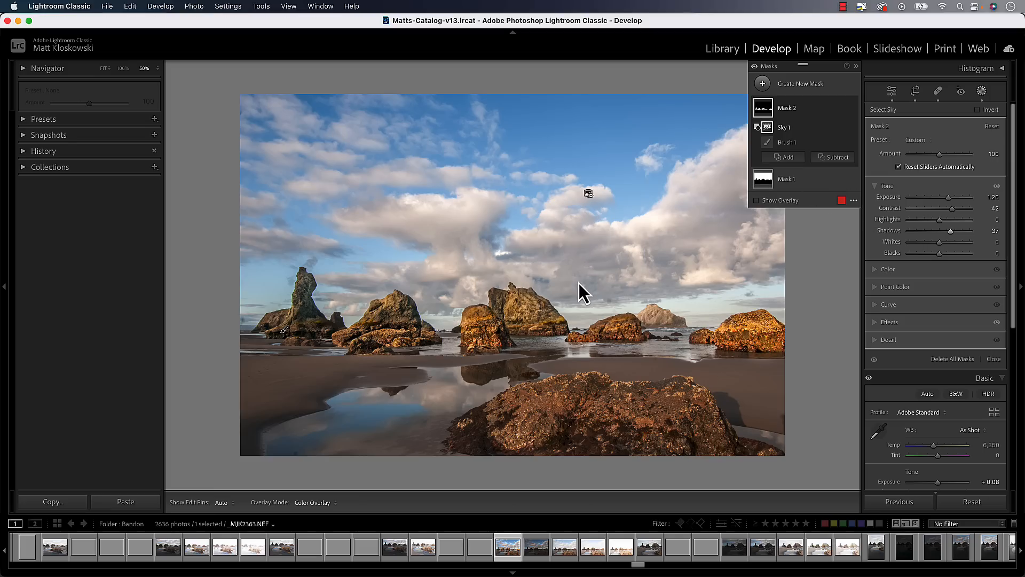
{"action": "mouse_move", "coordinate": [523, 323]}
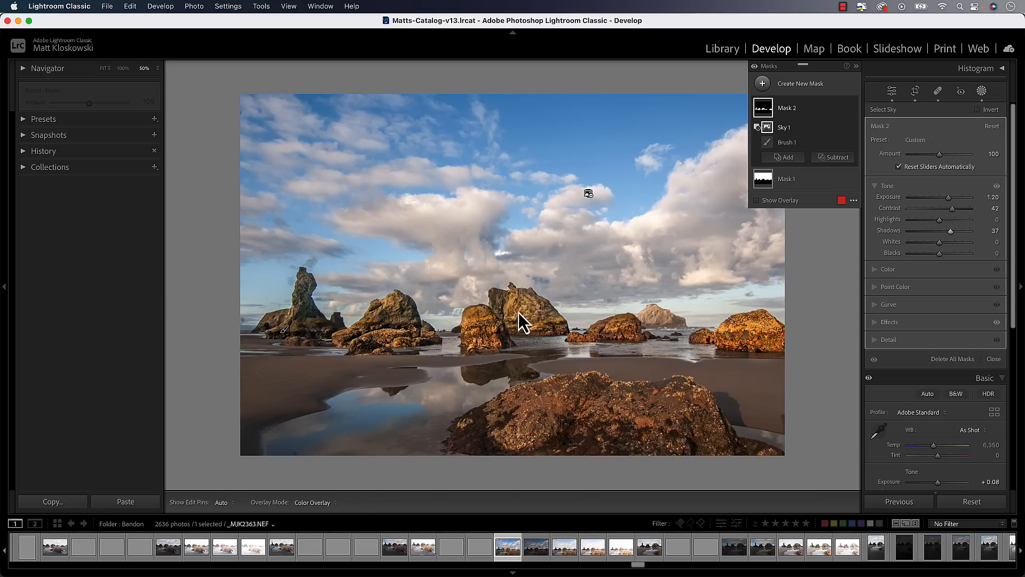
{"action": "mouse_move", "coordinate": [592, 323]}
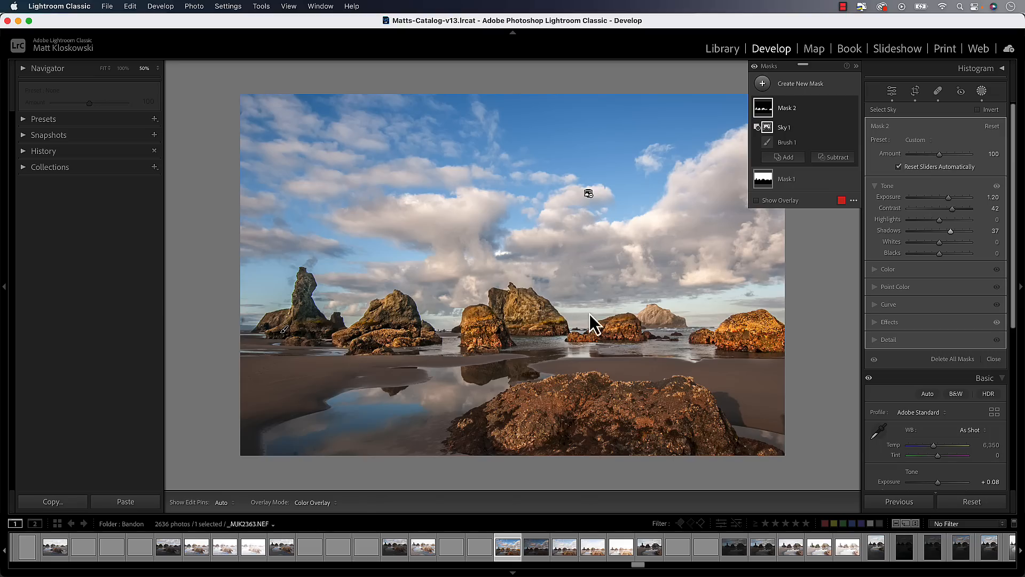
{"action": "mouse_move", "coordinate": [584, 317]}
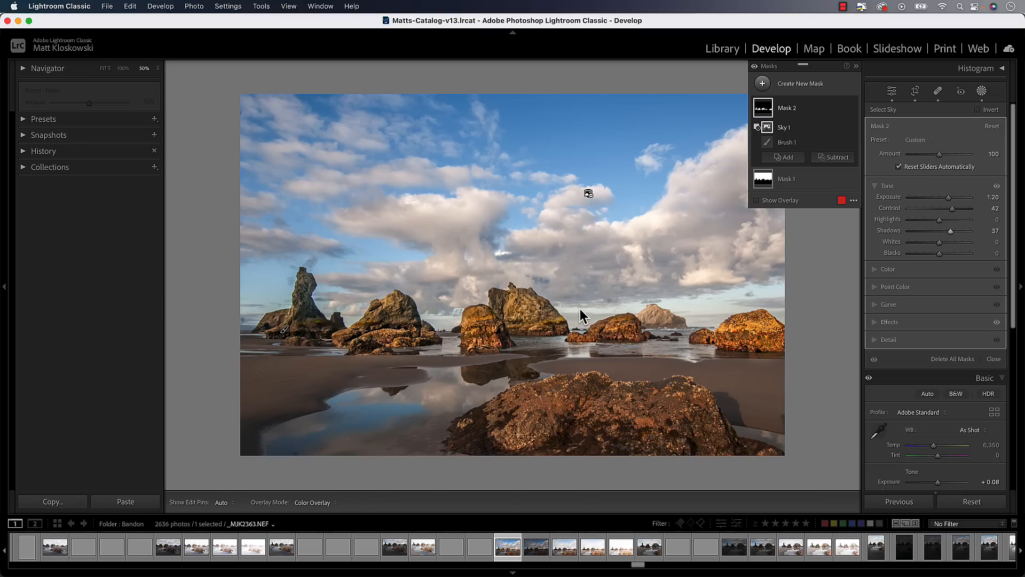
{"action": "mouse_move", "coordinate": [803, 128]}
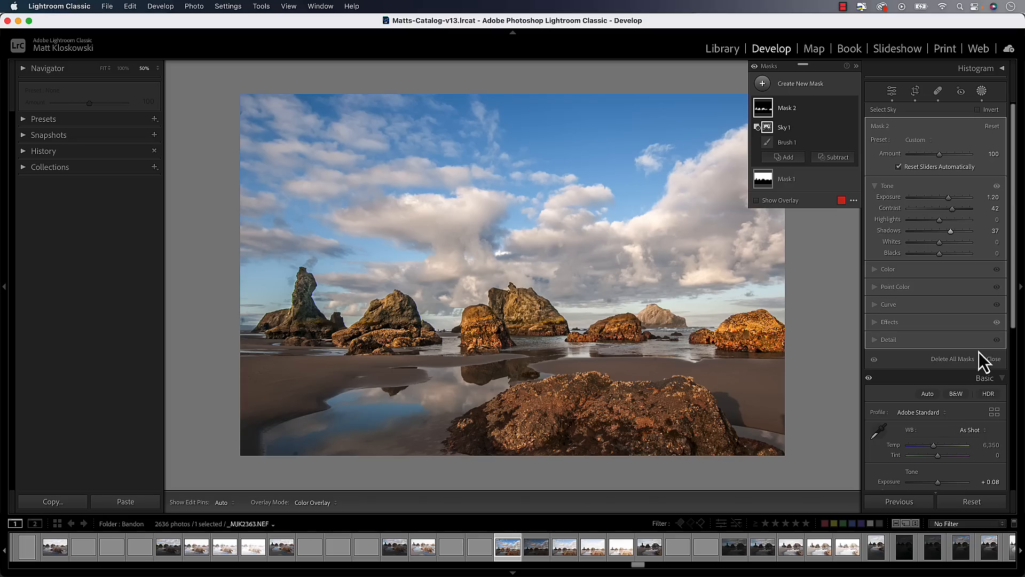
Delete the rock-brightening Mask 2, leaving only Mask 1.
{"action": "right_click", "coordinate": [787, 107]}
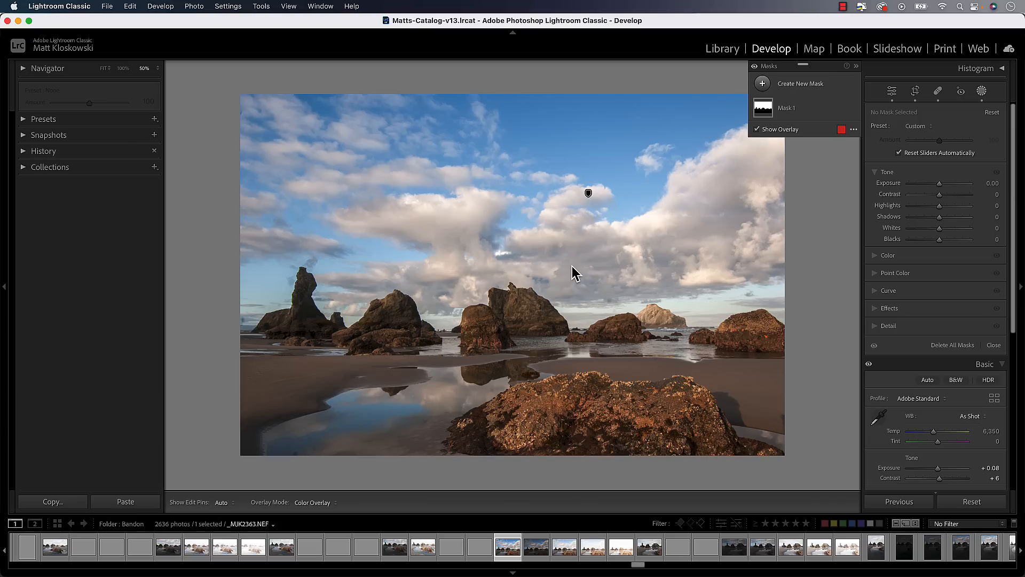
{"action": "mouse_move", "coordinate": [885, 209]}
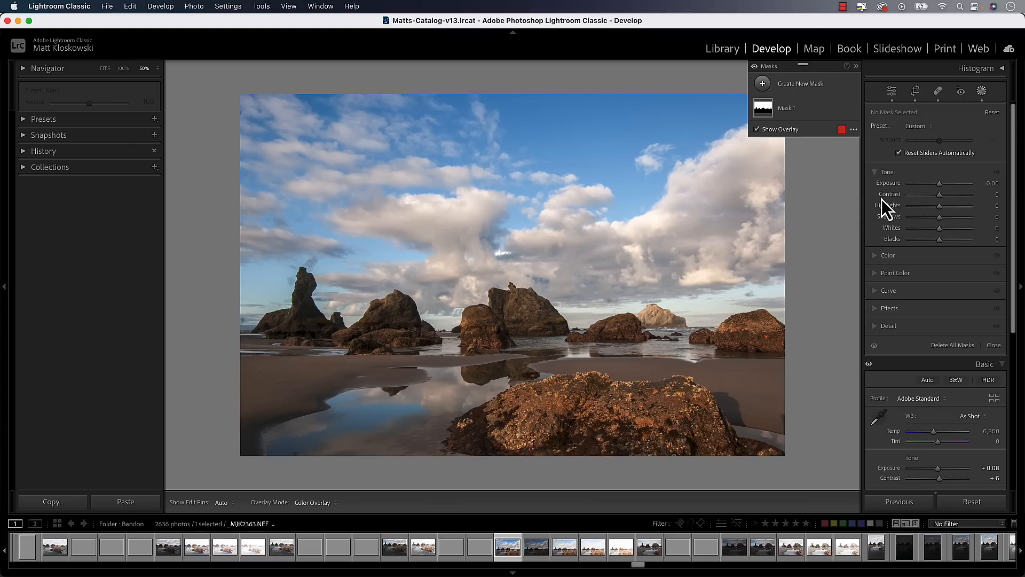
{"action": "mouse_move", "coordinate": [884, 204]}
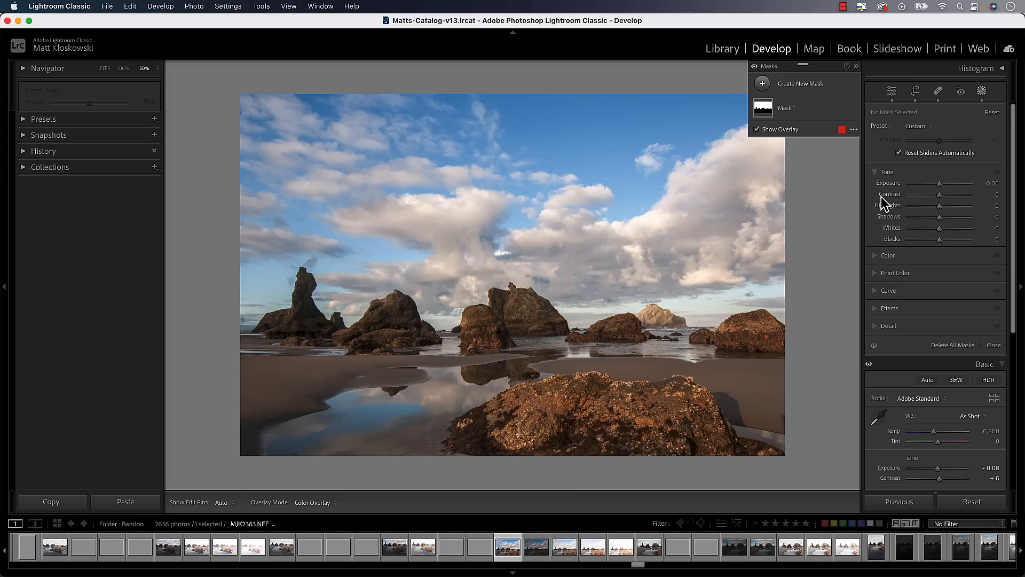
Select the sky mask and tone it to exposure 0.29, highlights −69, whites 9, blacks −8.
{"action": "left_click", "coordinate": [761, 84]}
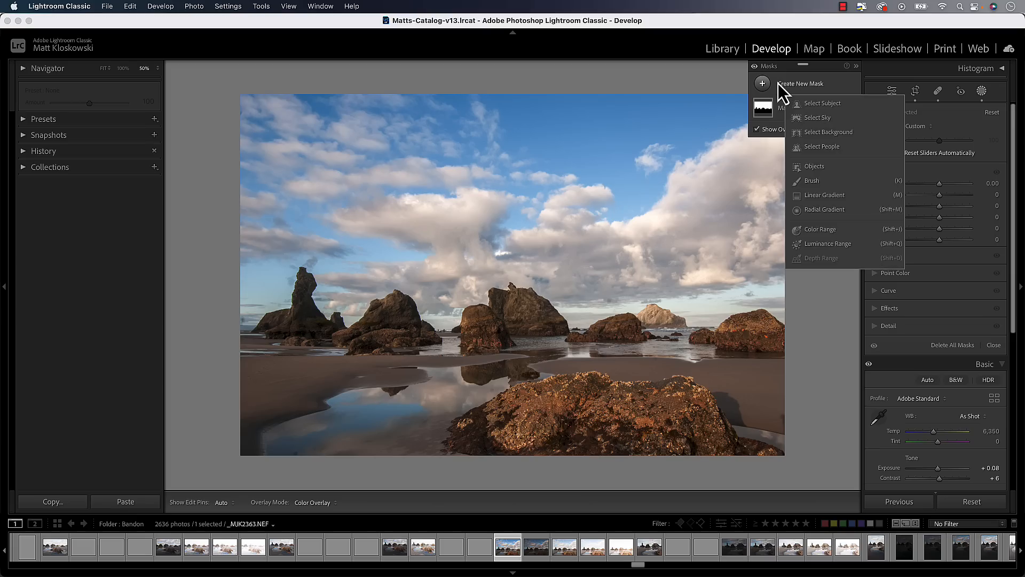
{"action": "left_click", "coordinate": [817, 118]}
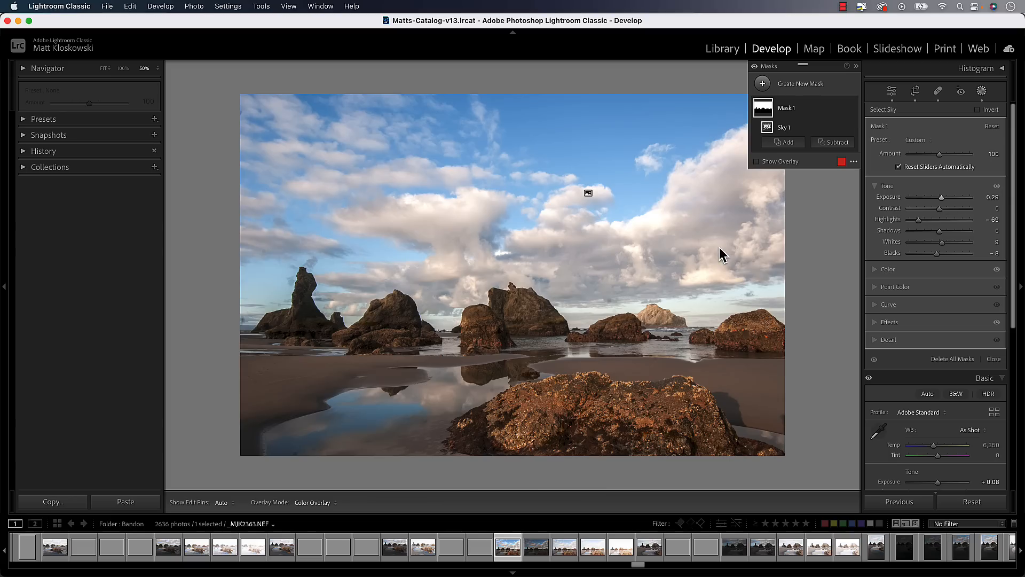
Start a new develop preset with every setting unticked.
{"action": "left_click", "coordinate": [44, 119]}
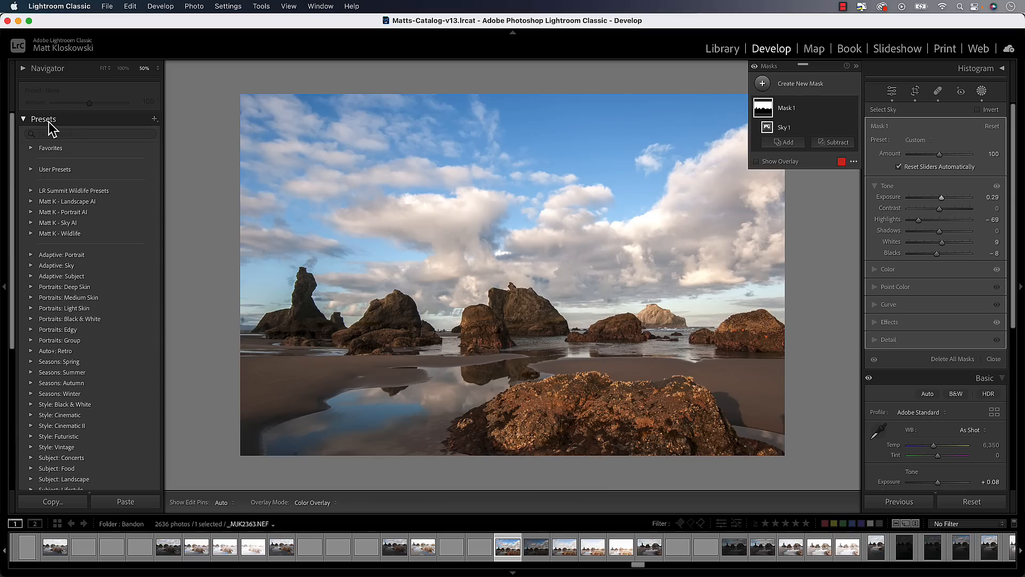
{"action": "left_click", "coordinate": [155, 119]}
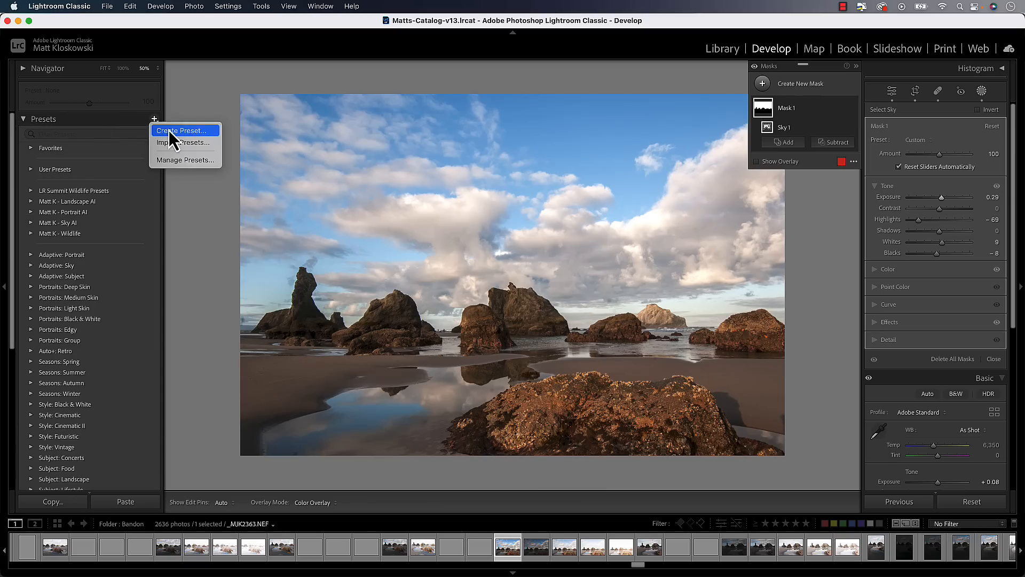
{"action": "left_click", "coordinate": [183, 131]}
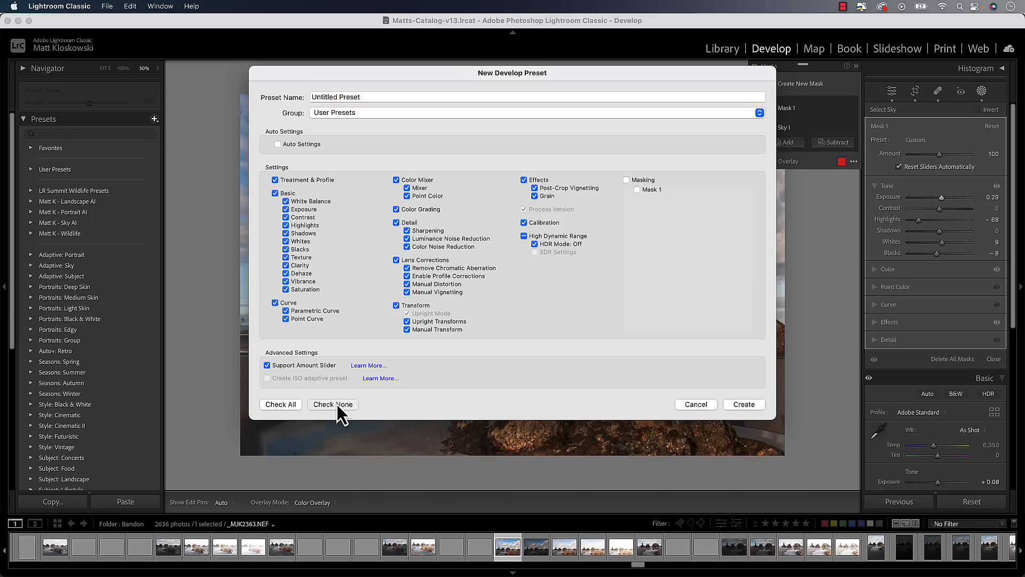
{"action": "left_click", "coordinate": [332, 404]}
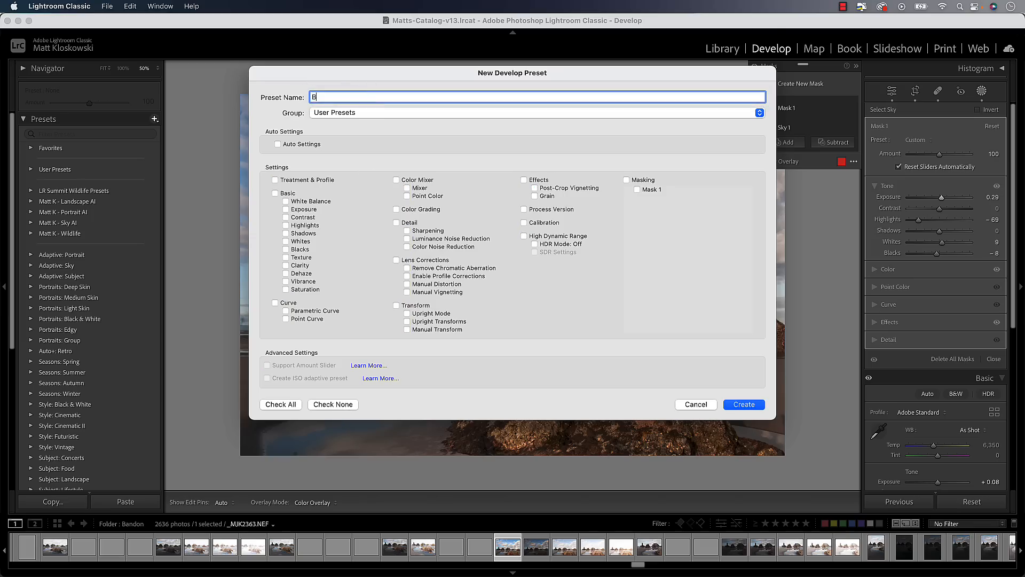
Name it 'Bright Sky with Saturation' and include only Mask 1, then abandon it.
{"action": "type", "text": "right Sky"}
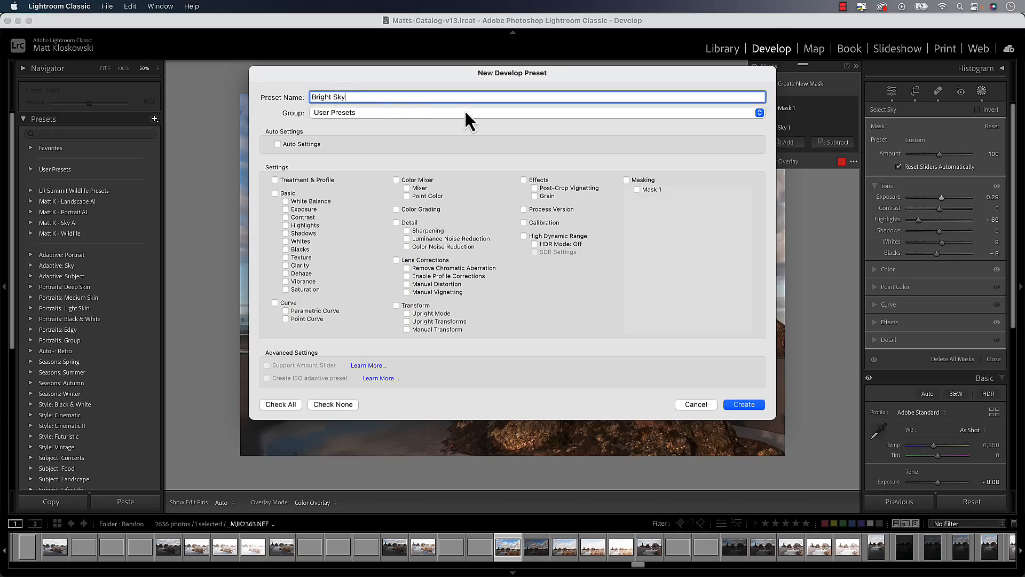
{"action": "type", "text": "with Satu"}
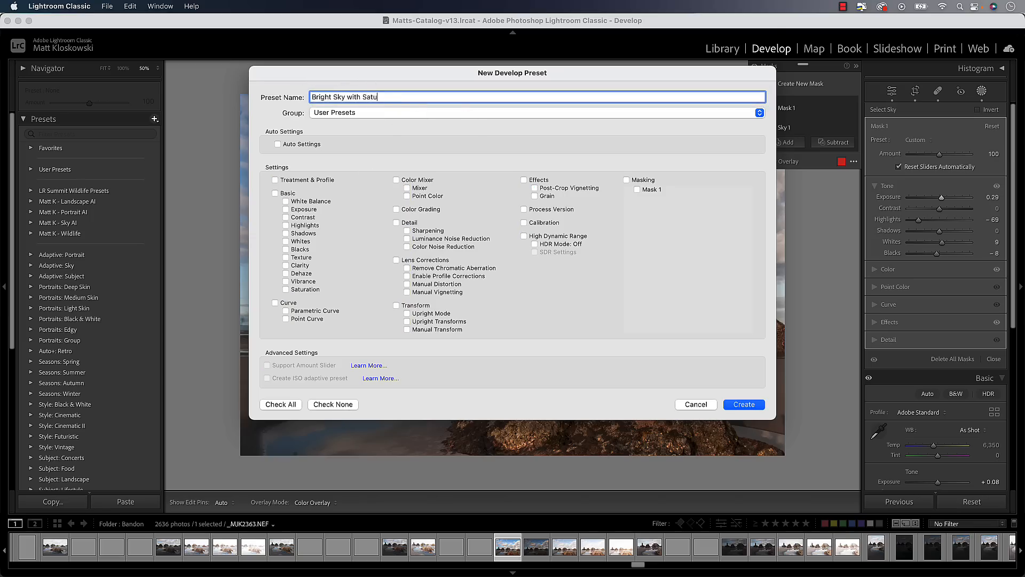
{"action": "type", "text": "ration"}
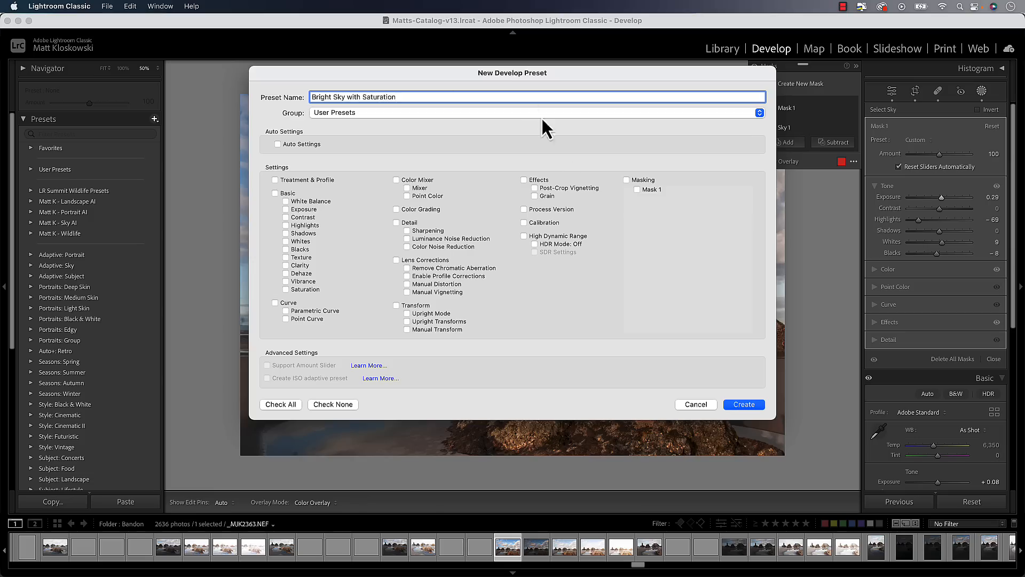
{"action": "mouse_move", "coordinate": [631, 191]}
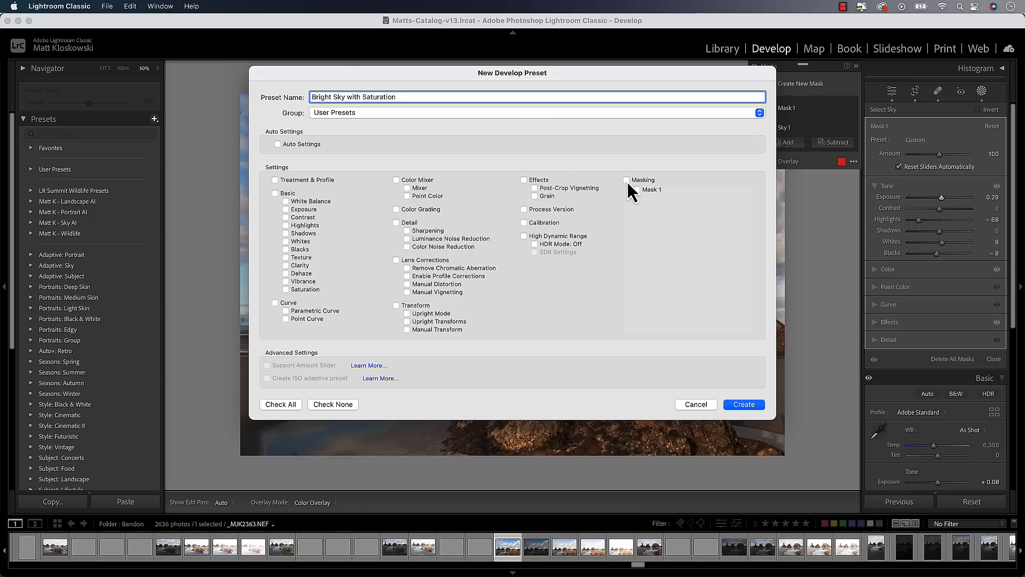
{"action": "left_click", "coordinate": [627, 179]}
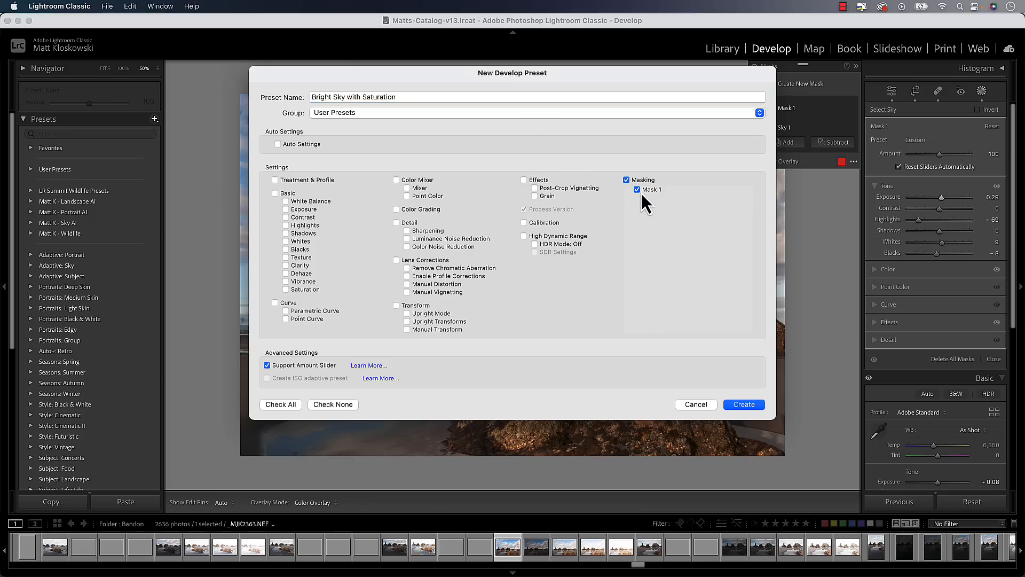
{"action": "mouse_move", "coordinate": [712, 350]}
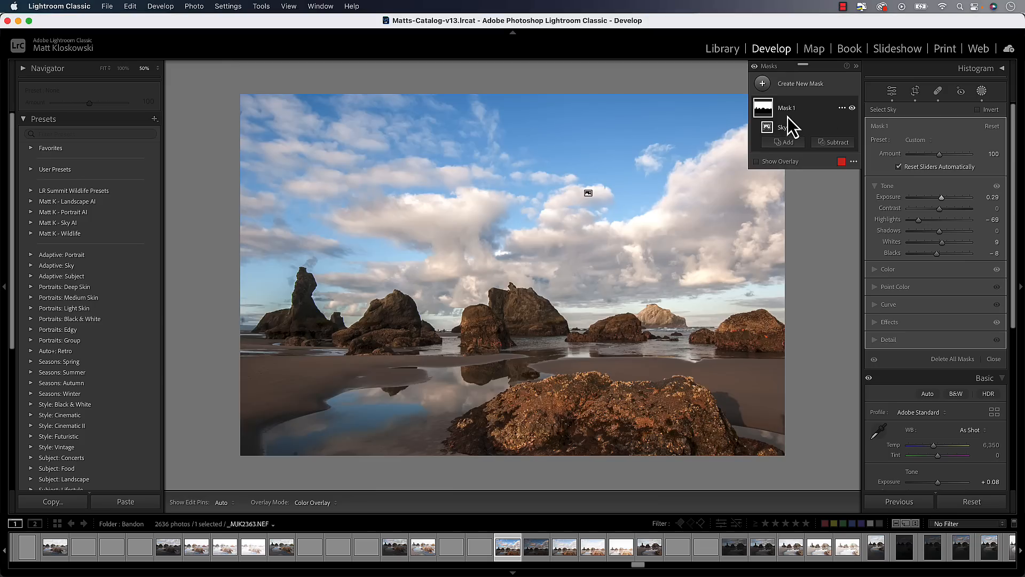
Rename Mask 1 to 'Sky' in the Masks panel.
{"action": "double_click", "coordinate": [787, 108]}
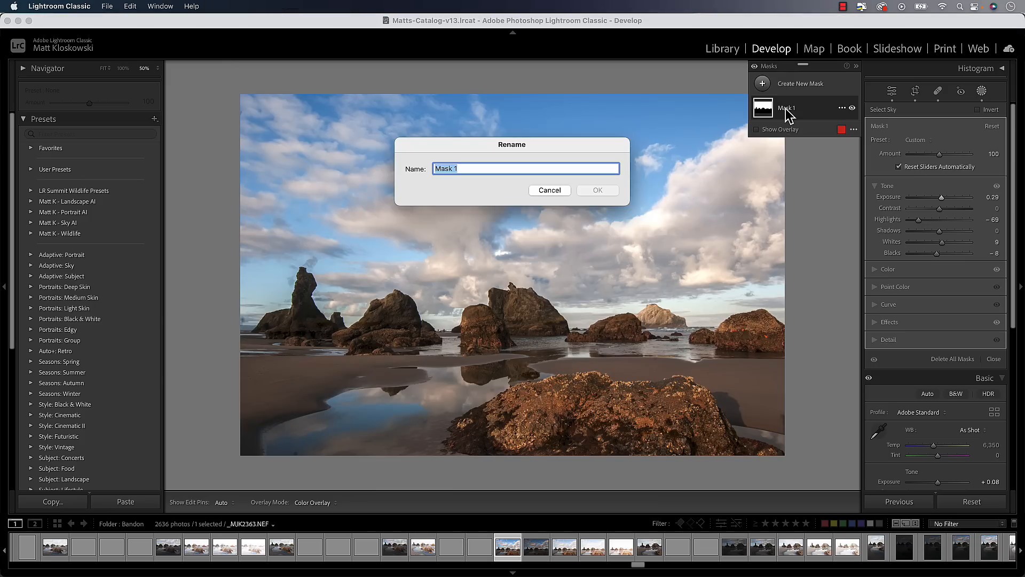
{"action": "type", "text": "Sky"}
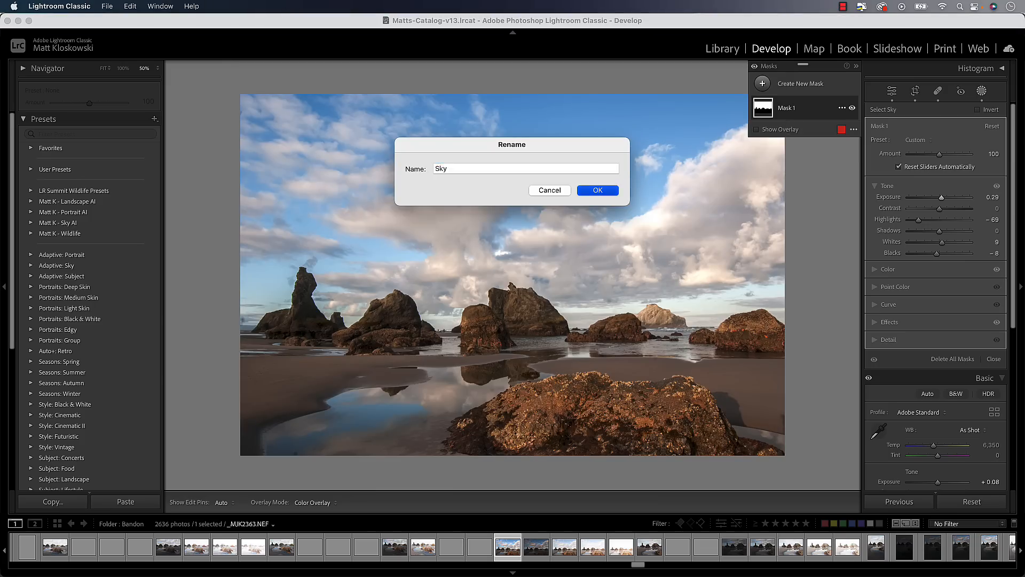
{"action": "left_click", "coordinate": [596, 190]}
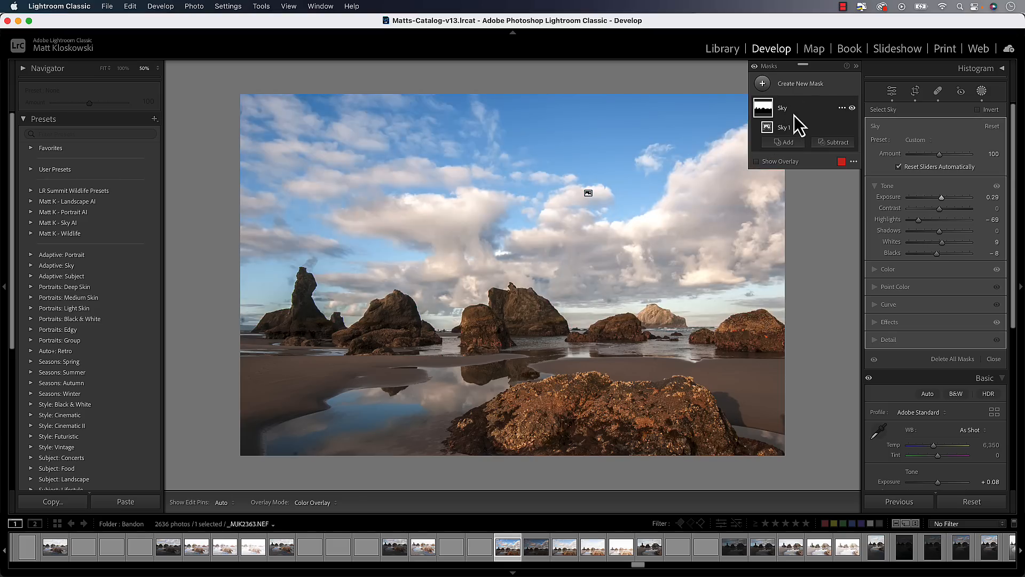
{"action": "left_click", "coordinate": [155, 118]}
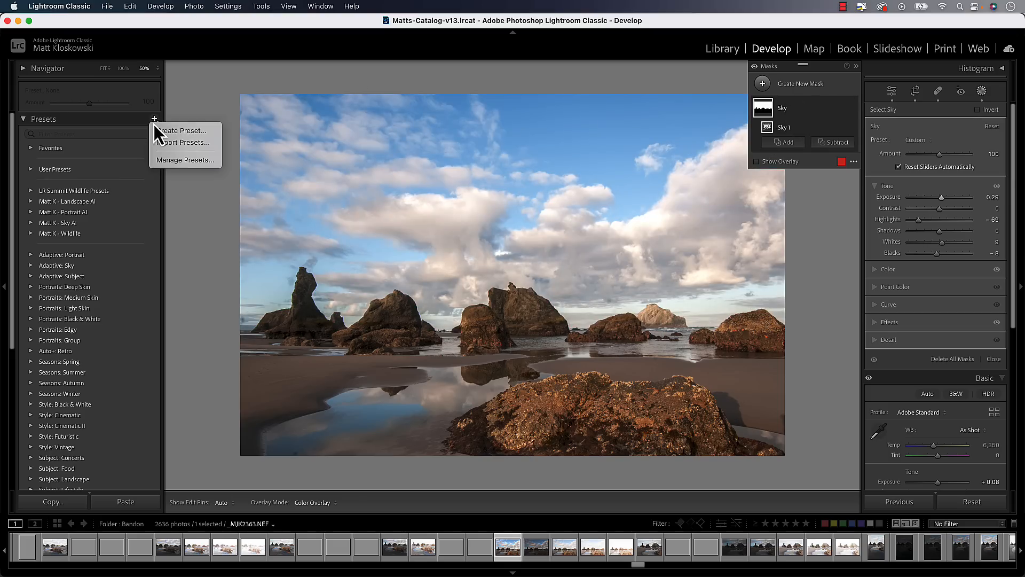
Create the user preset 'Bright Sky & Saturation' containing only the Sky mask.
{"action": "left_click", "coordinate": [183, 130]}
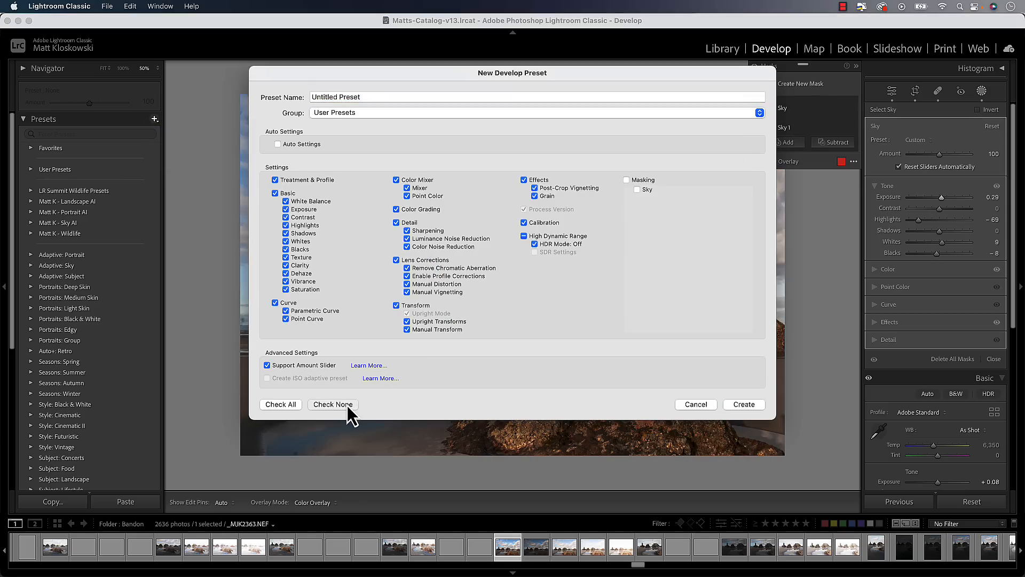
{"action": "left_click", "coordinate": [332, 404]}
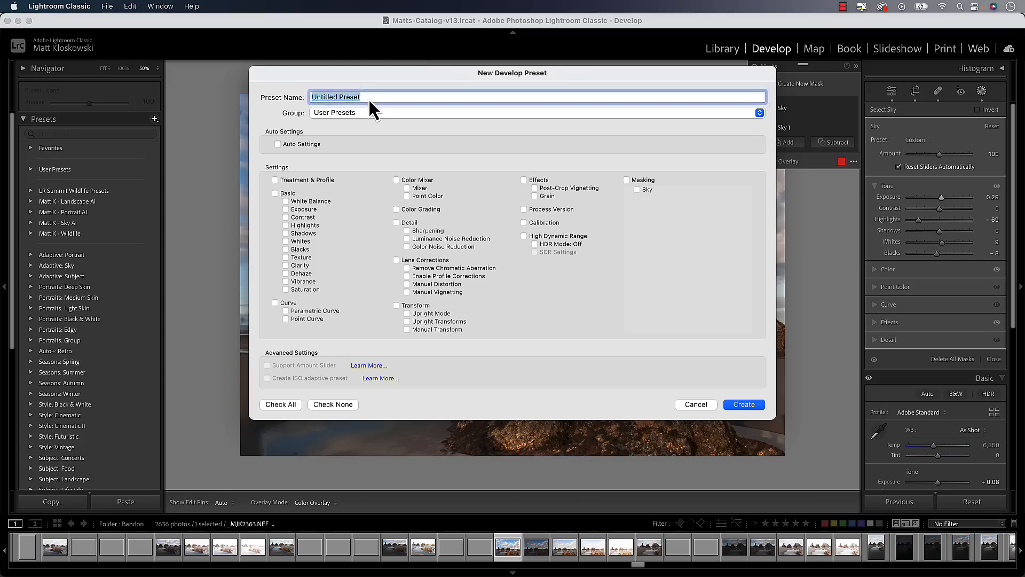
{"action": "type", "text": "Bright Sky"}
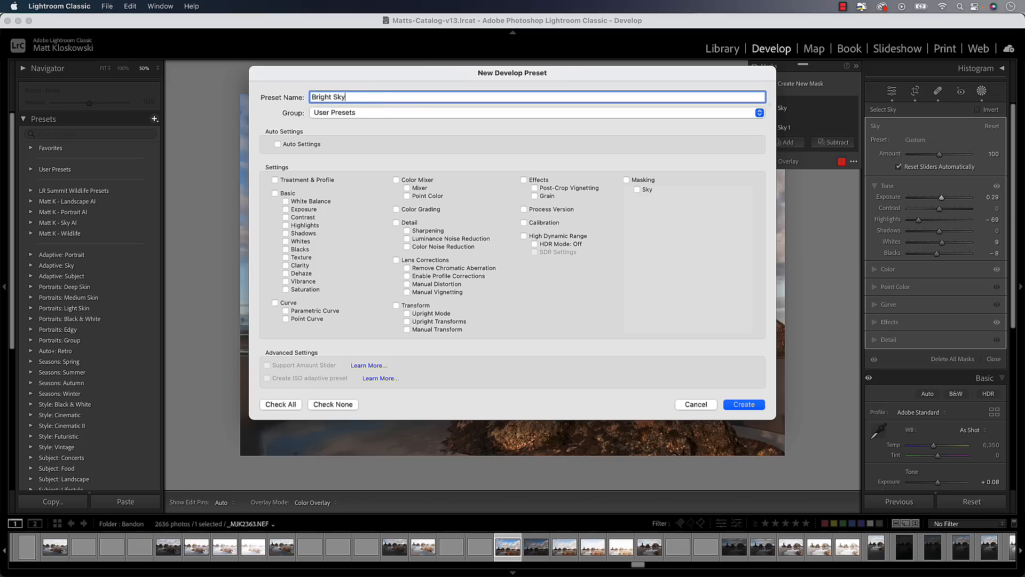
{"action": "type", "text": "& Satu"}
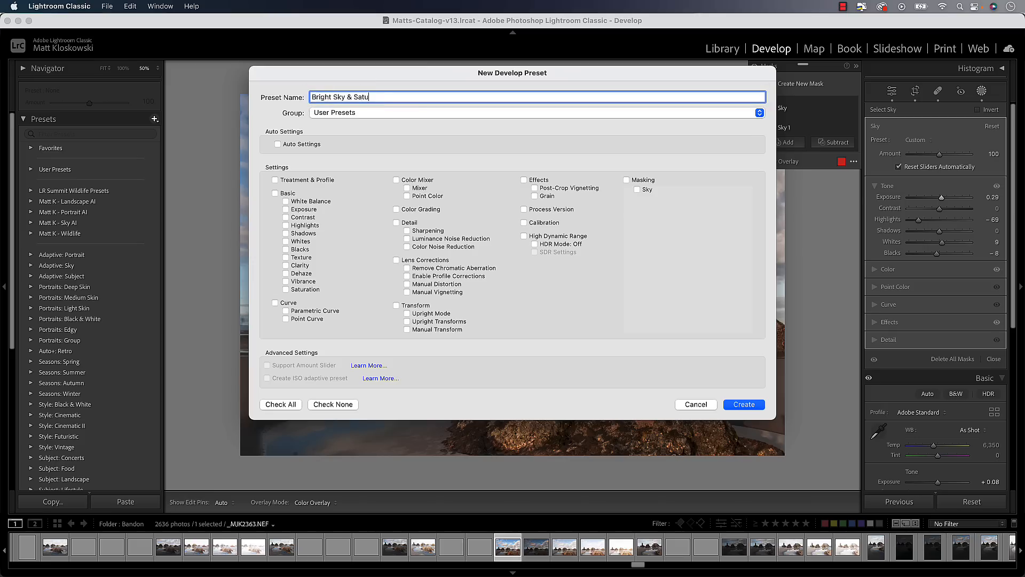
{"action": "type", "text": "ration"}
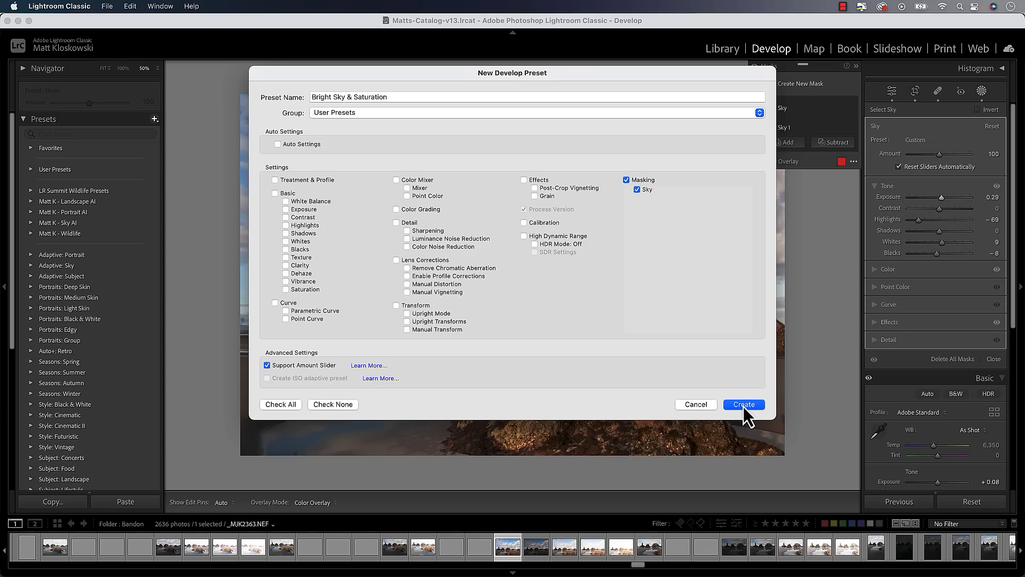
{"action": "left_click", "coordinate": [744, 404]}
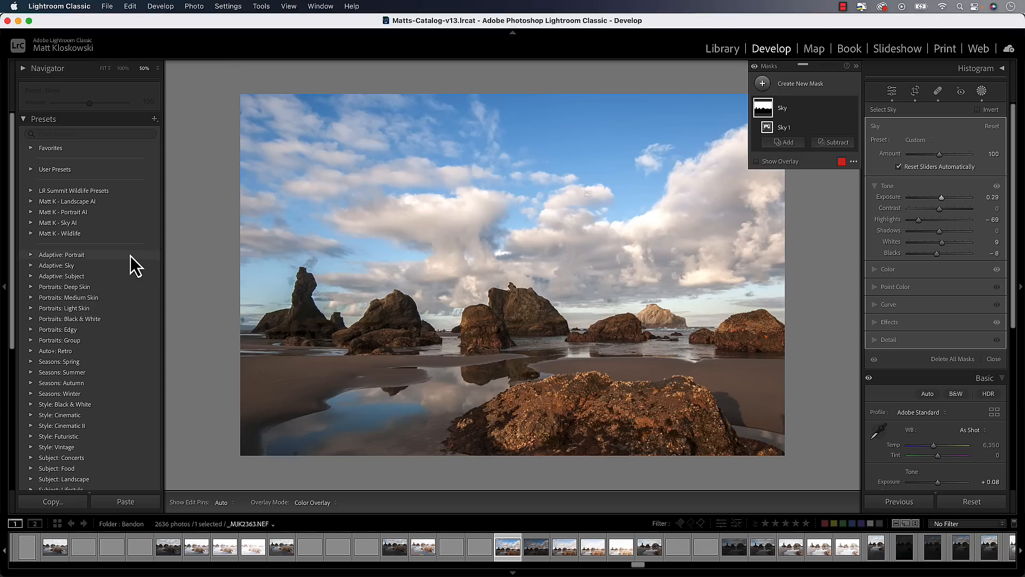
{"action": "mouse_move", "coordinate": [37, 182]}
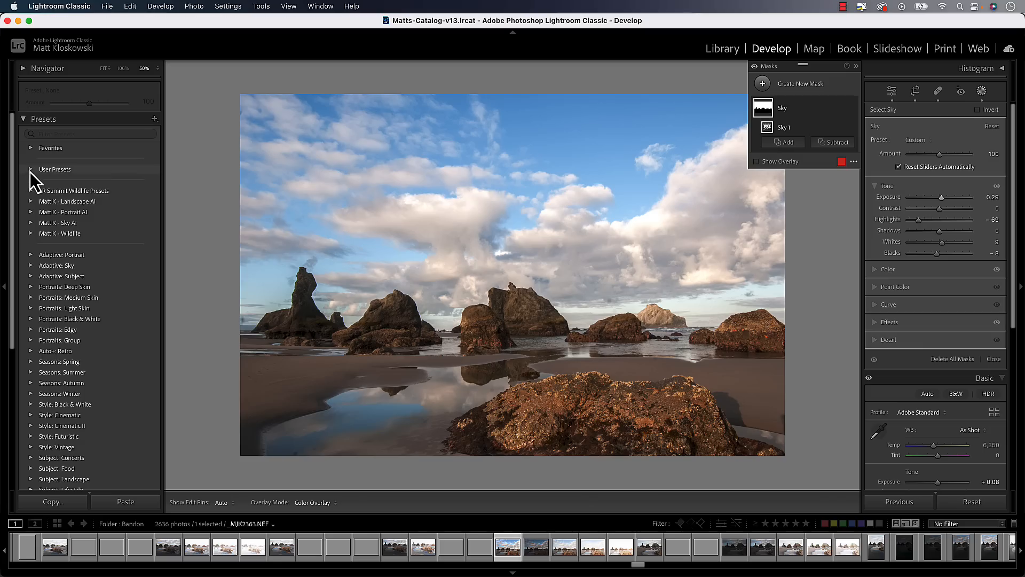
Expand User Presets to show Bright Sky & Saturation and switch to the second beach-rocks photo.
{"action": "left_click", "coordinate": [31, 168]}
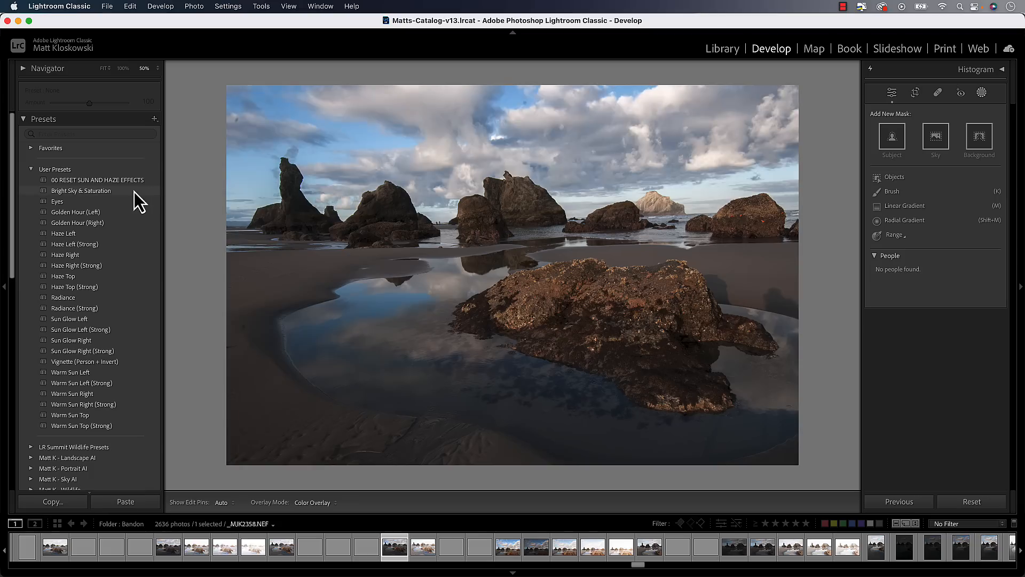
{"action": "mouse_move", "coordinate": [127, 200]}
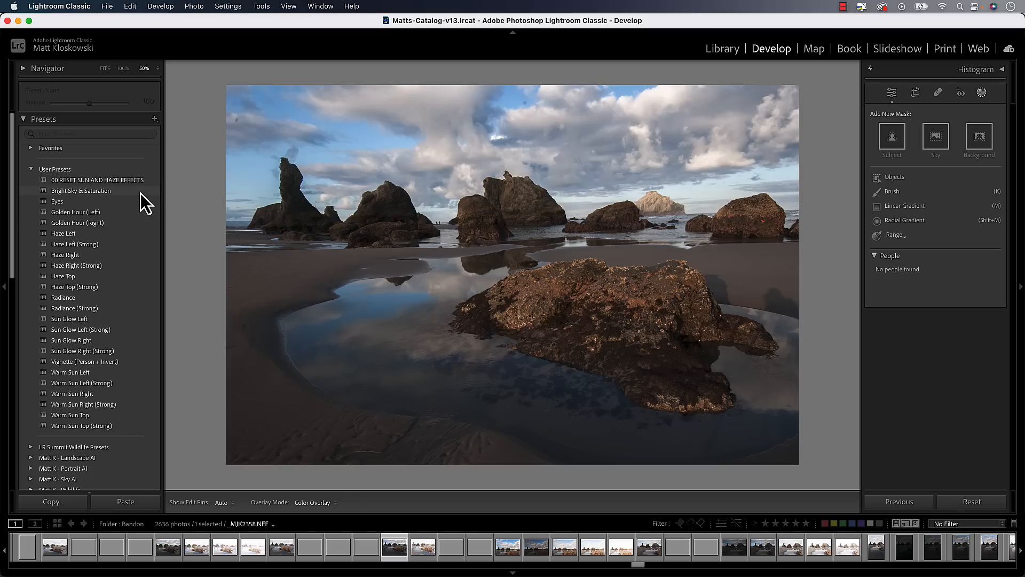
{"action": "mouse_move", "coordinate": [180, 200]}
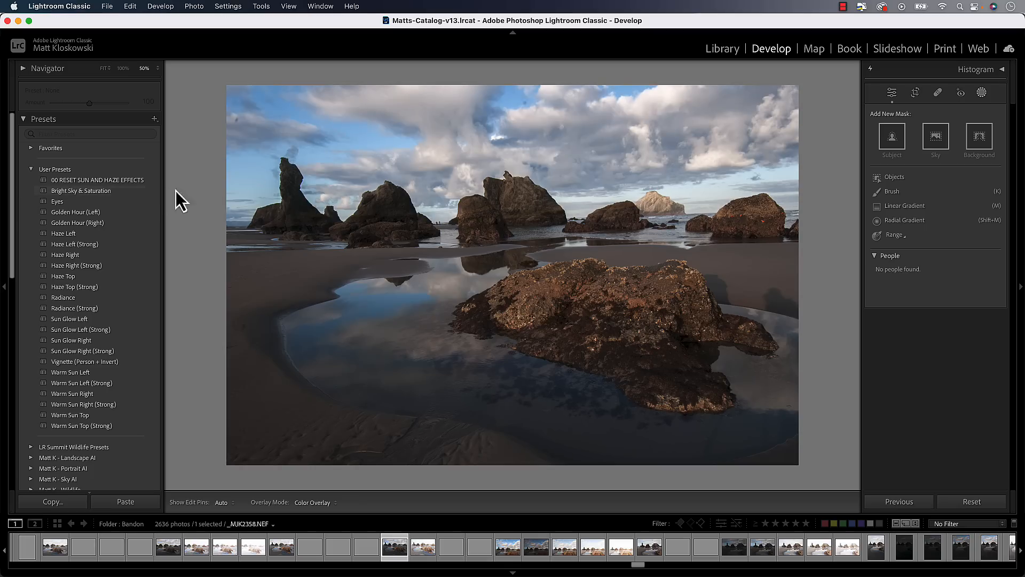
{"action": "mouse_move", "coordinate": [81, 190]}
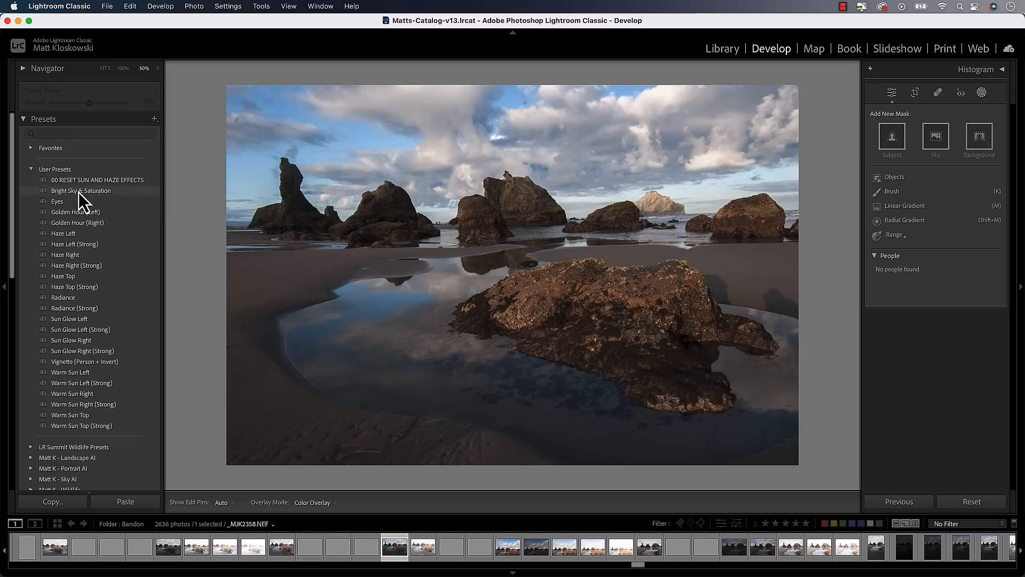
{"action": "mouse_move", "coordinate": [90, 201]}
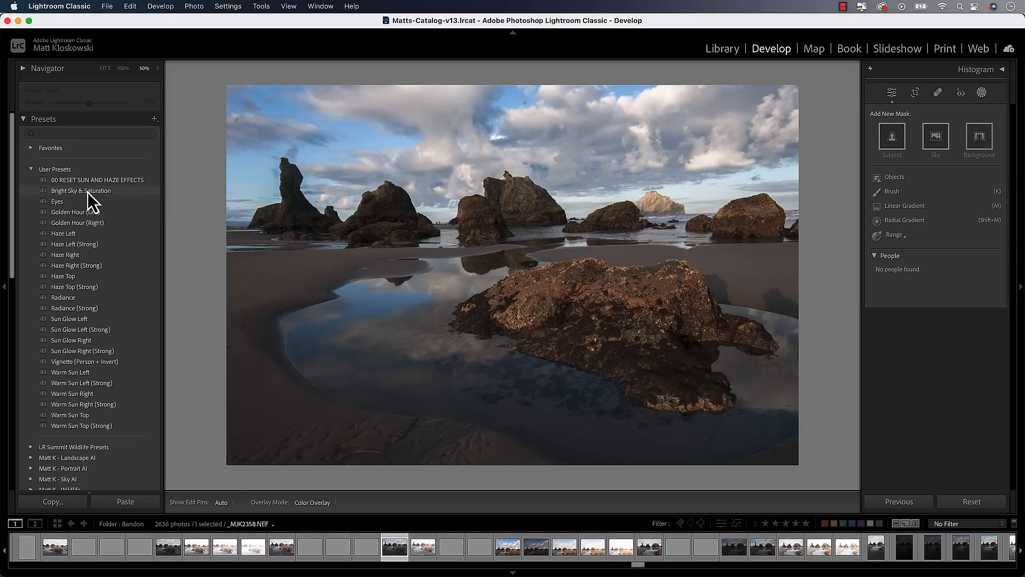
Apply Bright Sky & Saturation to the photo and check the resulting Sky mask coverage.
{"action": "left_click", "coordinate": [80, 190]}
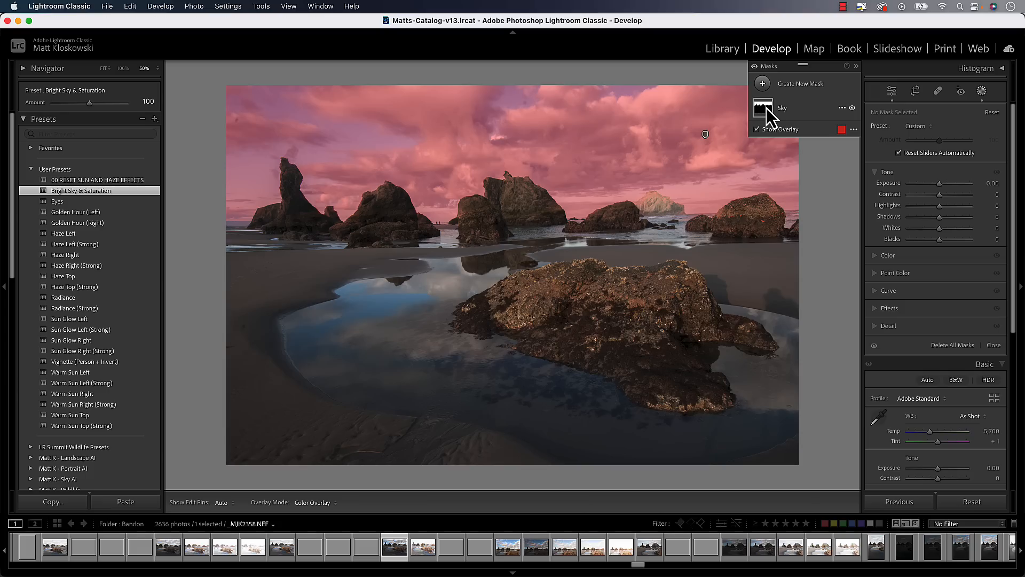
{"action": "left_click", "coordinate": [757, 129]}
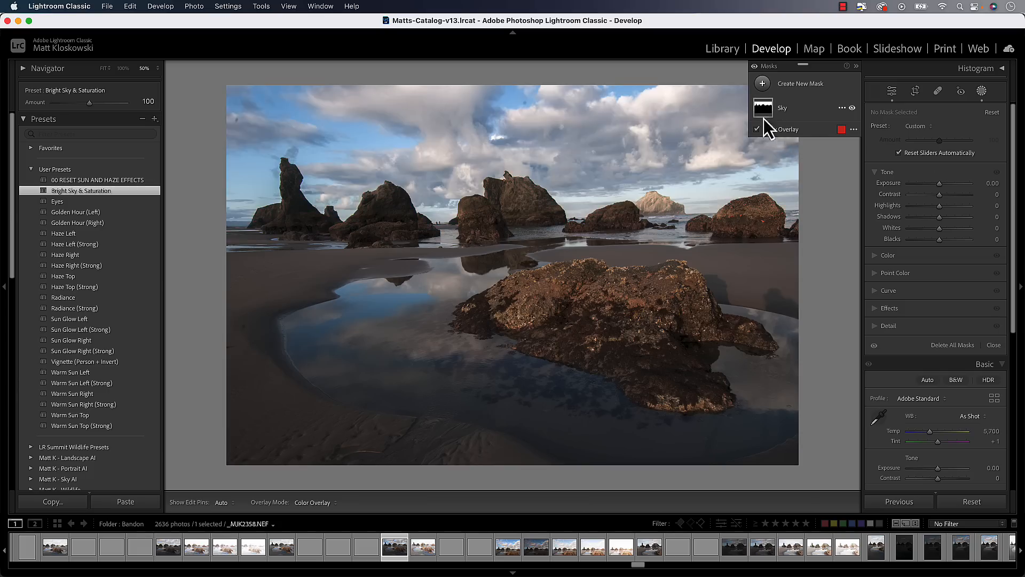
{"action": "left_click", "coordinate": [843, 108]}
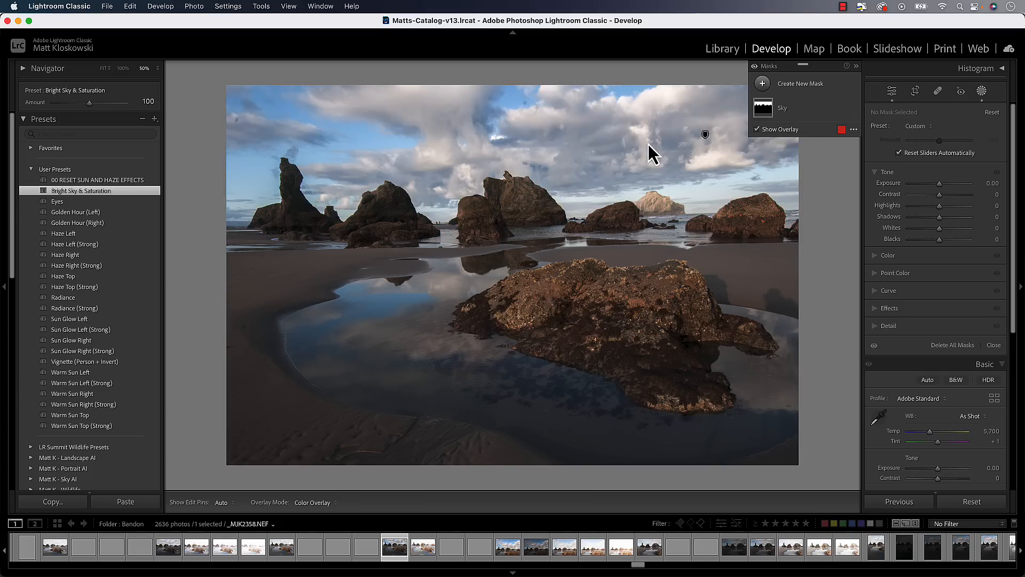
{"action": "left_click", "coordinate": [507, 547]}
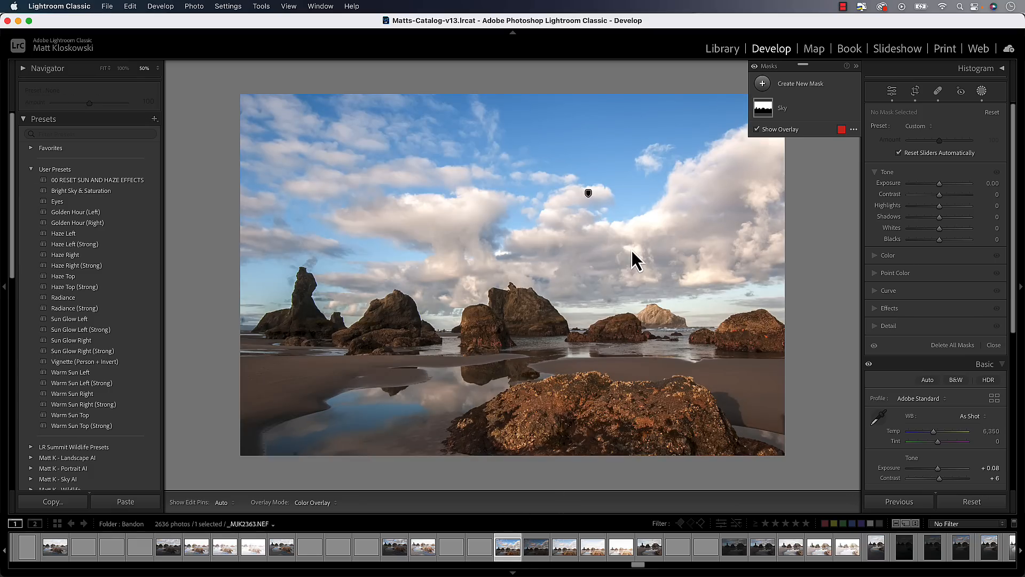
{"action": "left_click", "coordinate": [763, 108]}
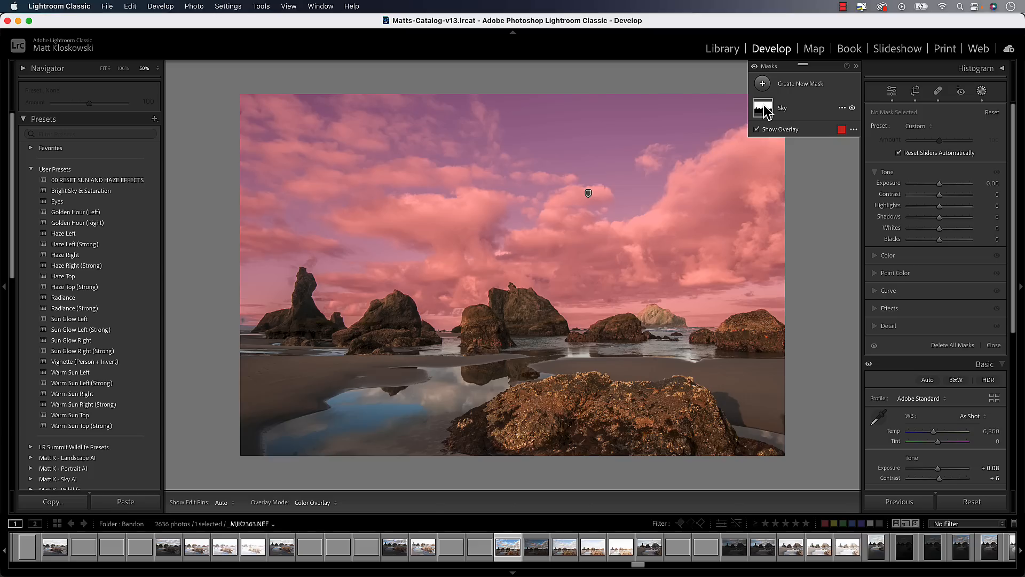
{"action": "left_click", "coordinate": [761, 83]}
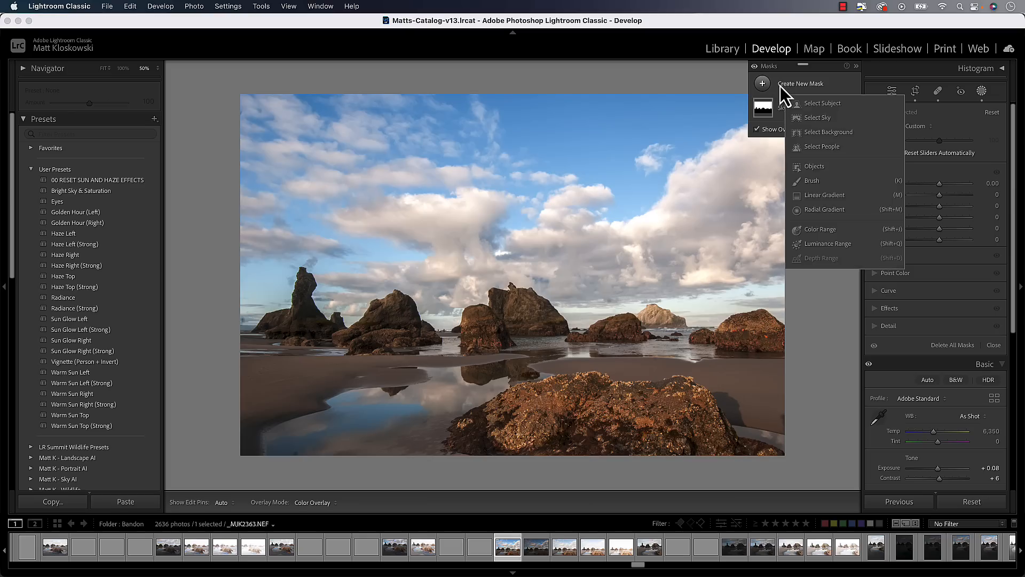
{"action": "mouse_move", "coordinate": [817, 117]}
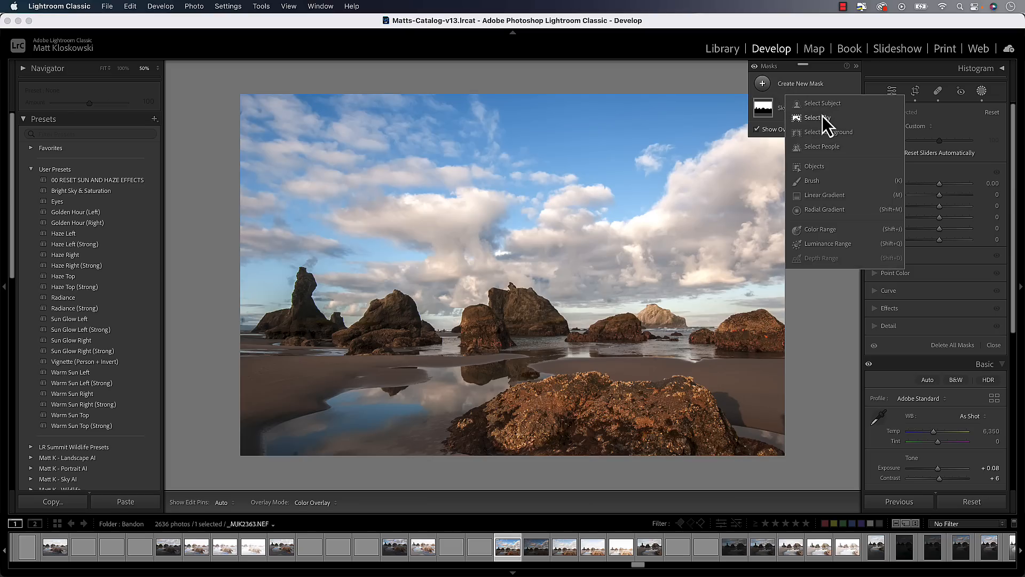
{"action": "mouse_move", "coordinate": [829, 157]}
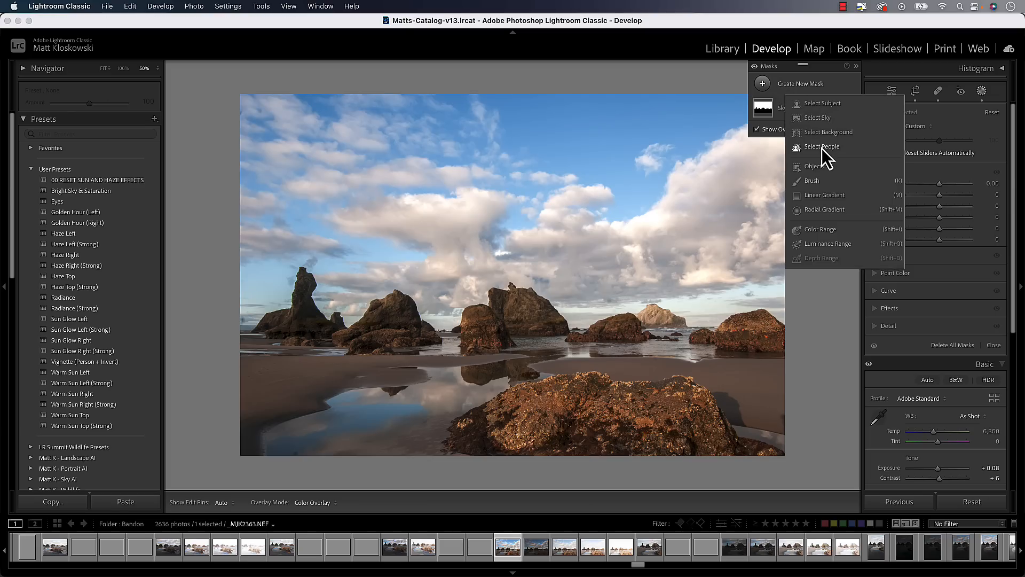
{"action": "mouse_move", "coordinate": [819, 110]}
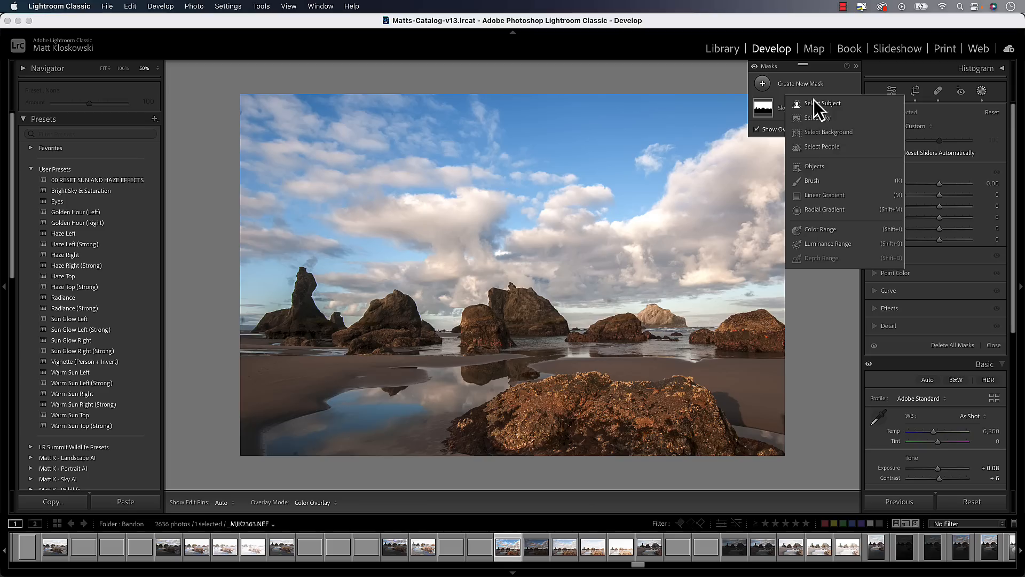
{"action": "left_click", "coordinate": [817, 117]}
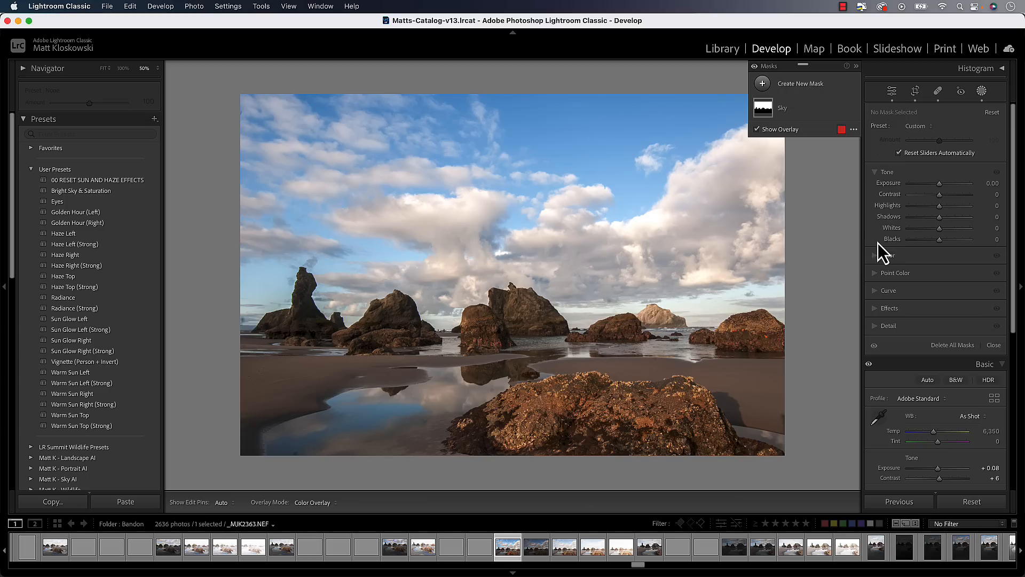